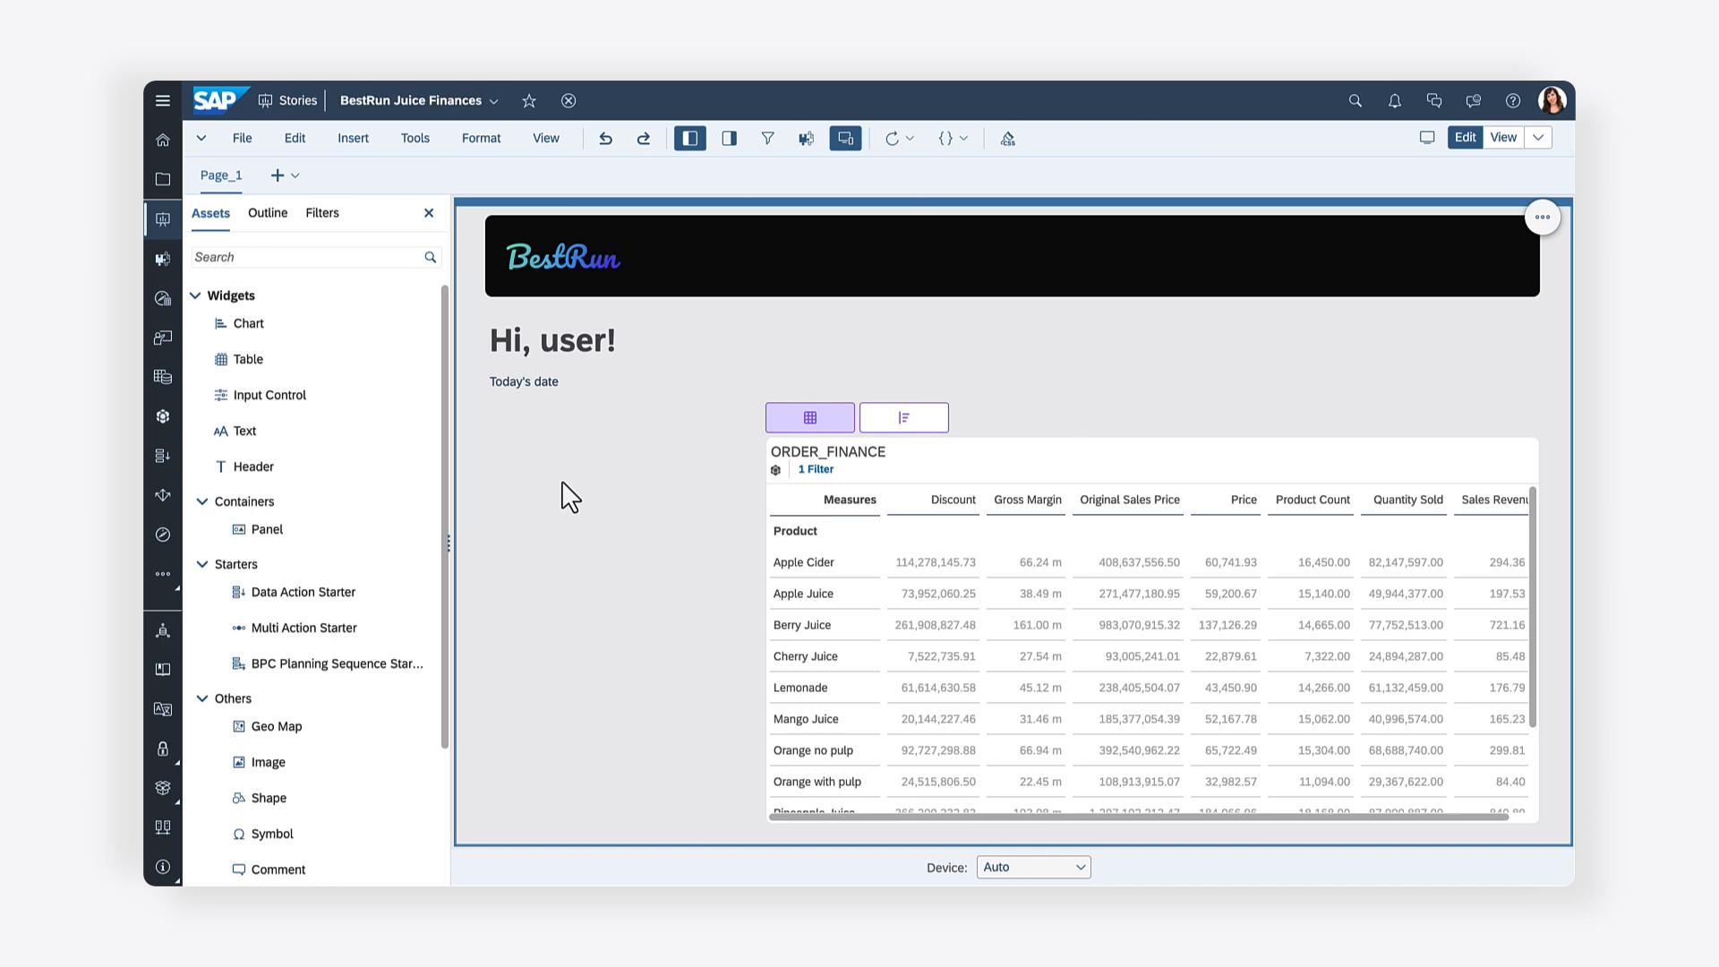
Drag a Checkbox Group control from Assets onto the canvas left of the ORDER_FINANCE table
left_click(809, 417)
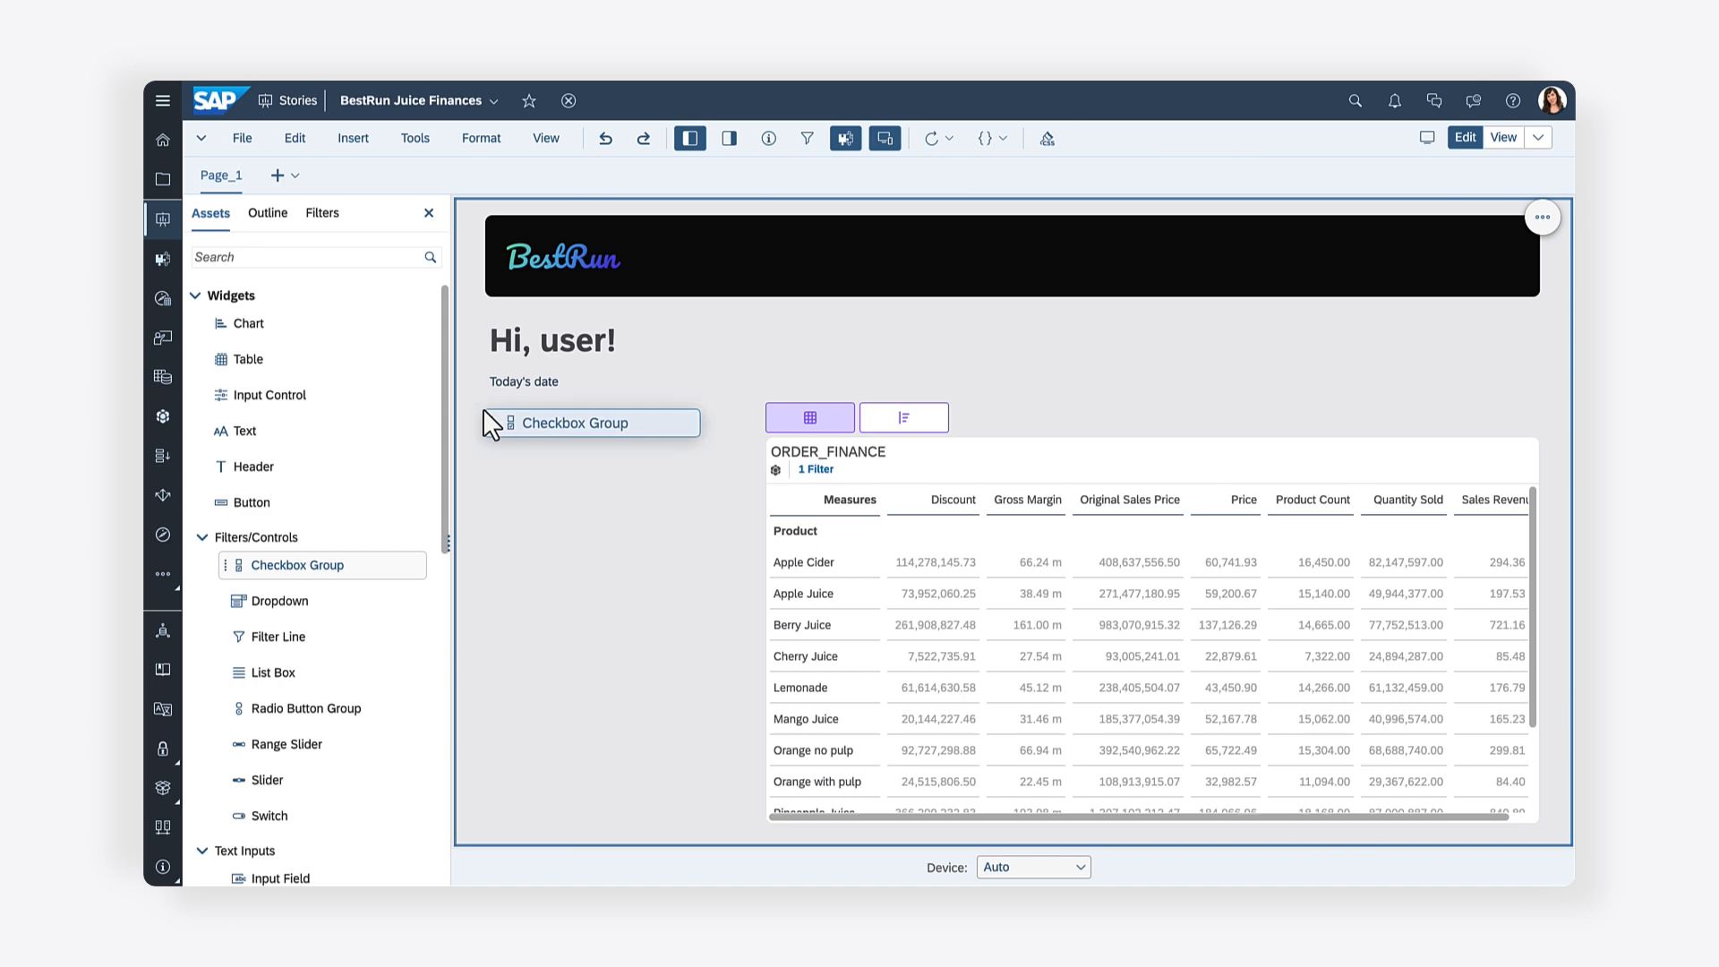
Place the checkbox group beside the table, remove Value 1 and Value 2, and name it CheckboxGroup_Measures
left_click(591, 422)
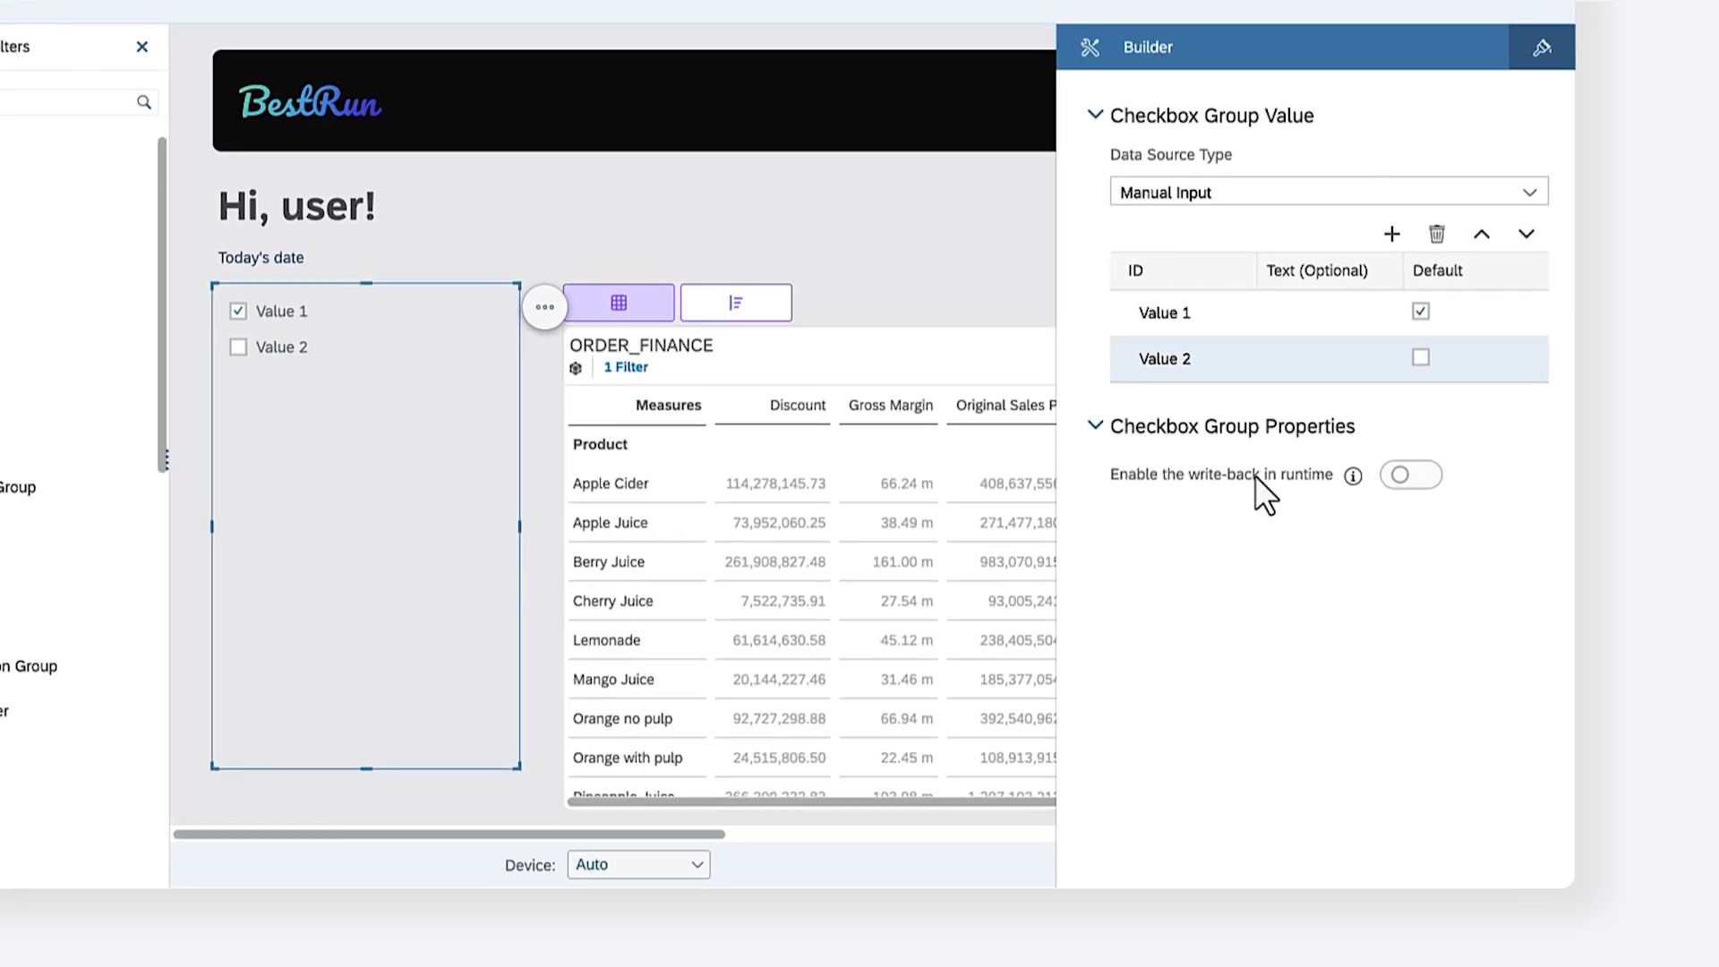
left_click(1436, 233)
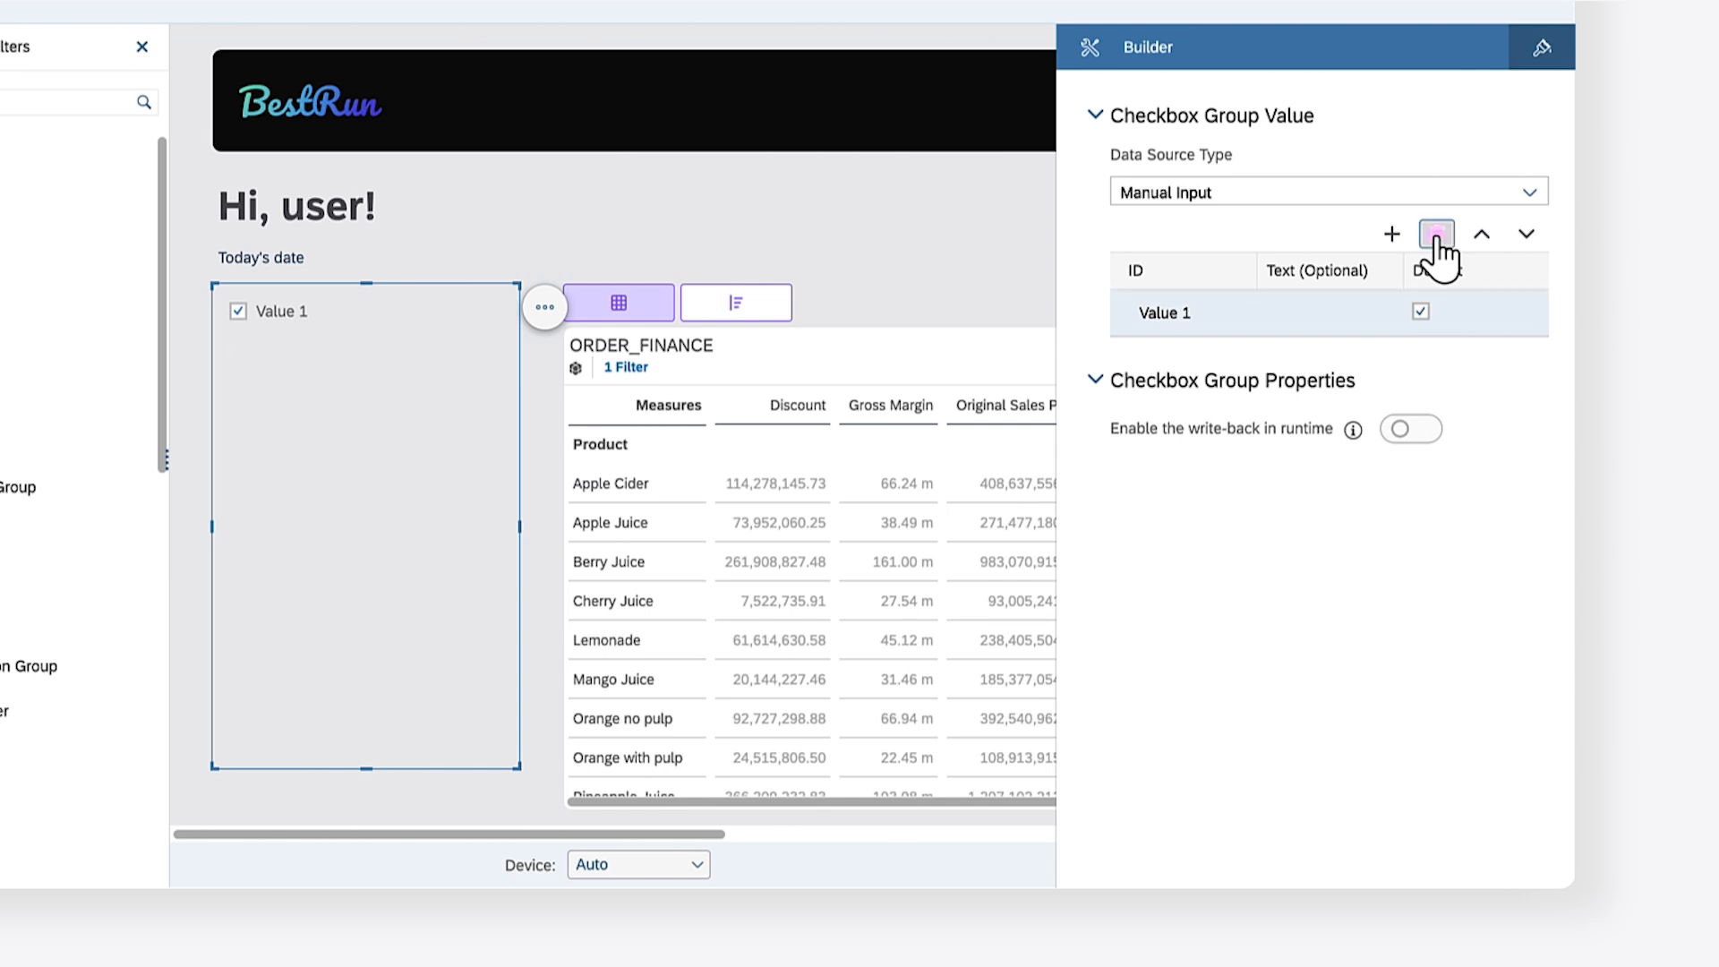
left_click(1438, 232)
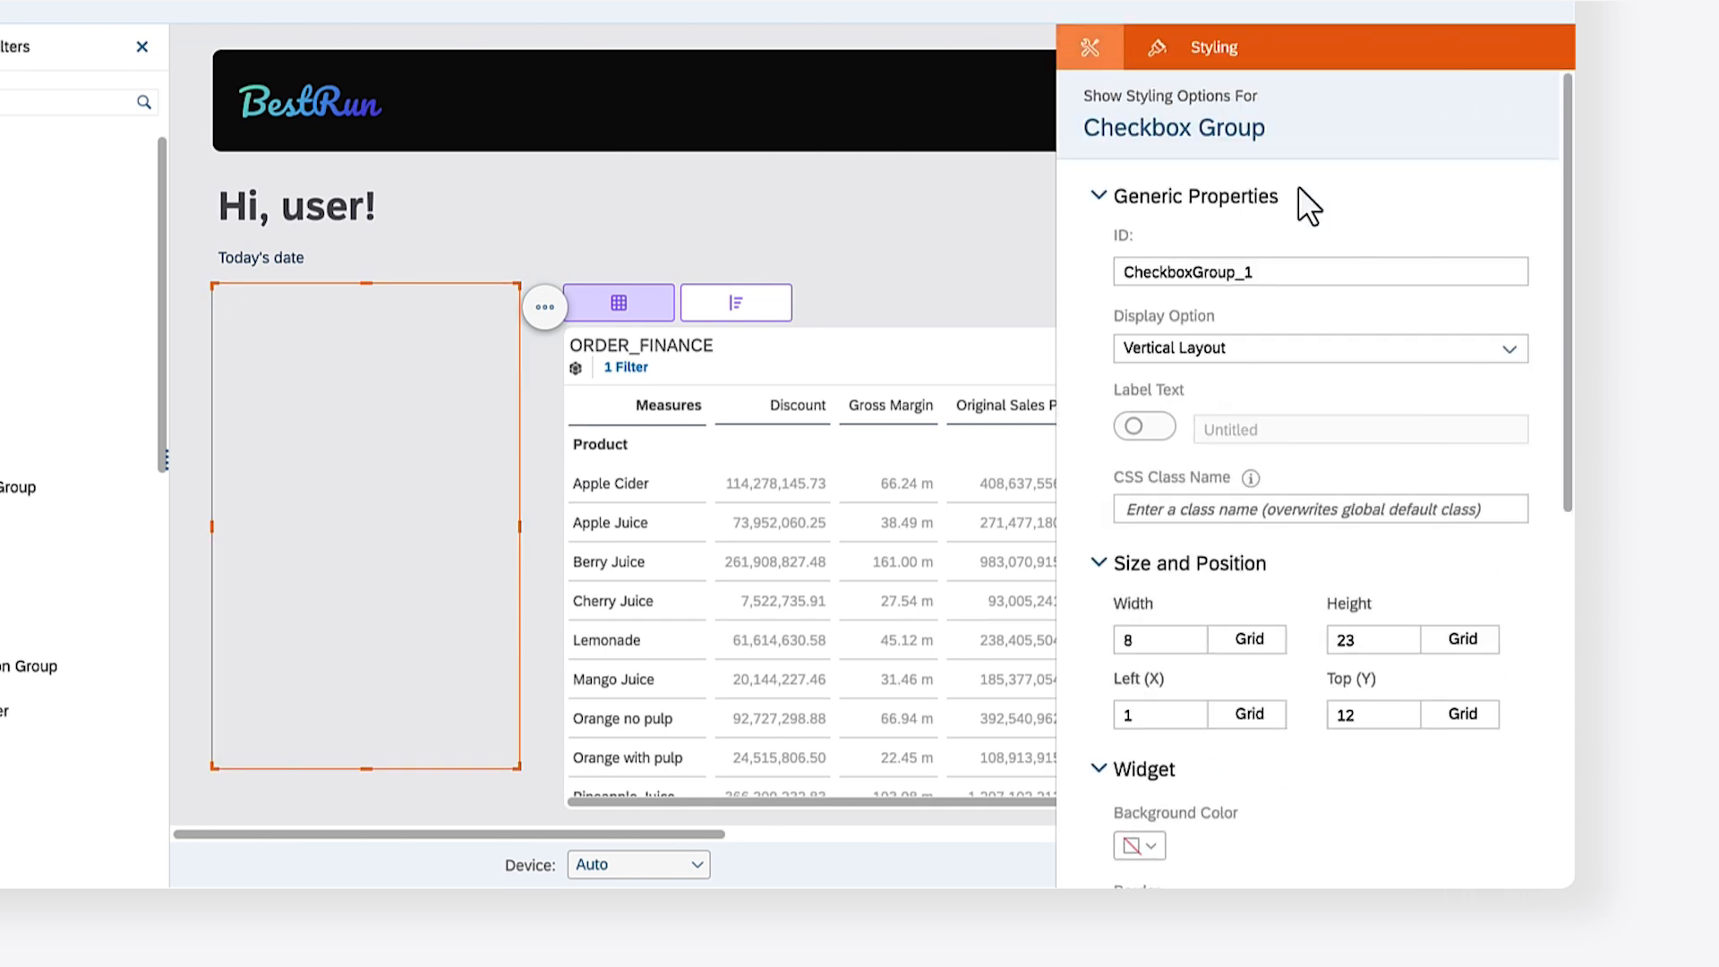
type("CheckboxGroup_Measures")
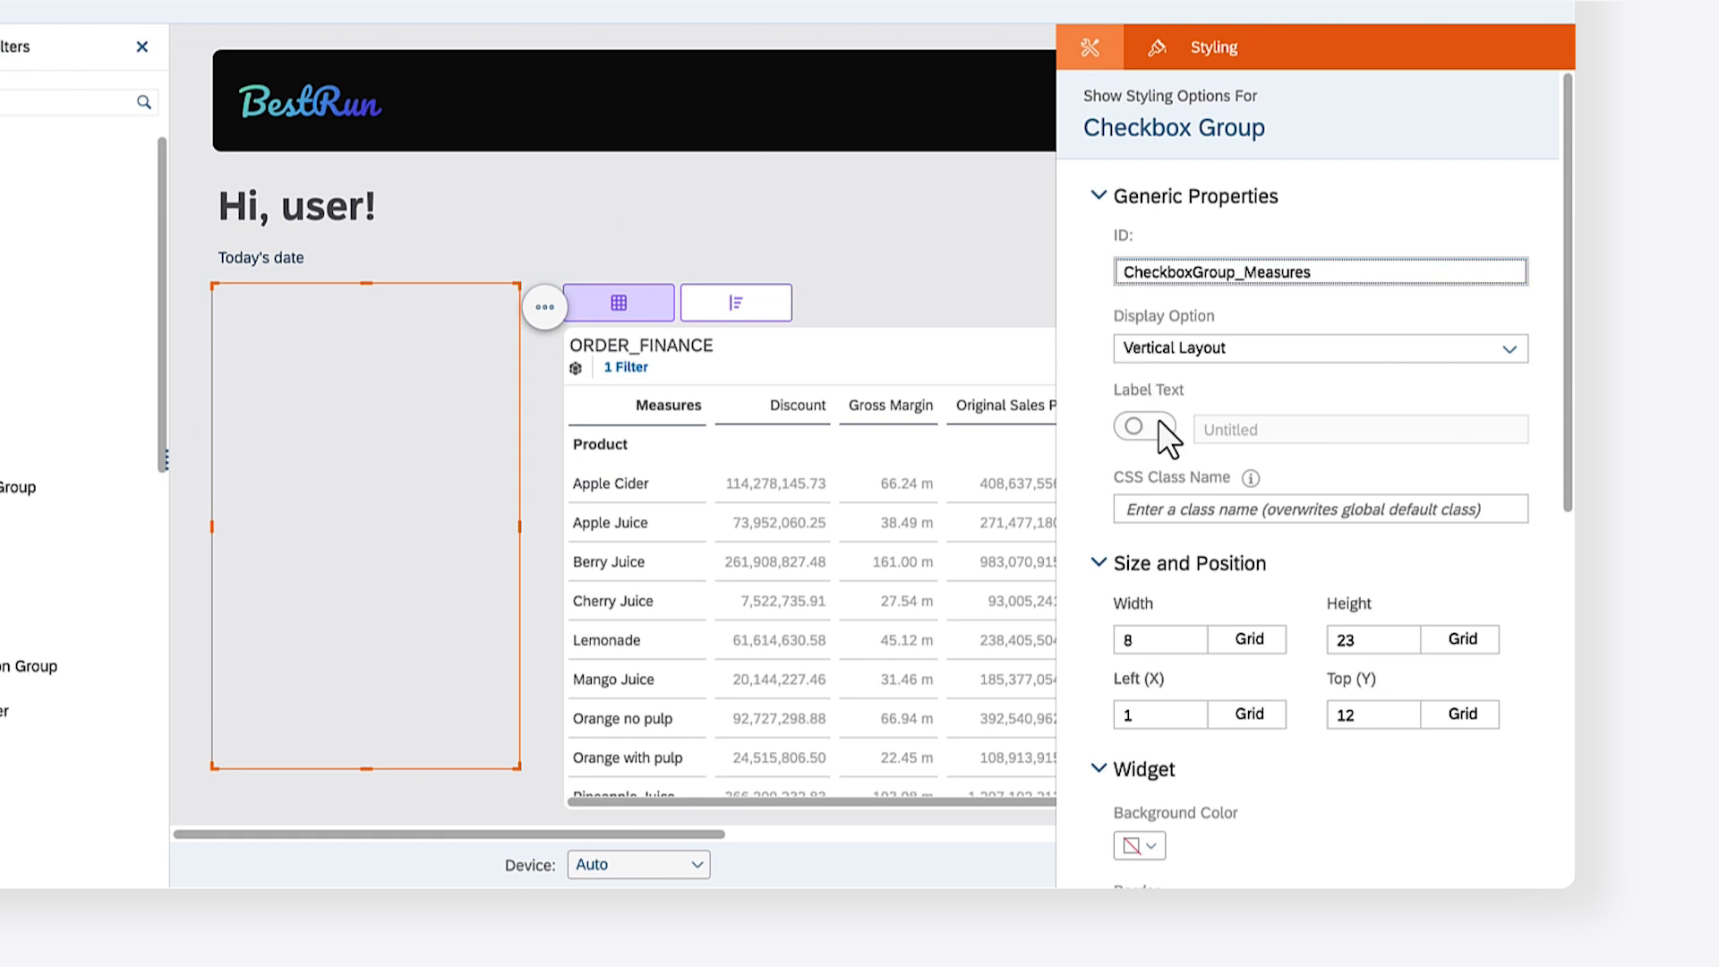
Give the checkbox group the label text 'Select Measures' and borders on all sides
left_click(1142, 428)
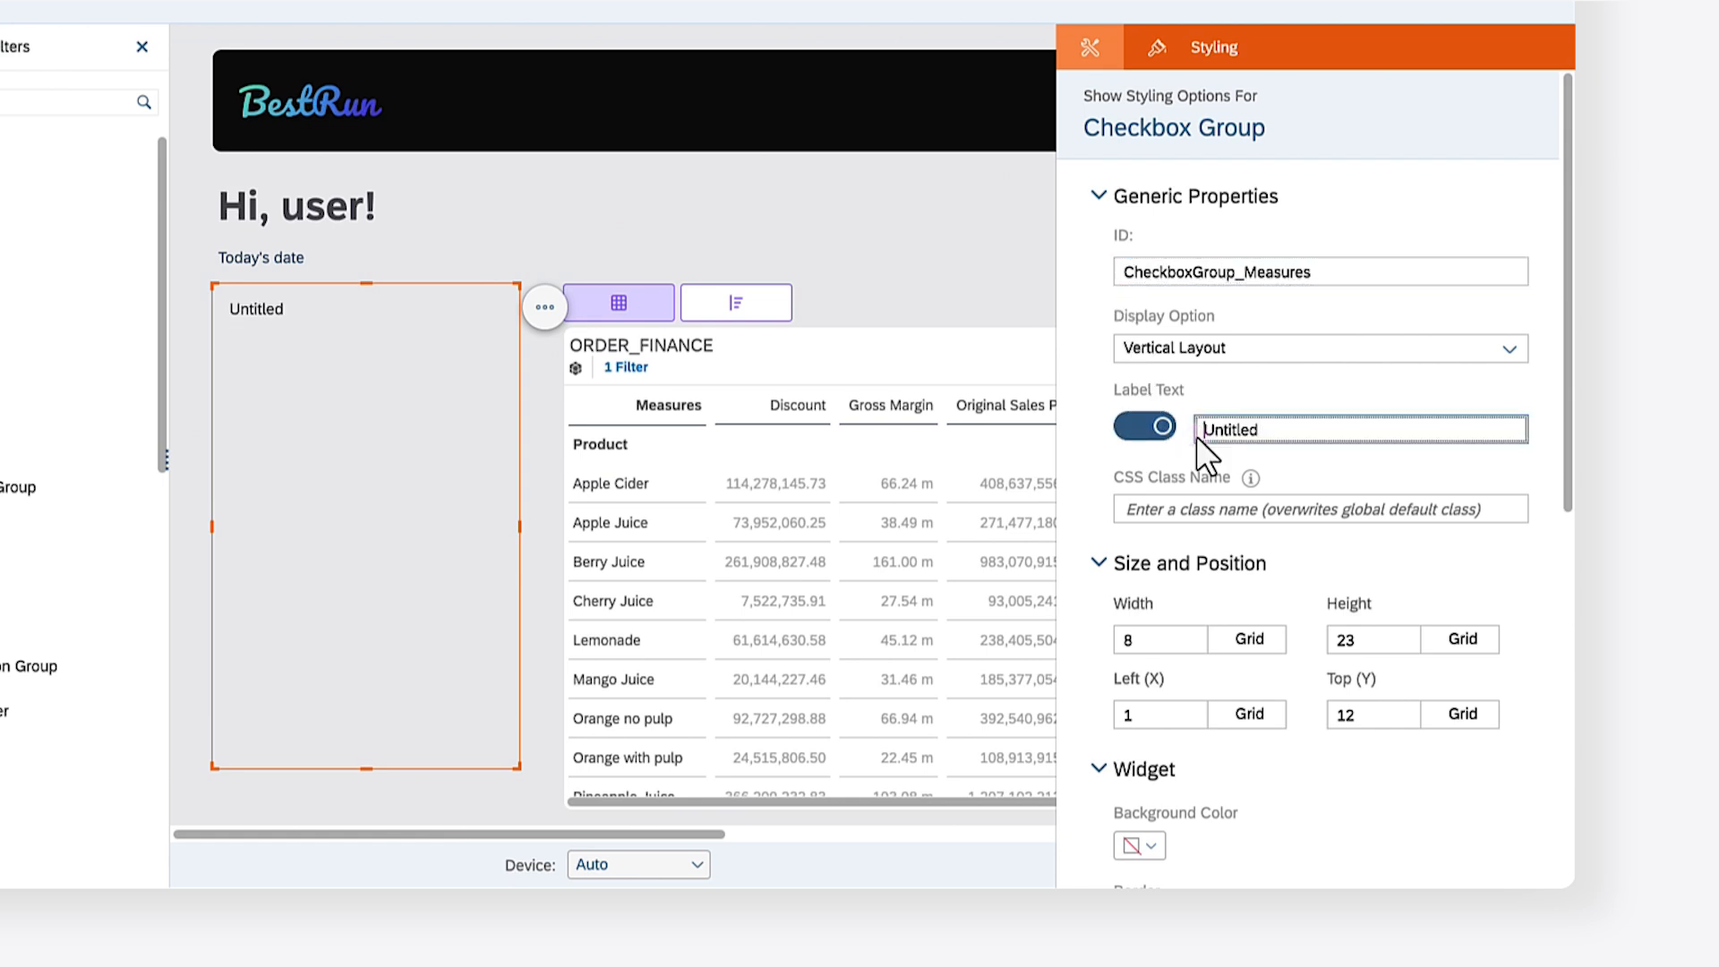
type("Select Measures")
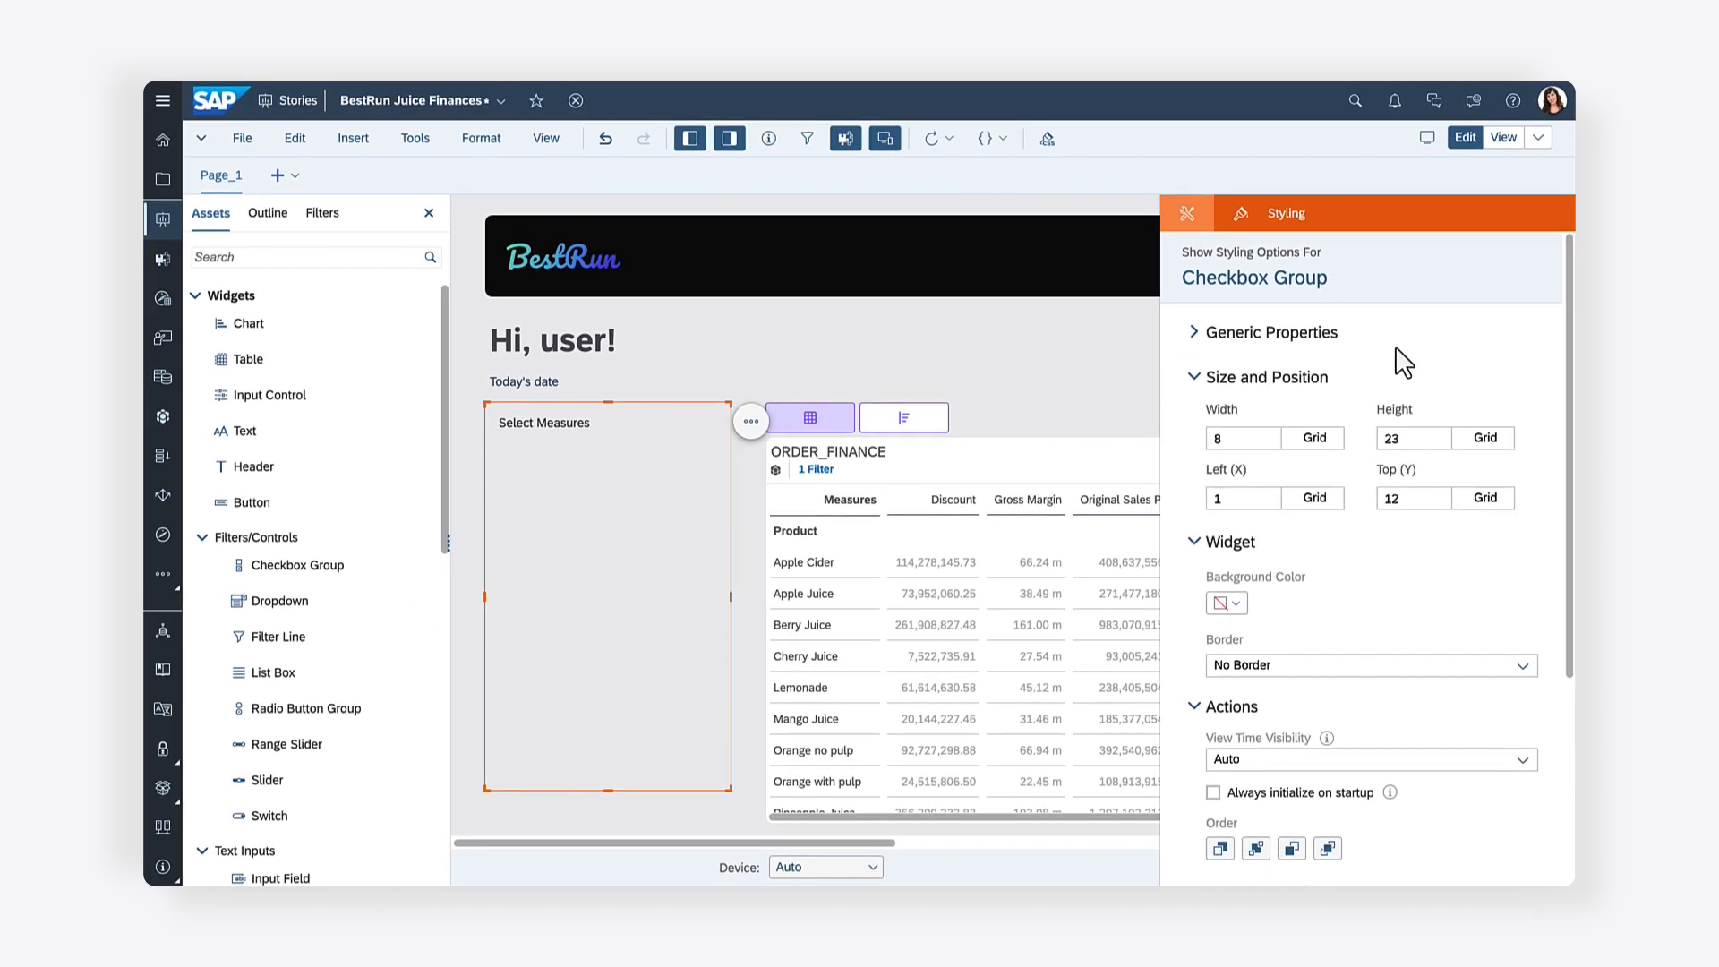
left_click(1370, 664)
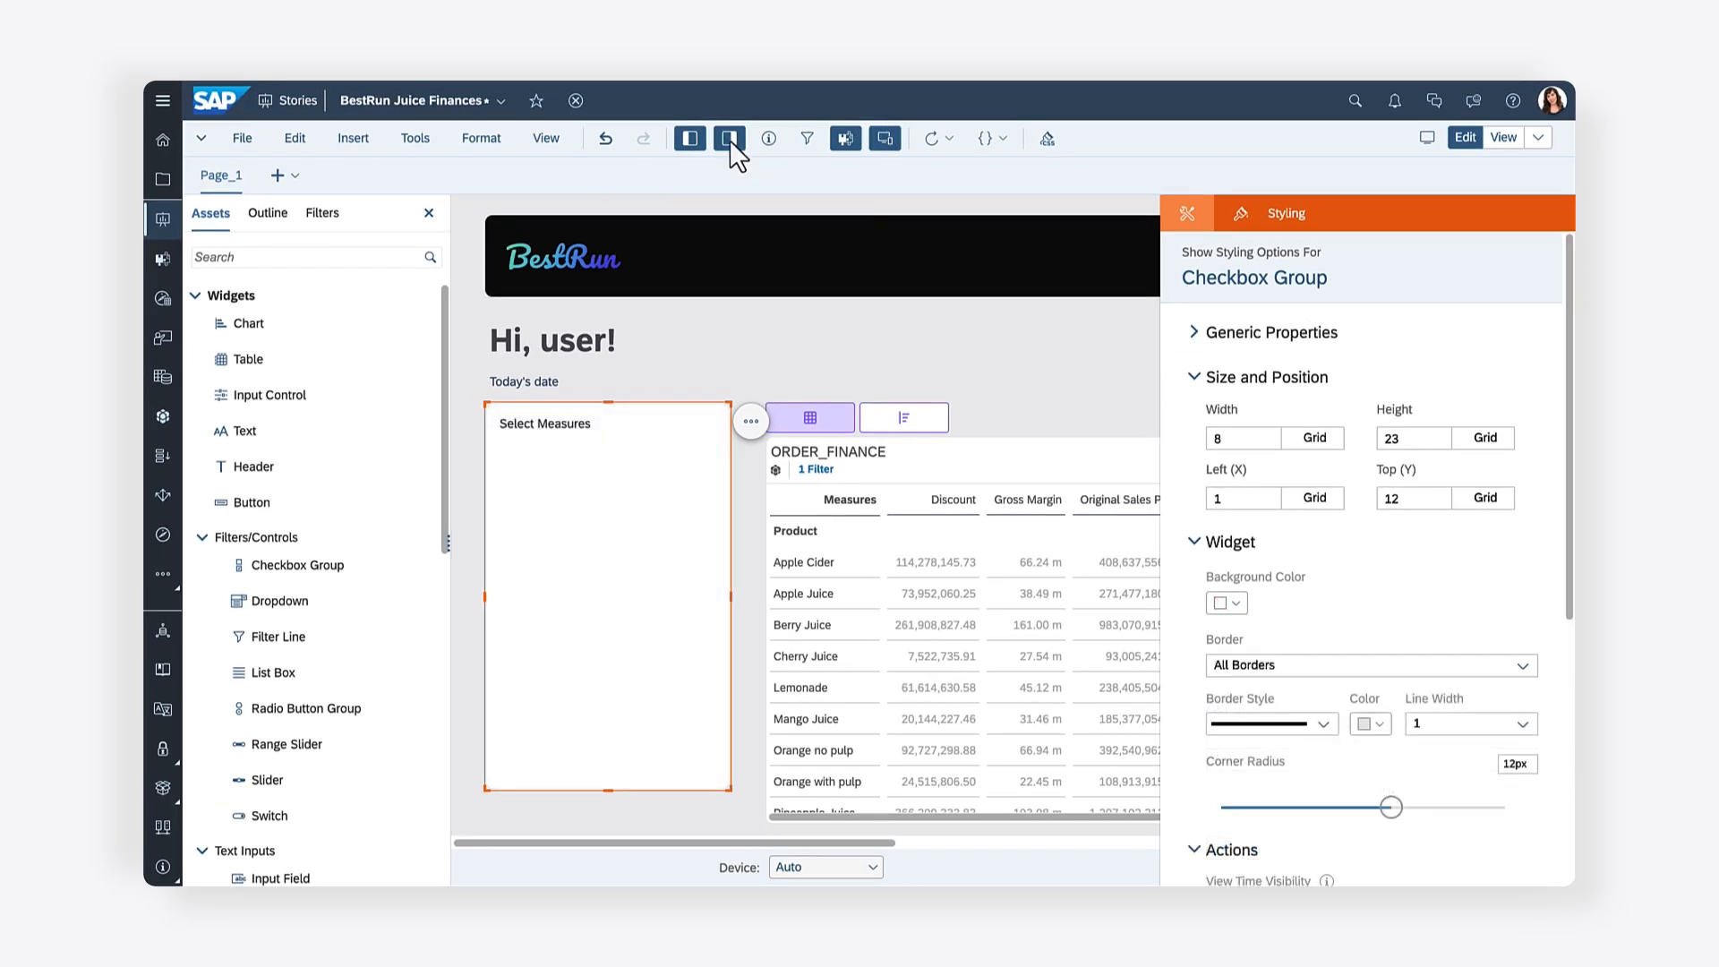
Add a script variable AllMeasures of type string, set as an array
left_click(728, 138)
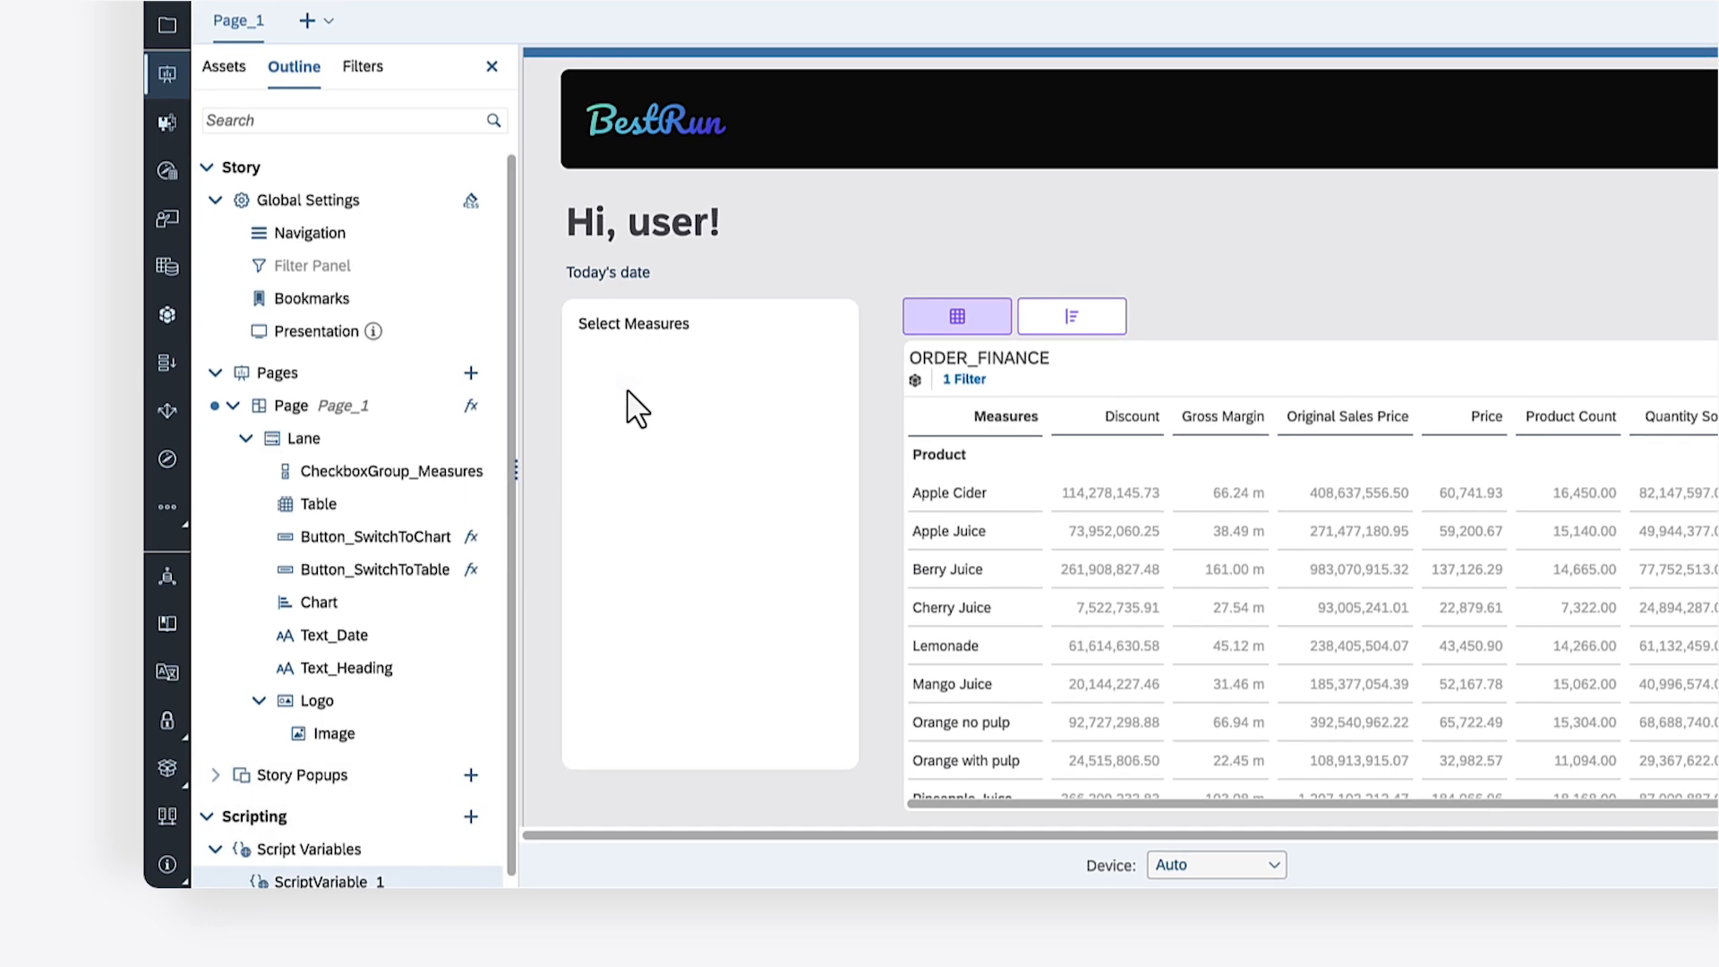
left_click(330, 881)
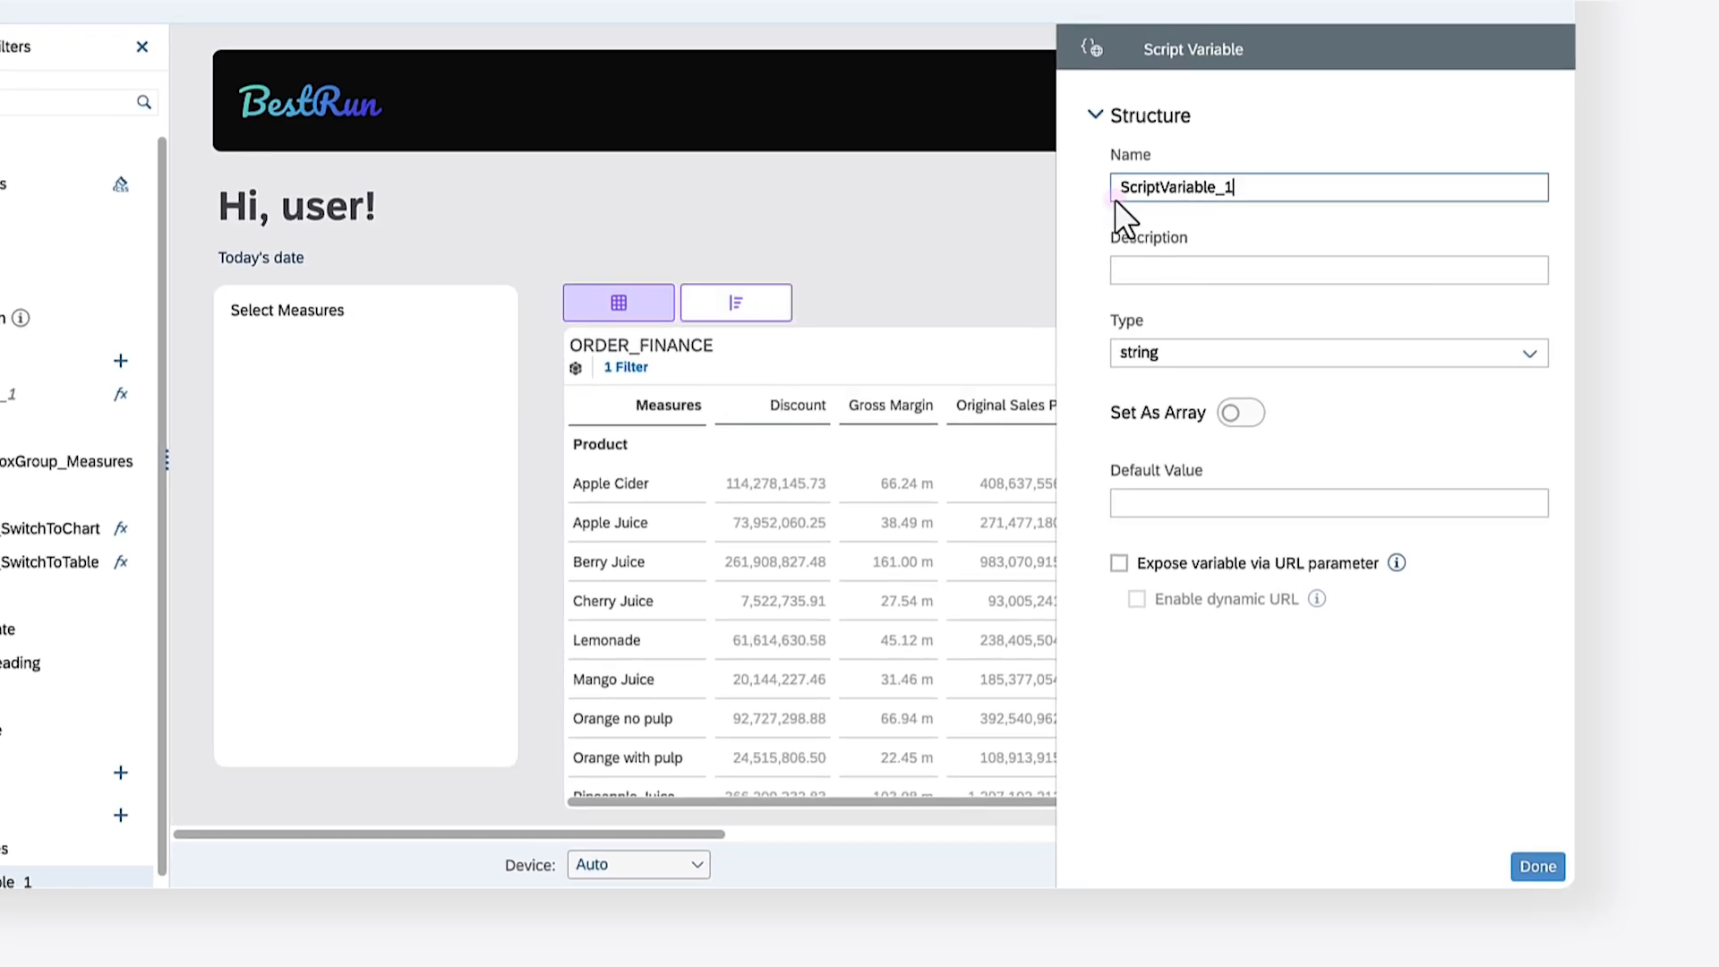
type("AllMeasures")
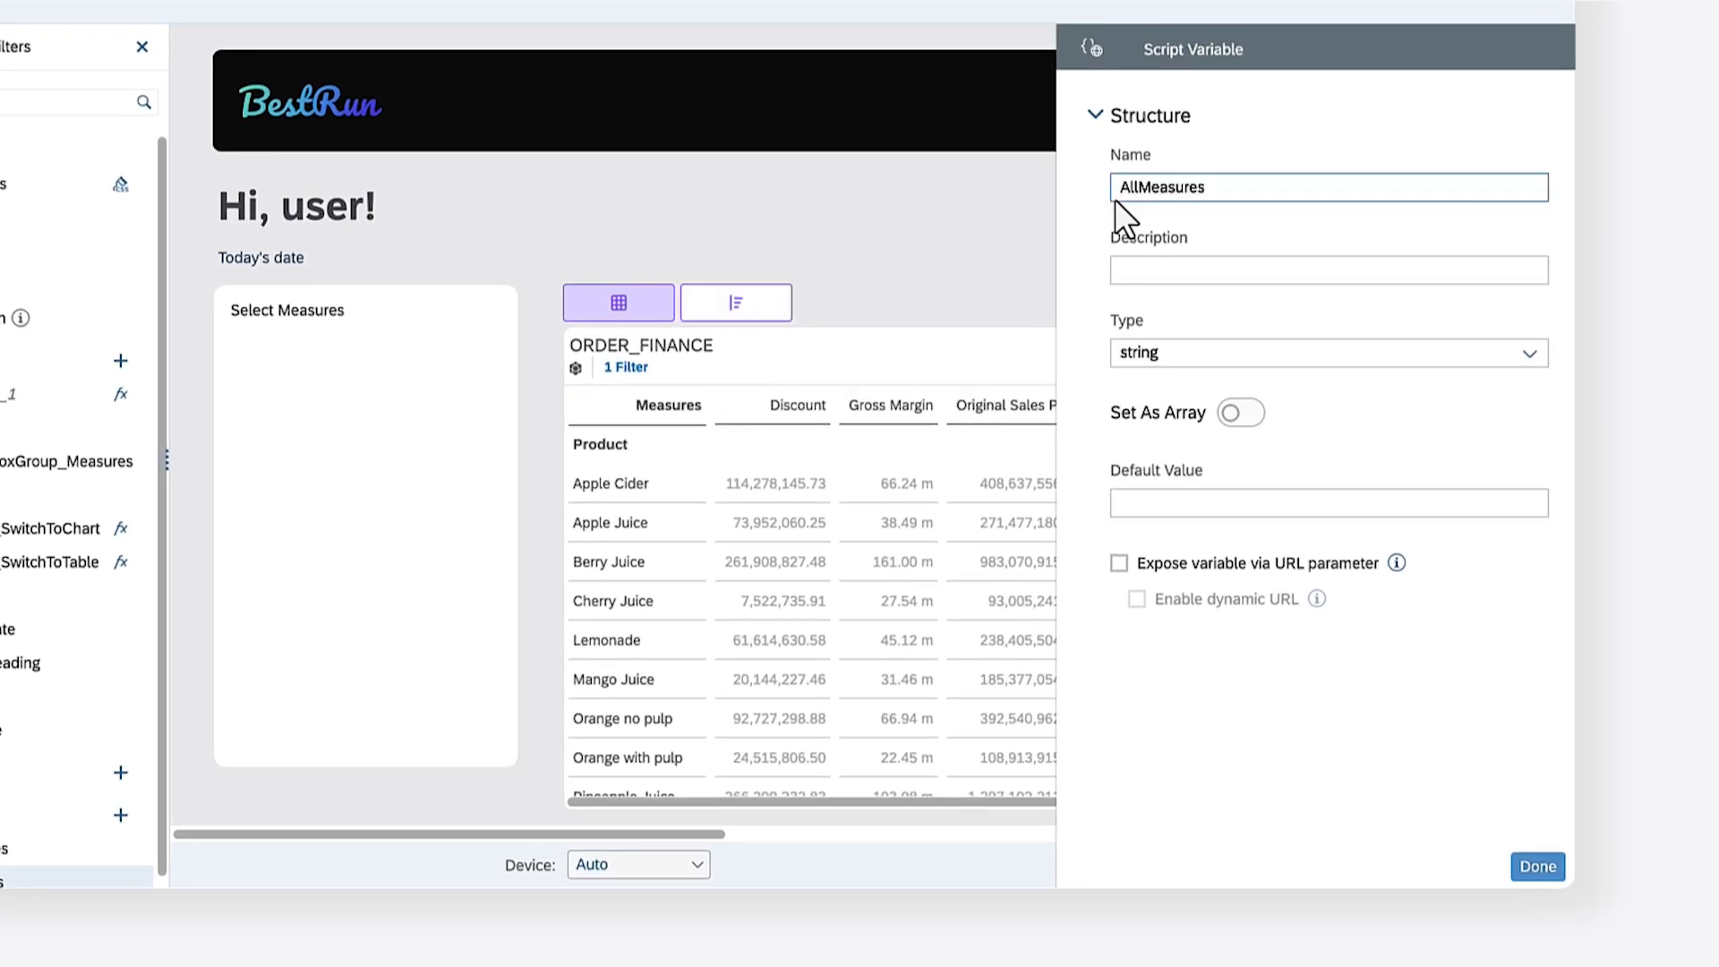
mouse_move(1255, 431)
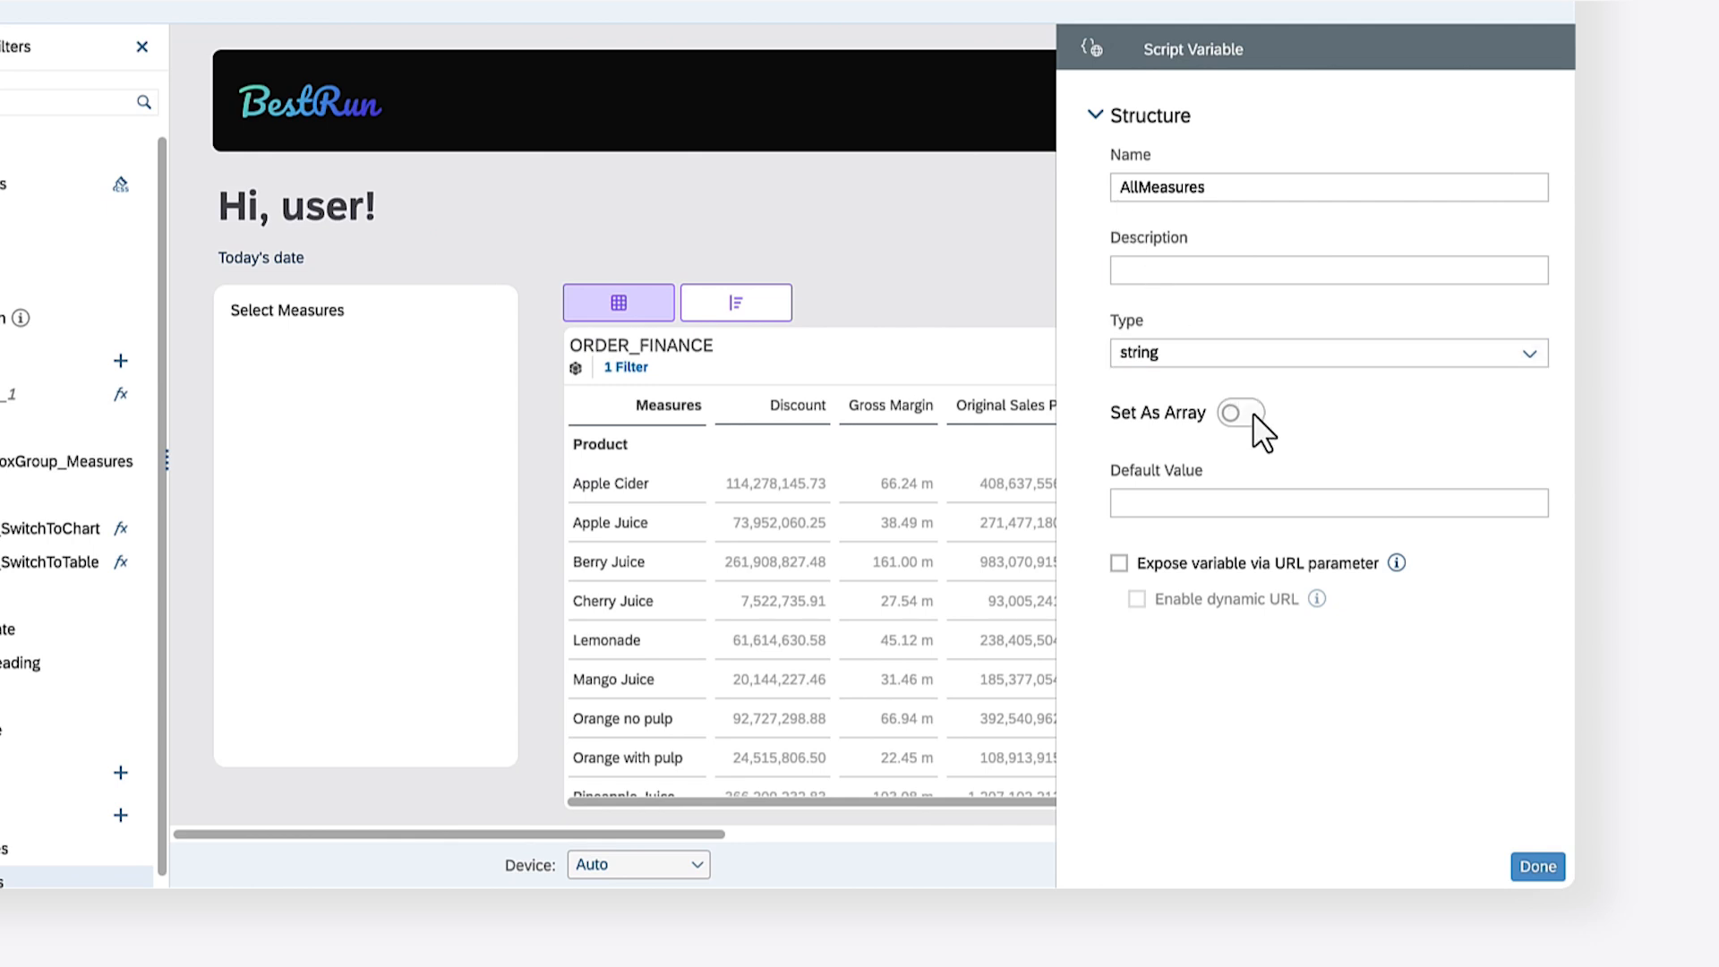
left_click(1242, 412)
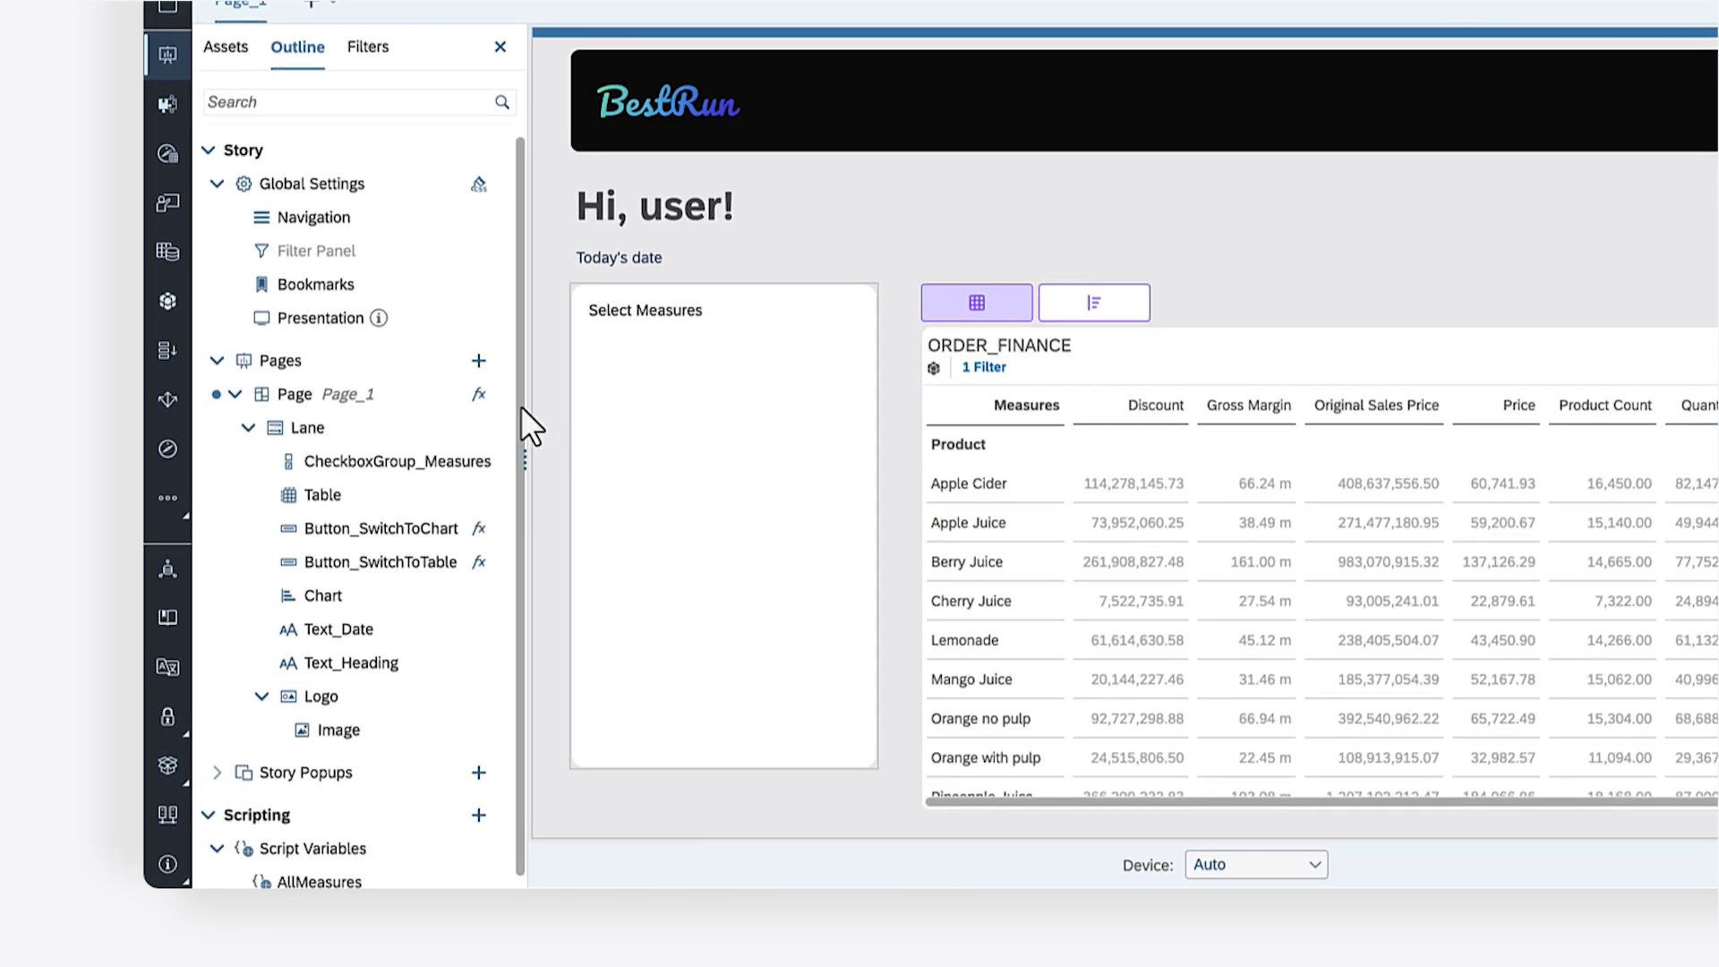
In the page onInitialization script, write var measures = Table.getDataSource().getMeasures(); with a comment
left_click(478, 394)
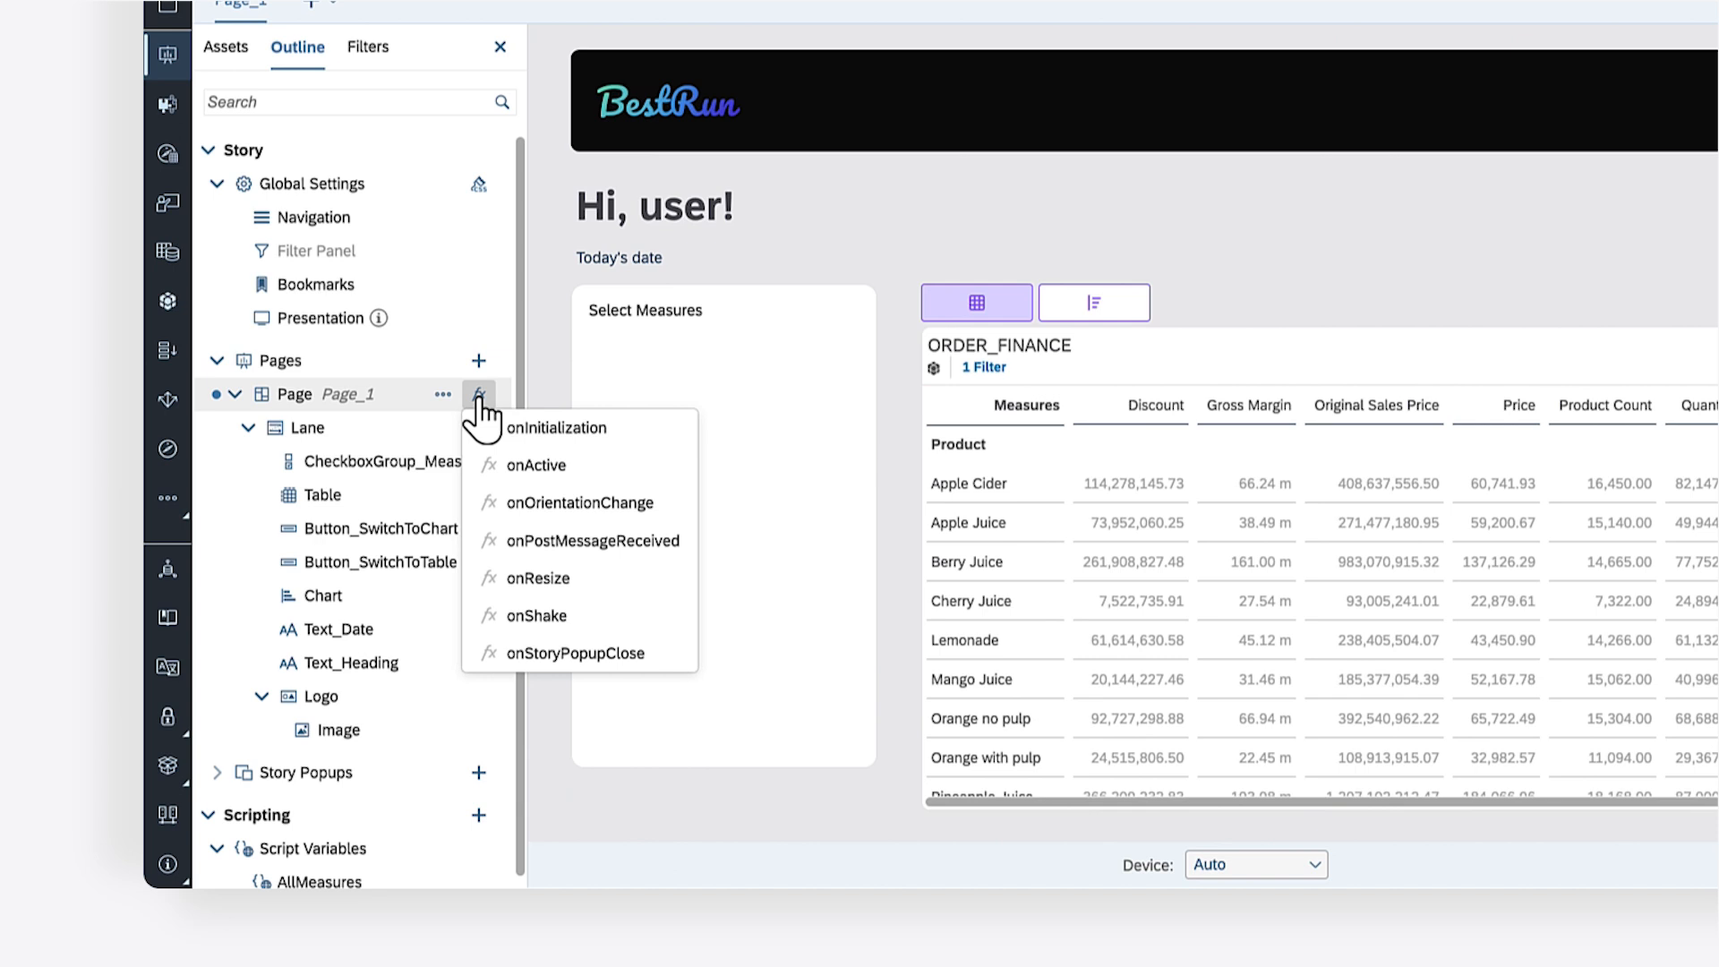
left_click(555, 428)
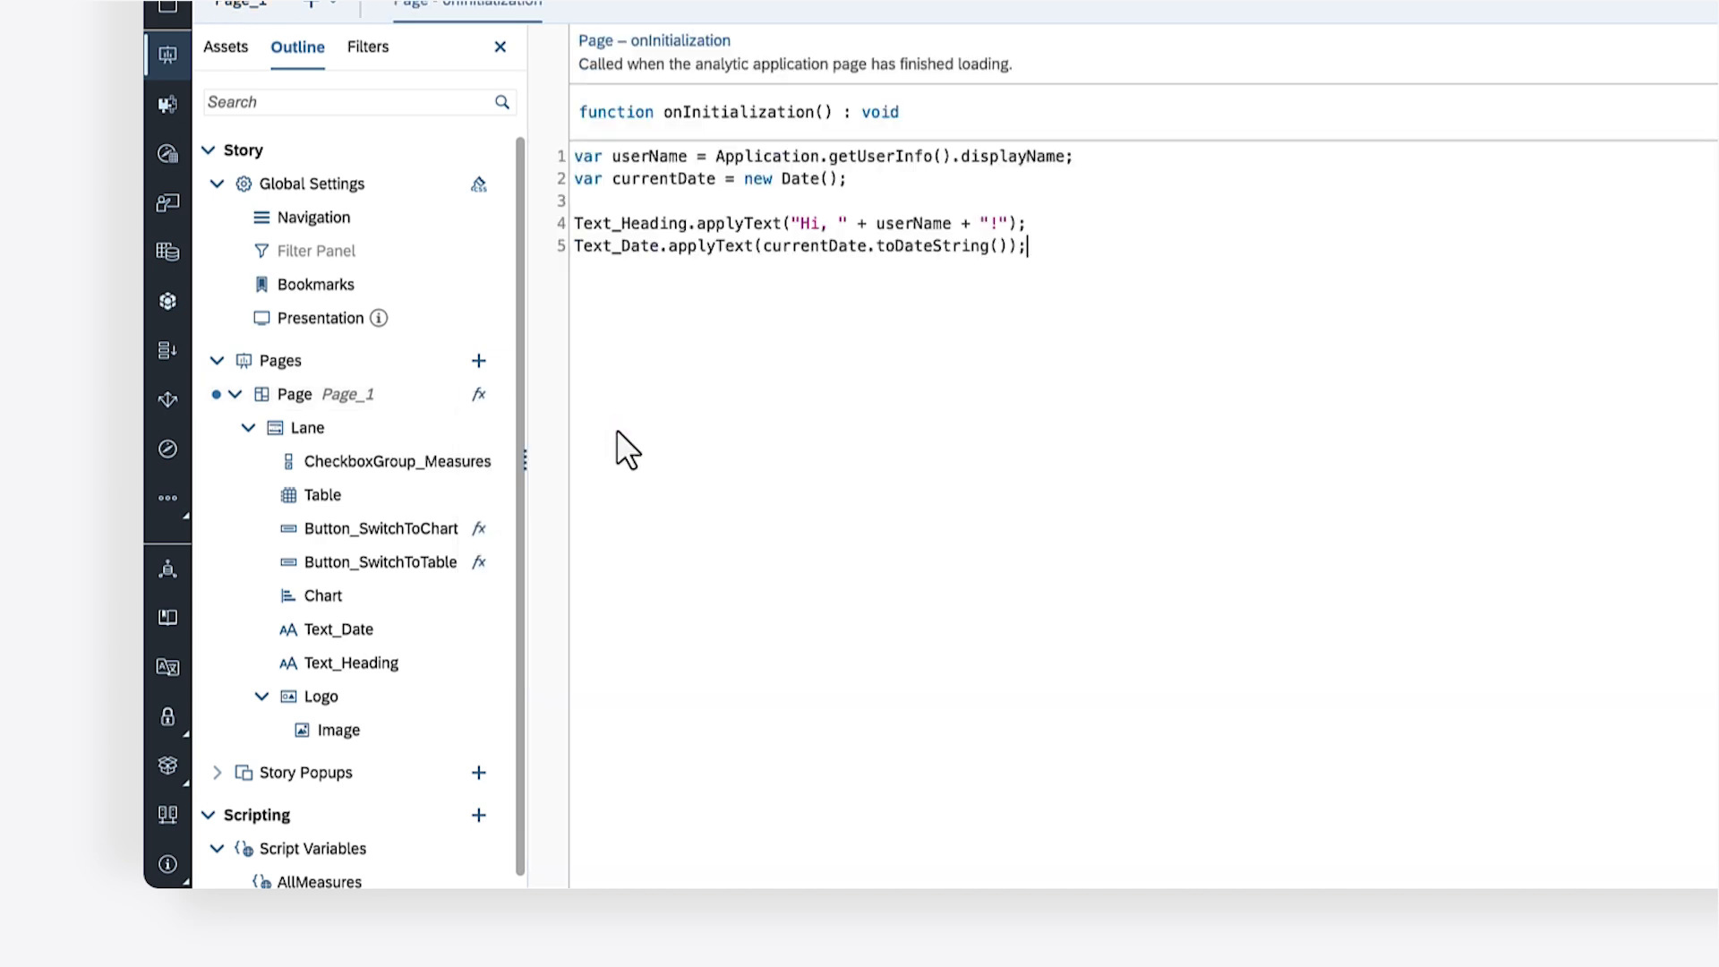
mouse_move(562, 723)
type("// G")
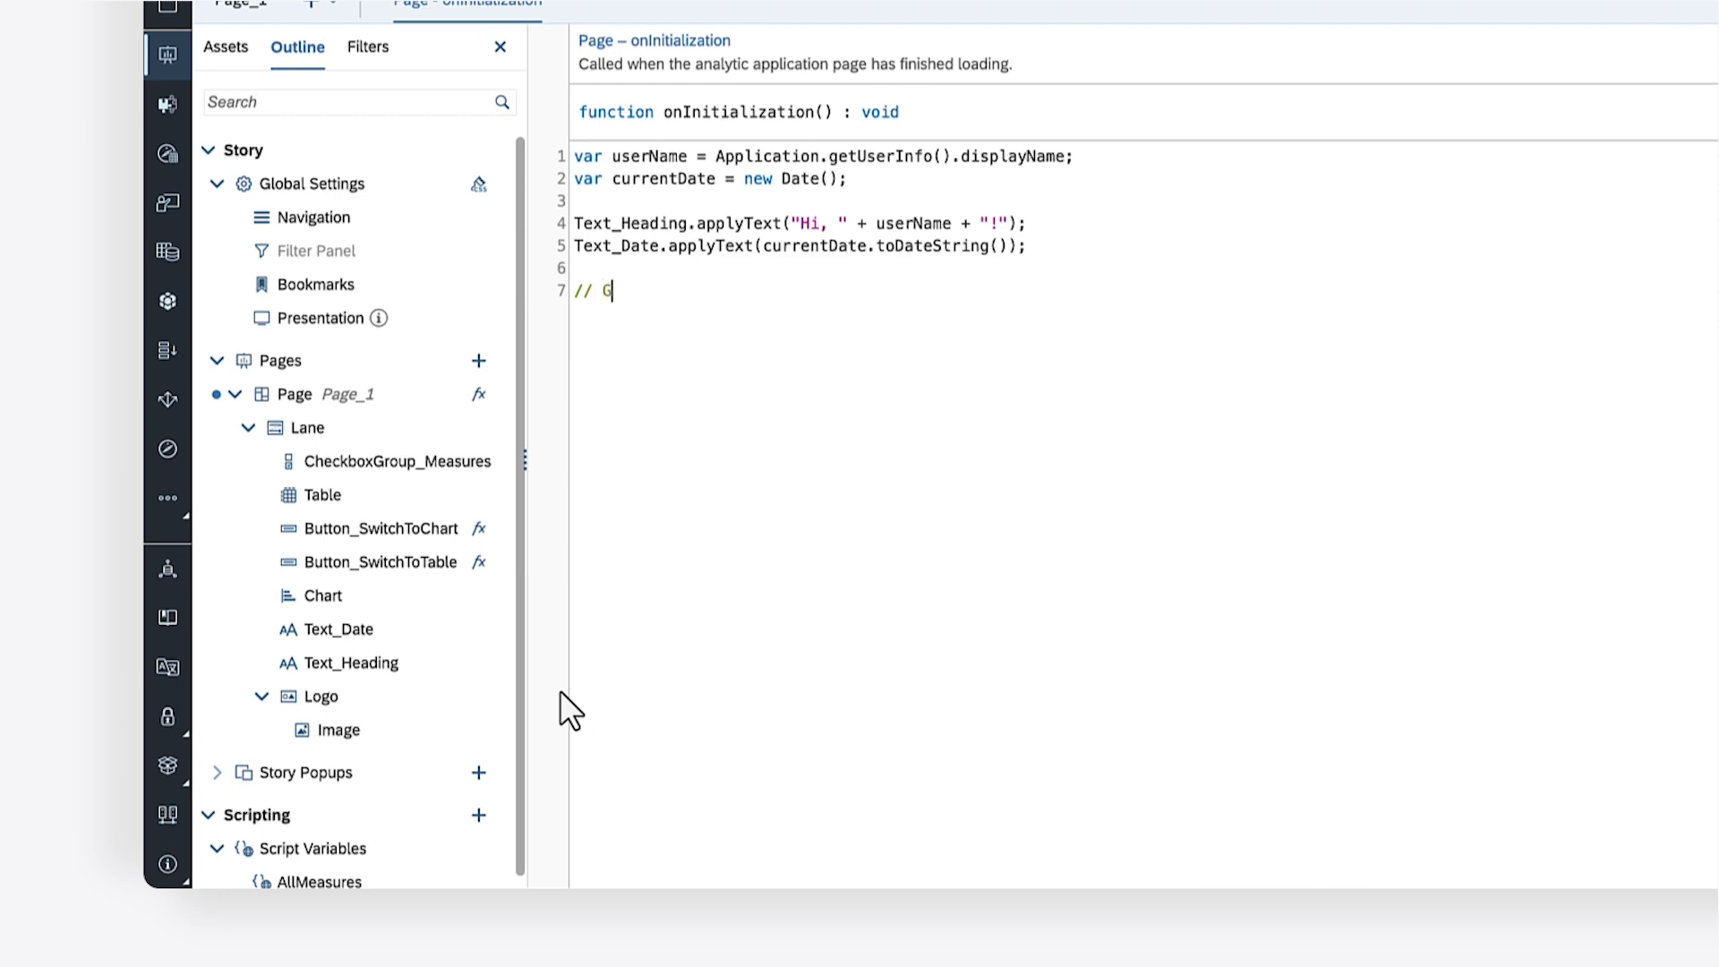
type("et all the measures from the table")
type("var measures = Table.getDataSource(")
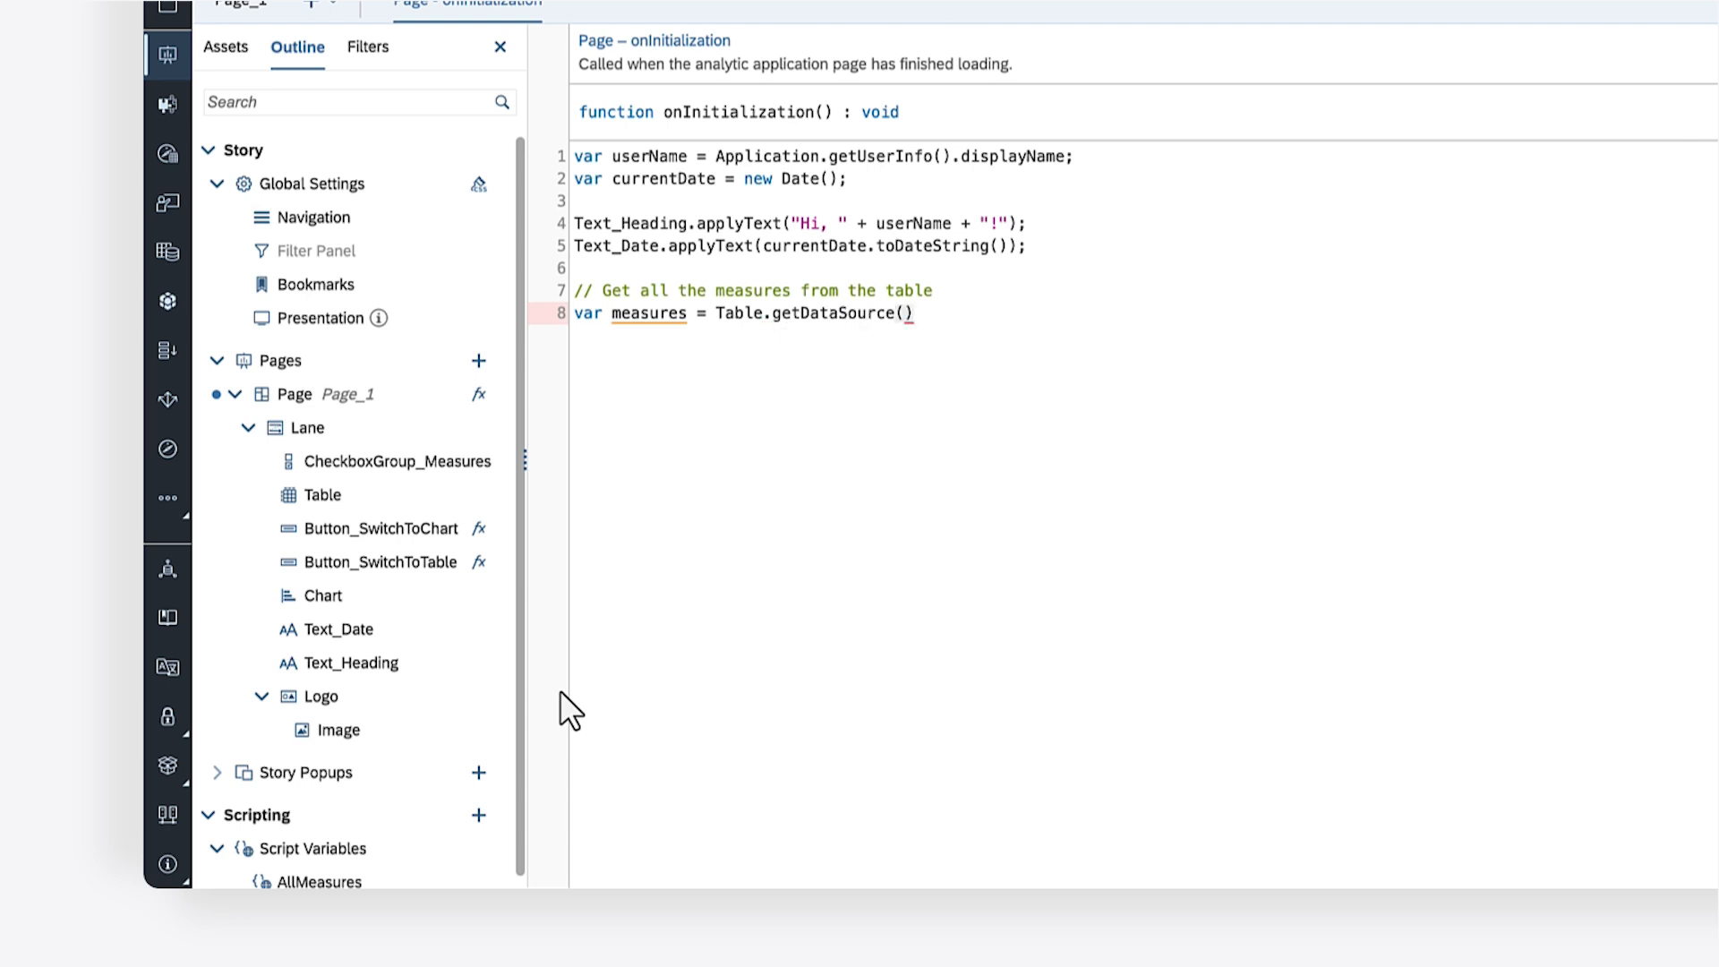
type(".getMeasures();")
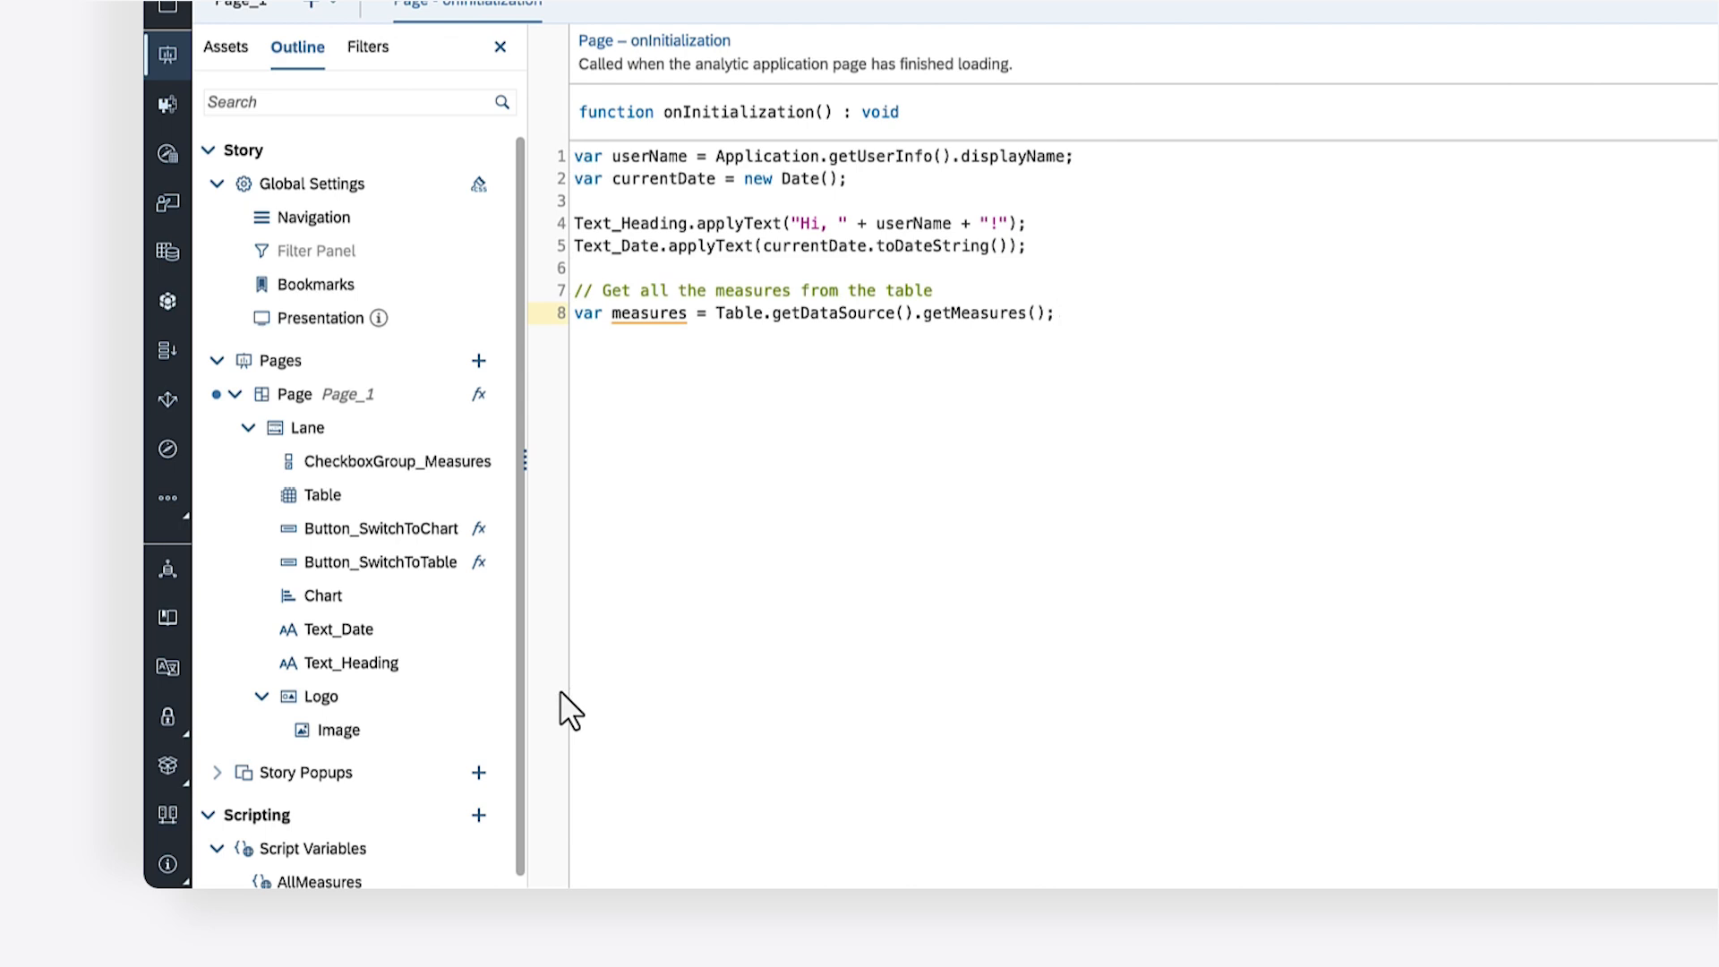
Add the comment '// Check to see if the table has any measures' on the next line
left_click(1053, 312)
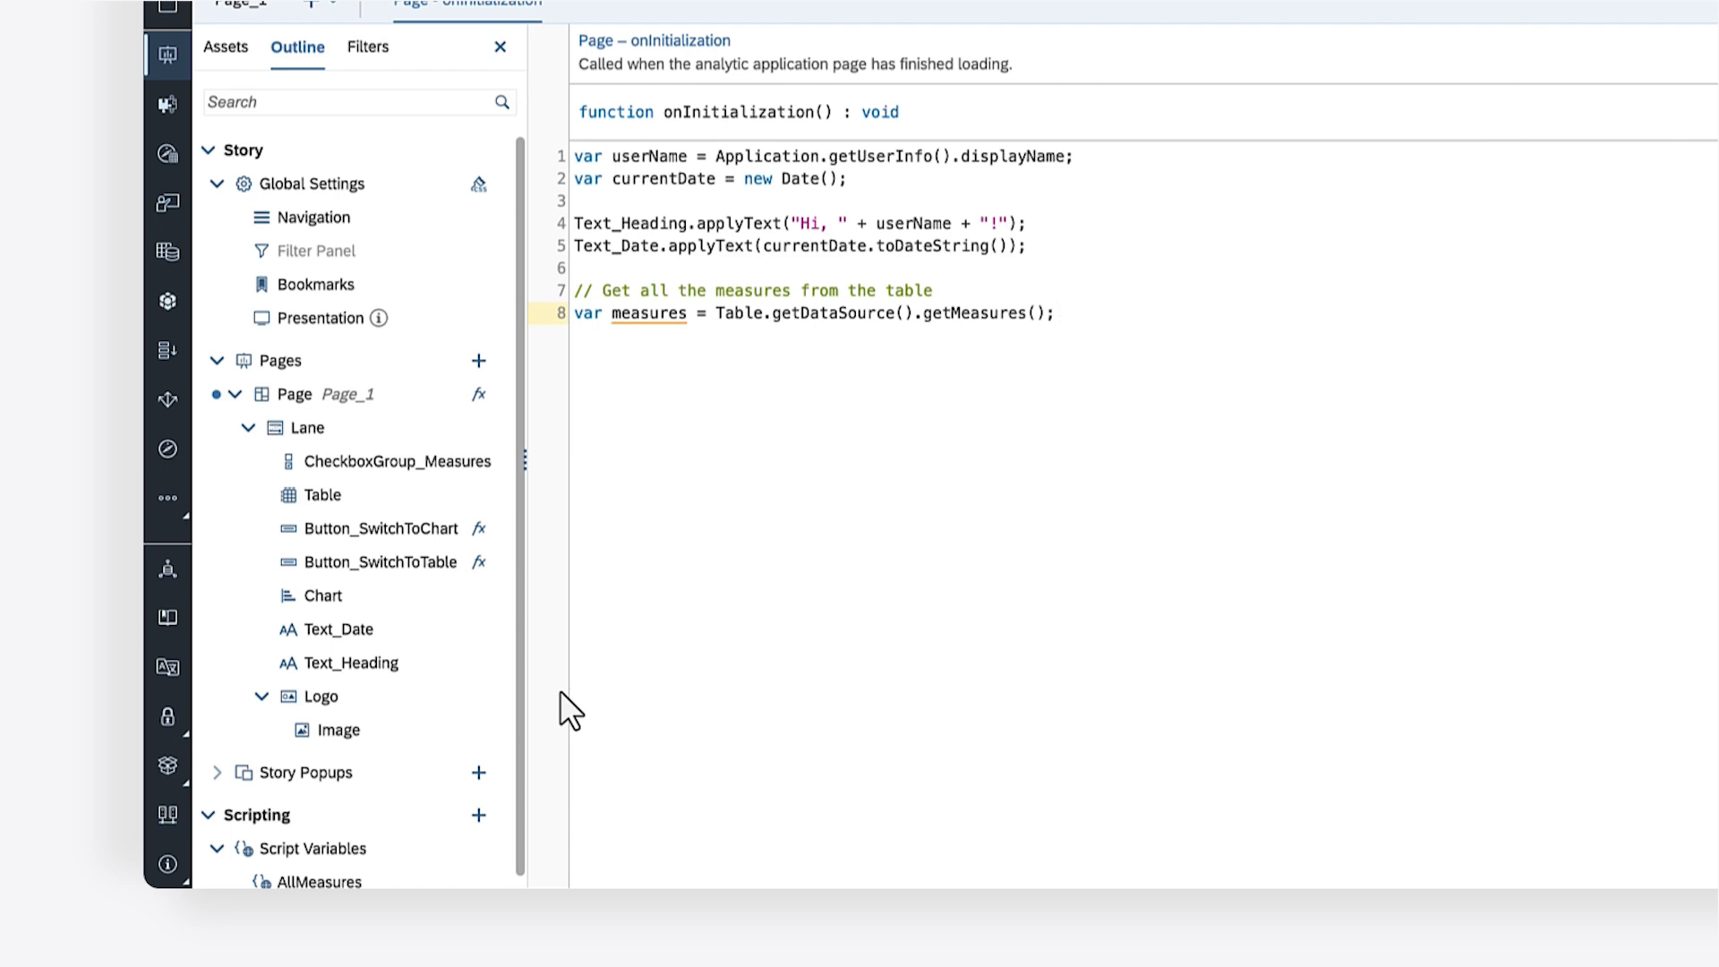
type("// Check to s")
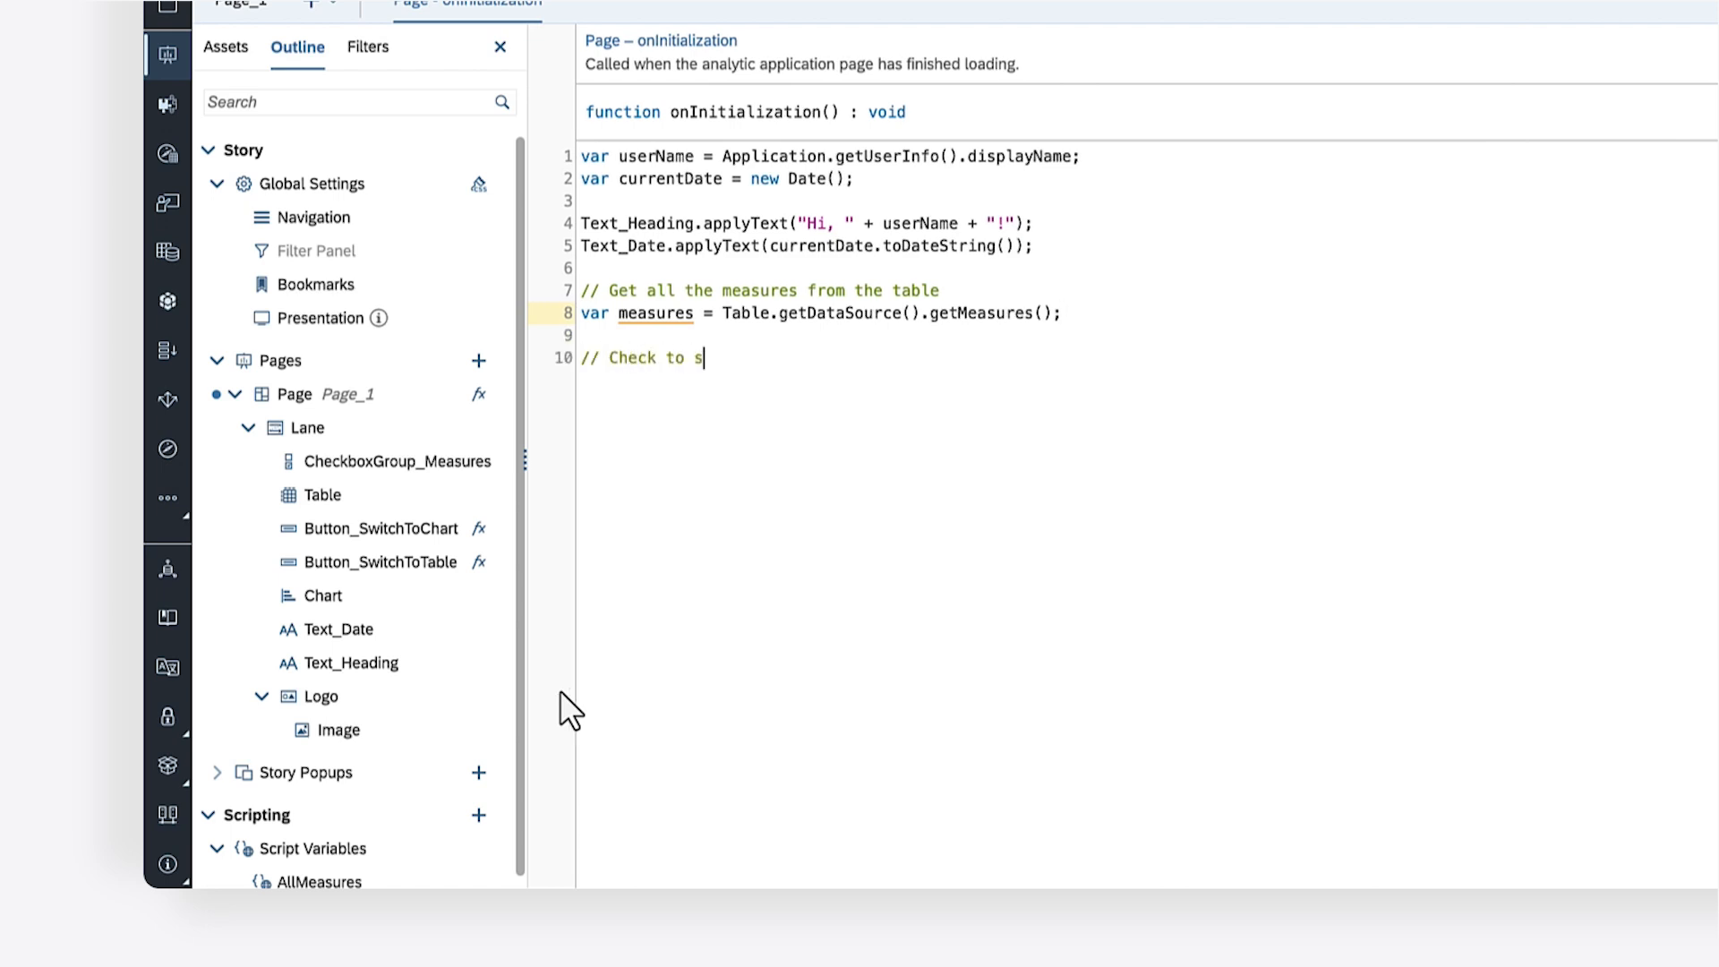
type("ee if the table has any m")
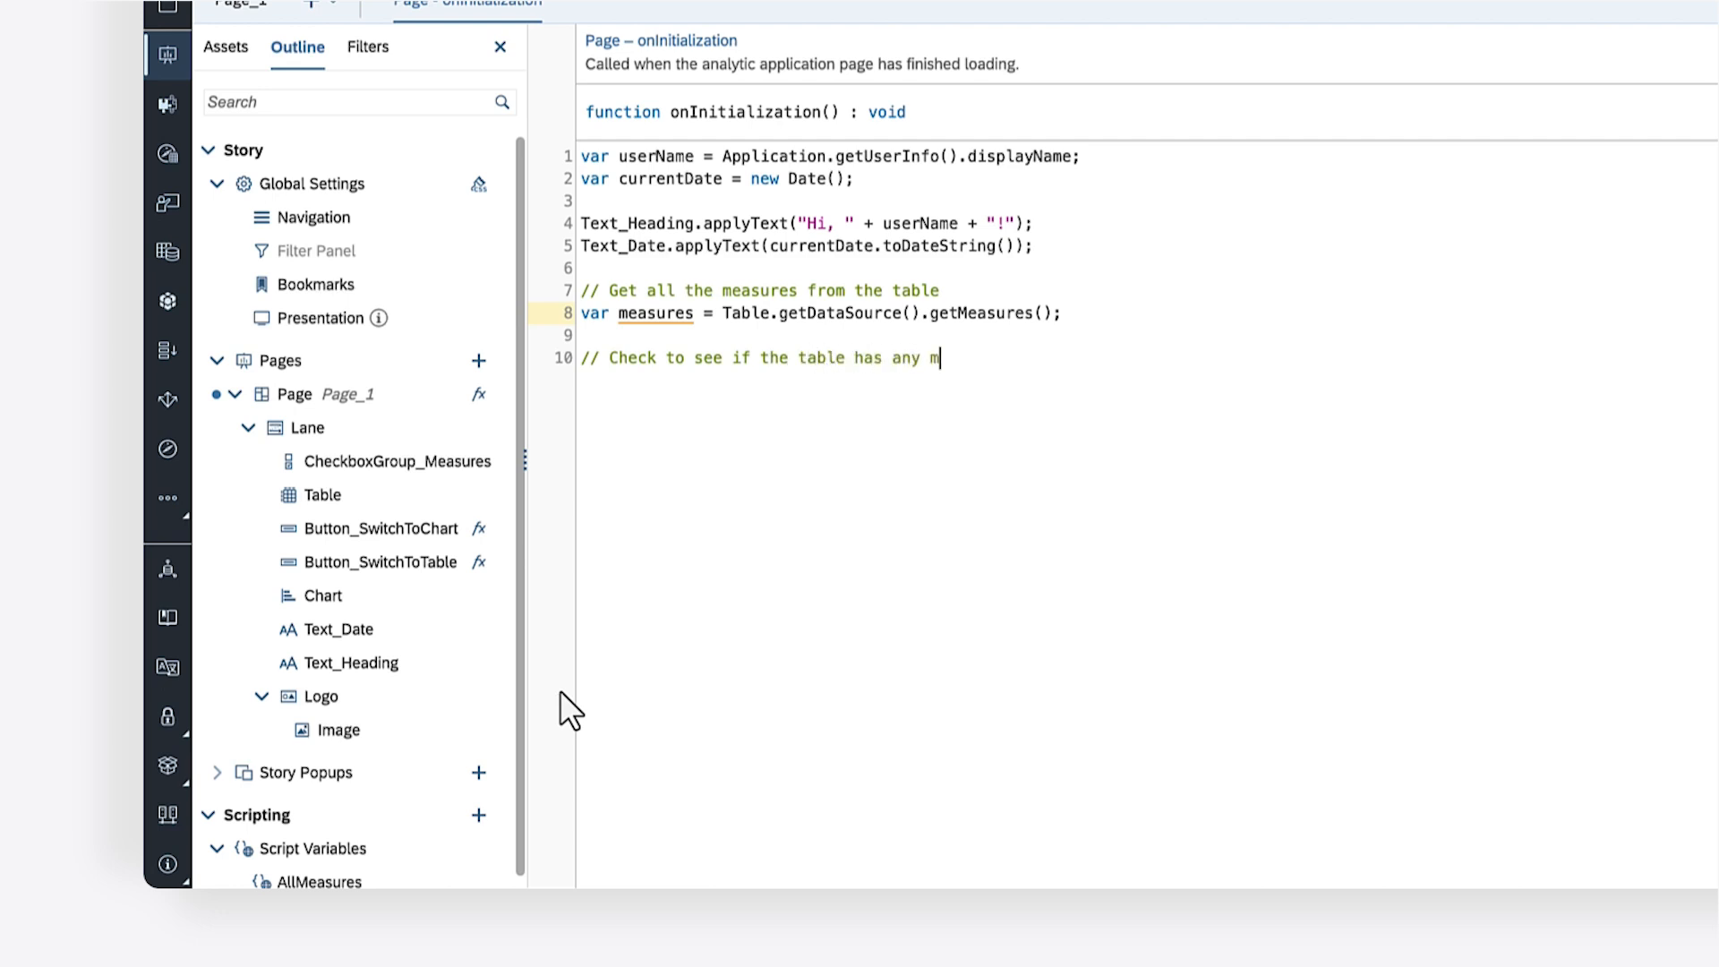
type("easures")
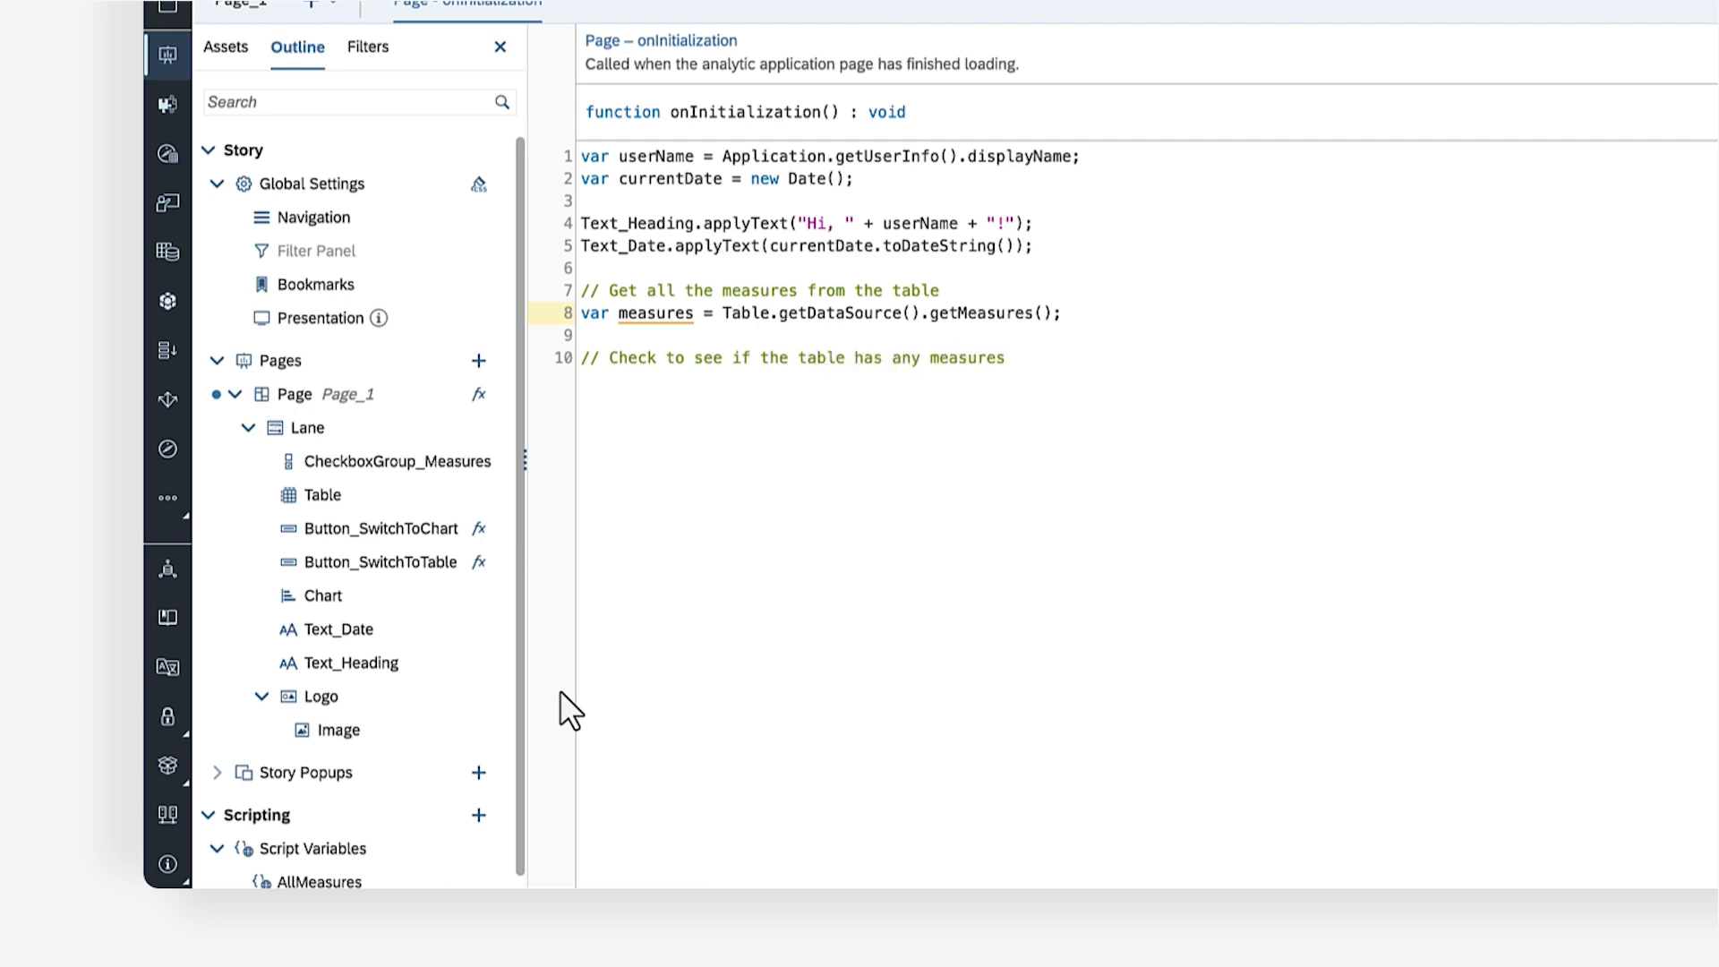
left_click(1004, 358)
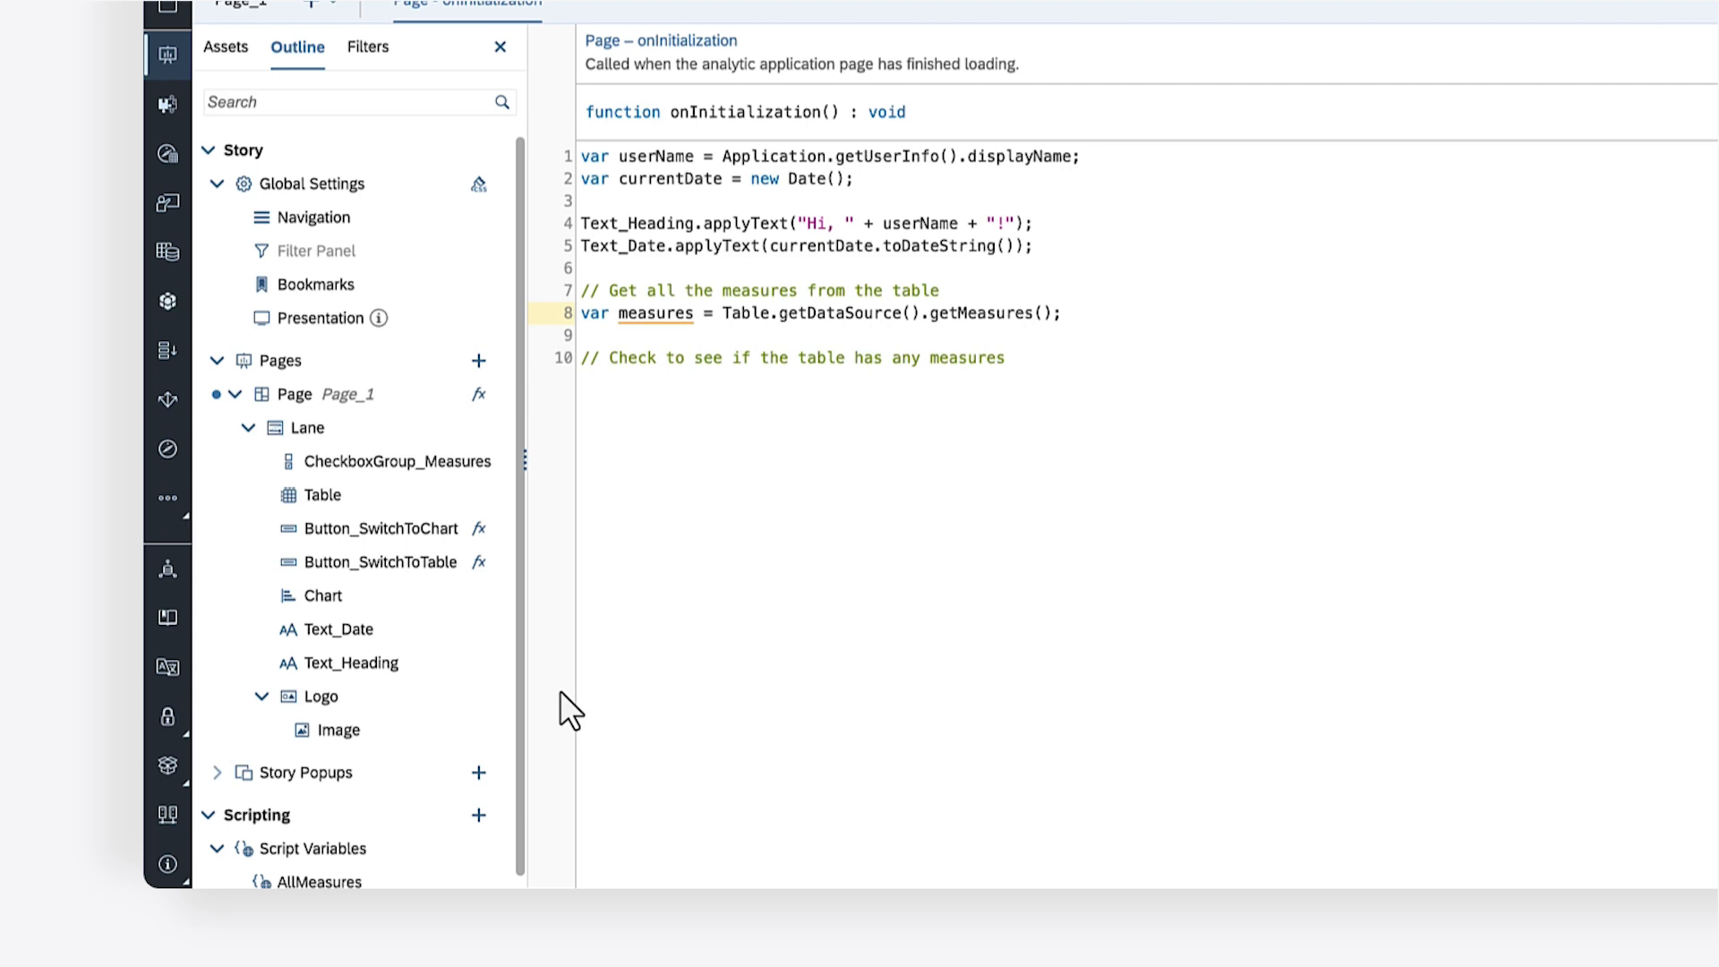
Write the if (measures.length) check and a for loop over each measure, with comments
type("if (")
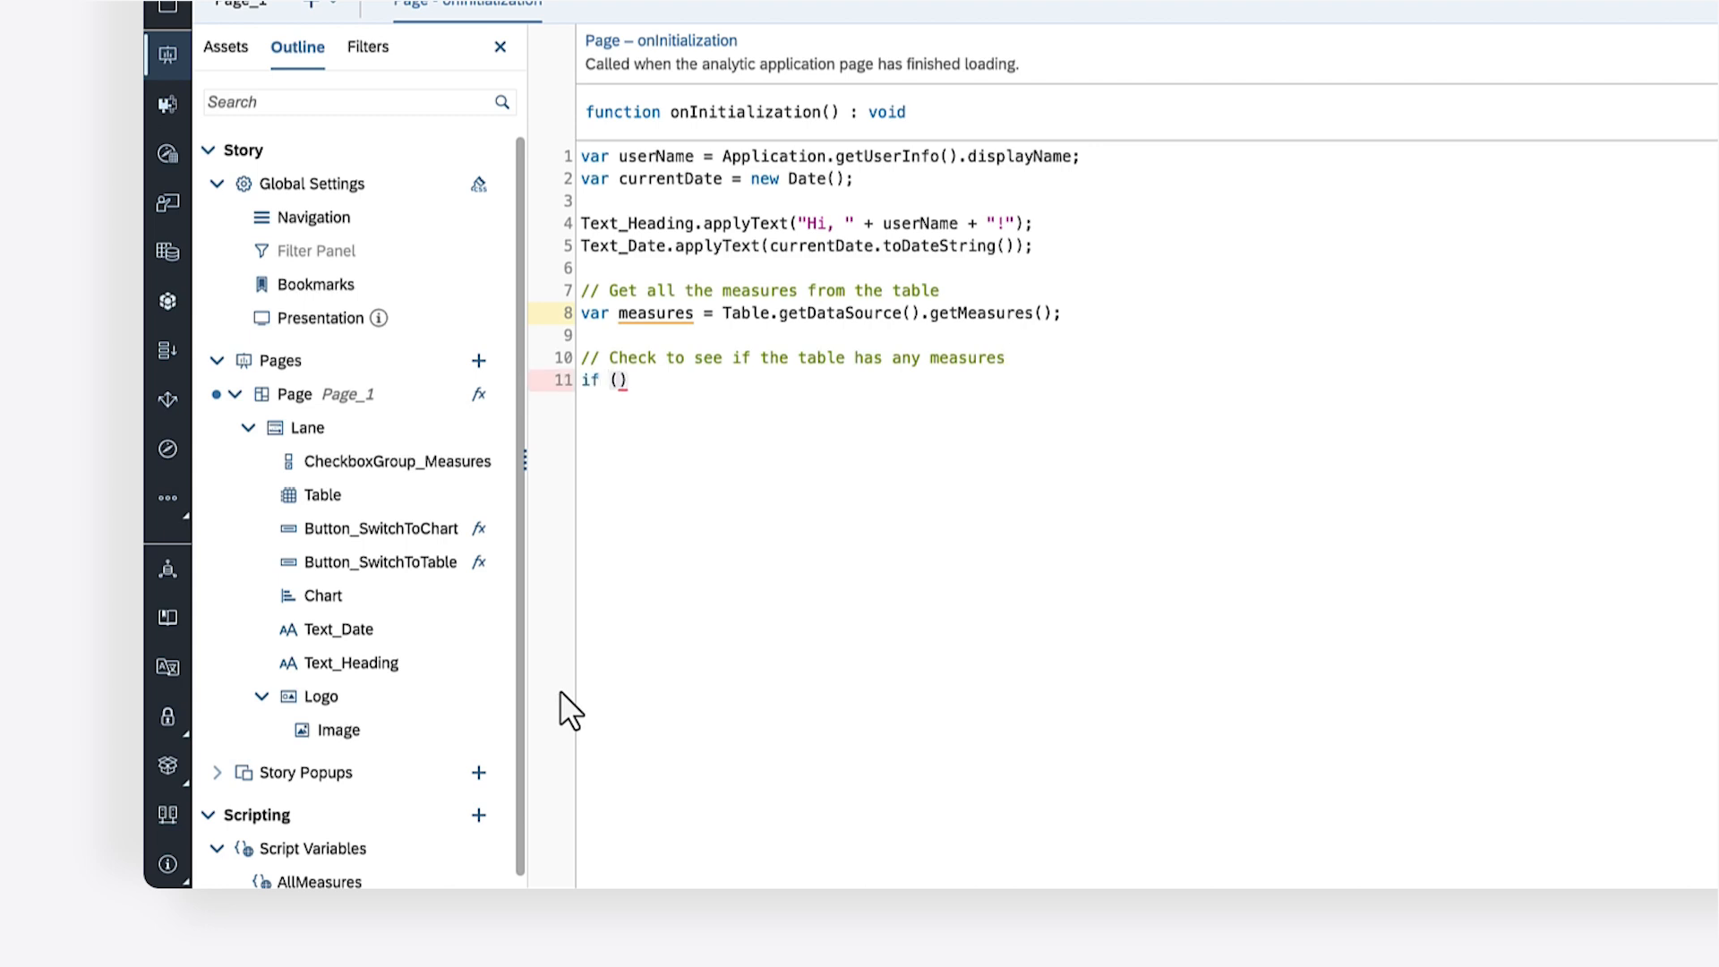
type("measures.length > 0")
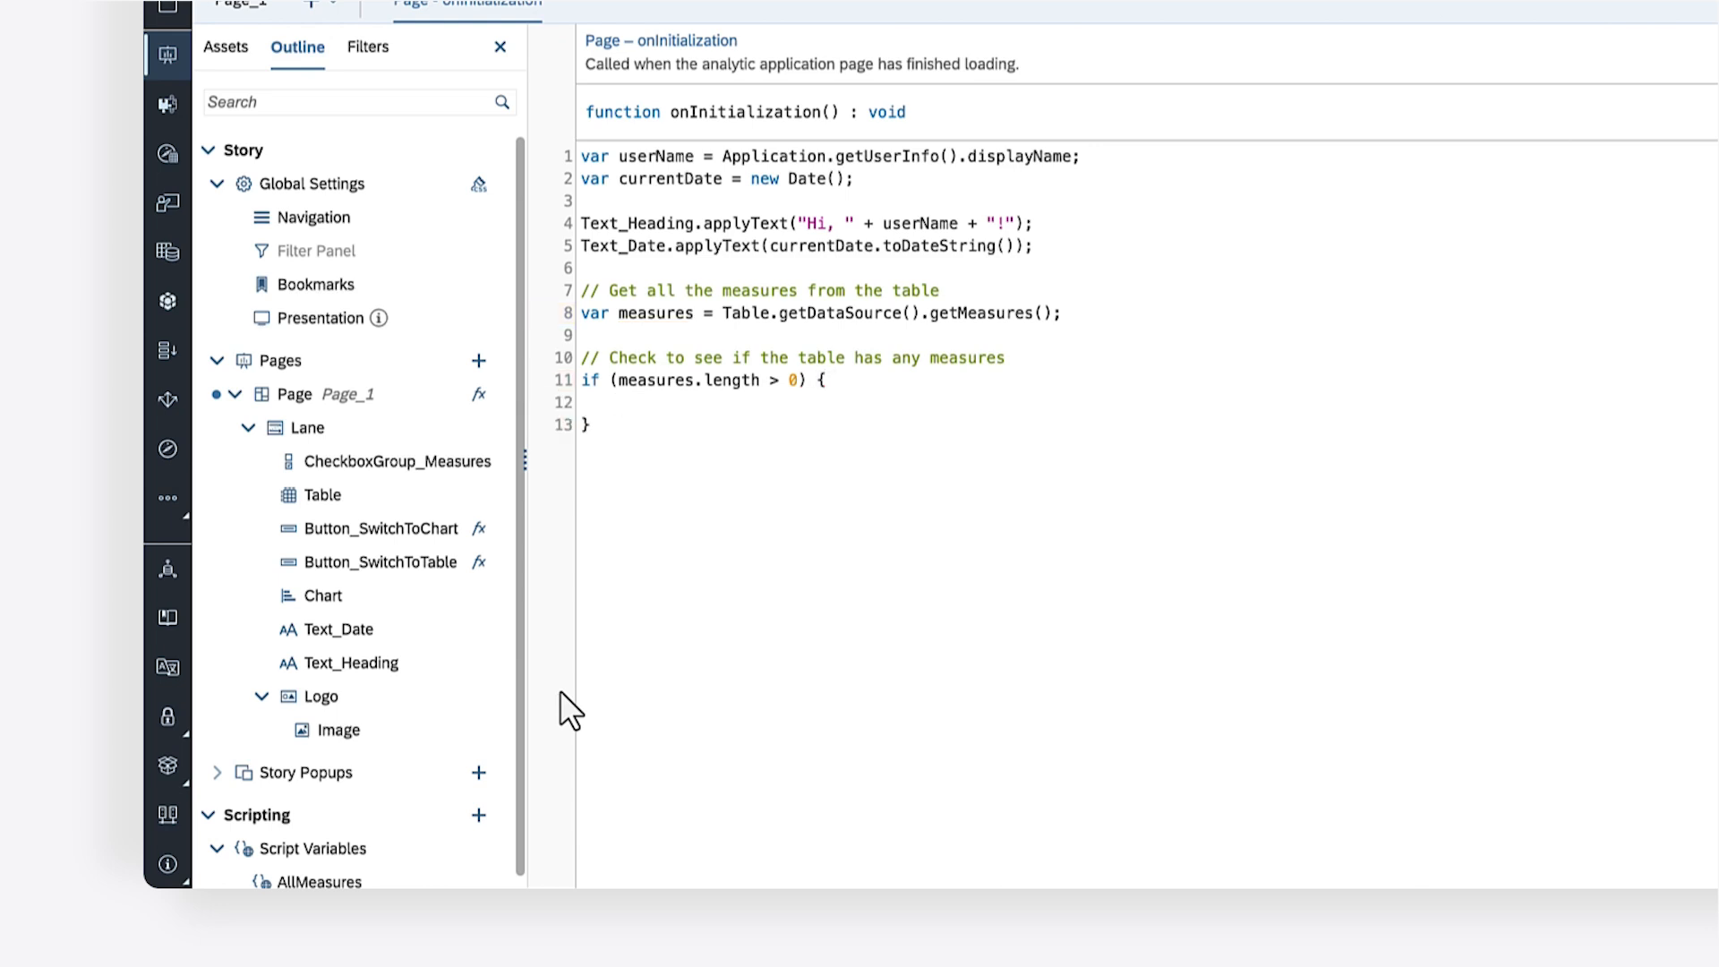
type("//")
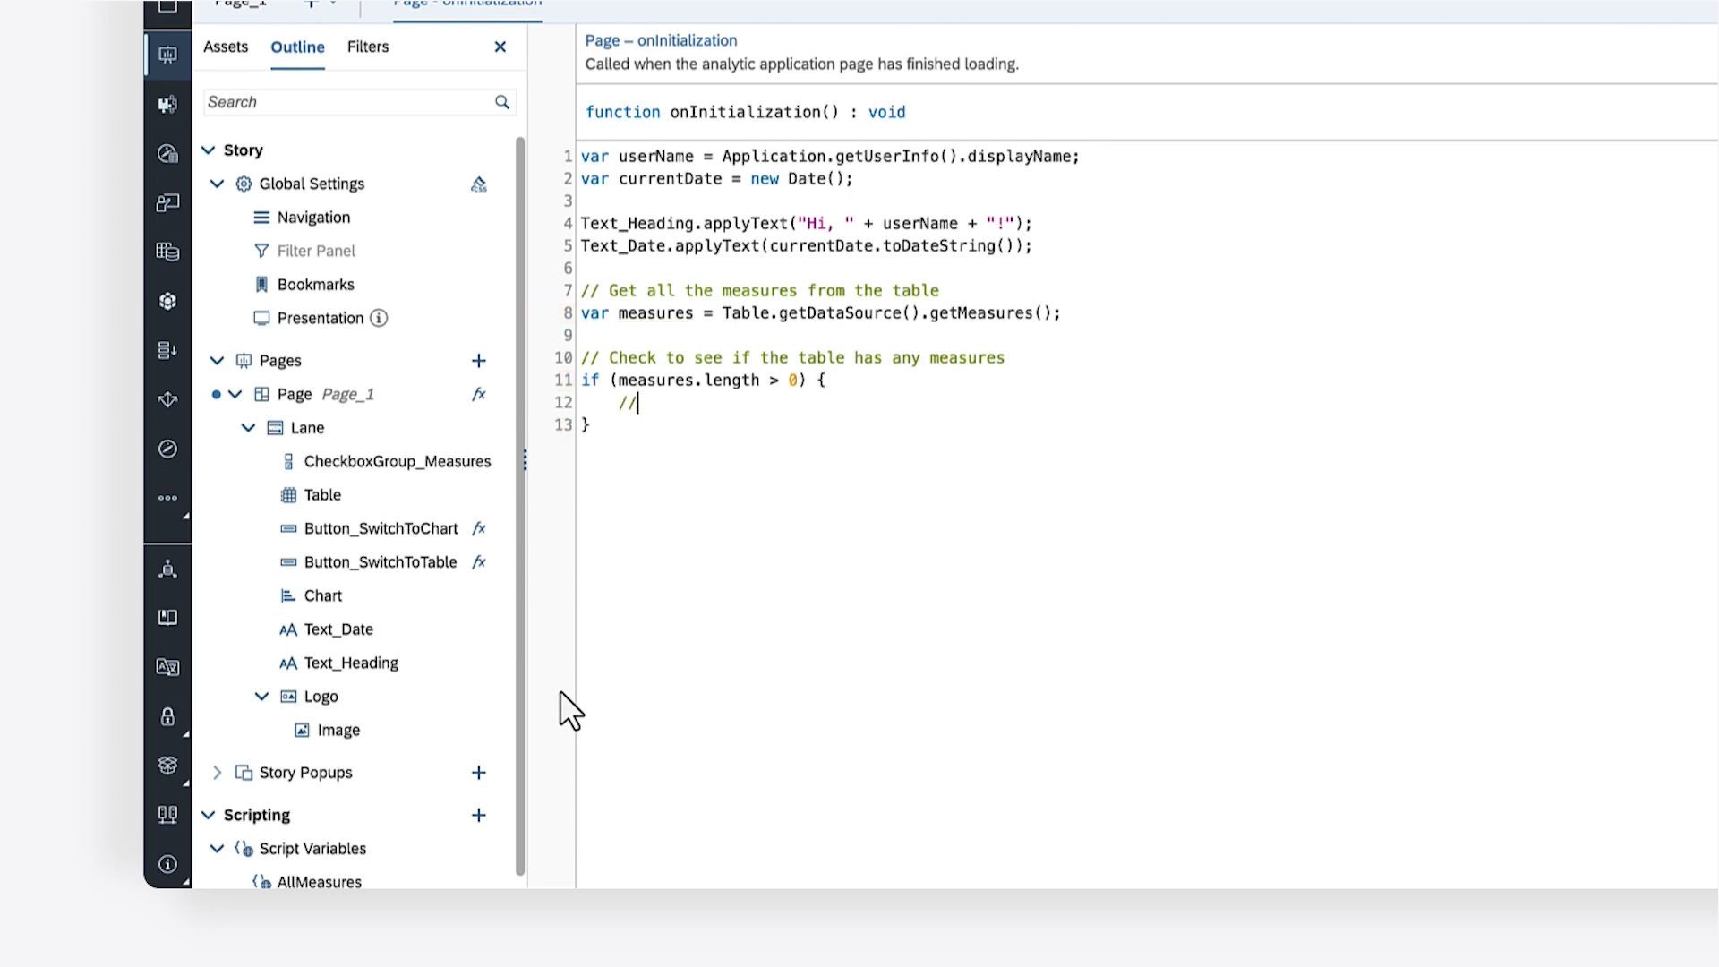
type("Iterate over")
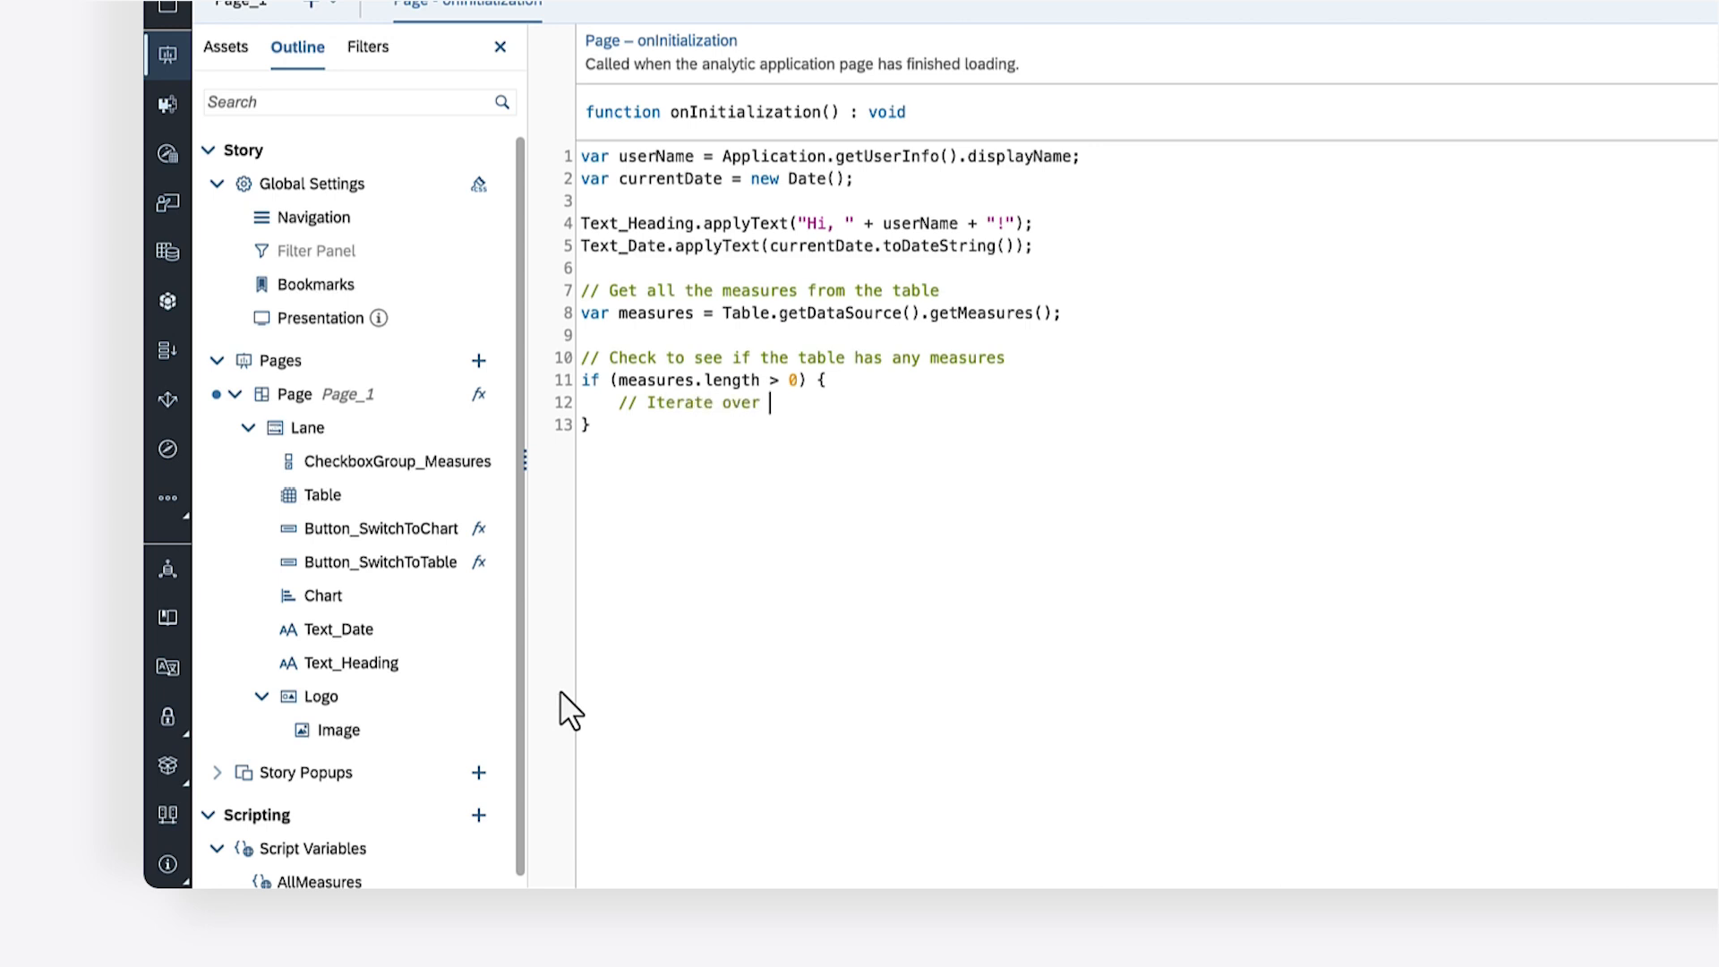
type("each element in the array measures")
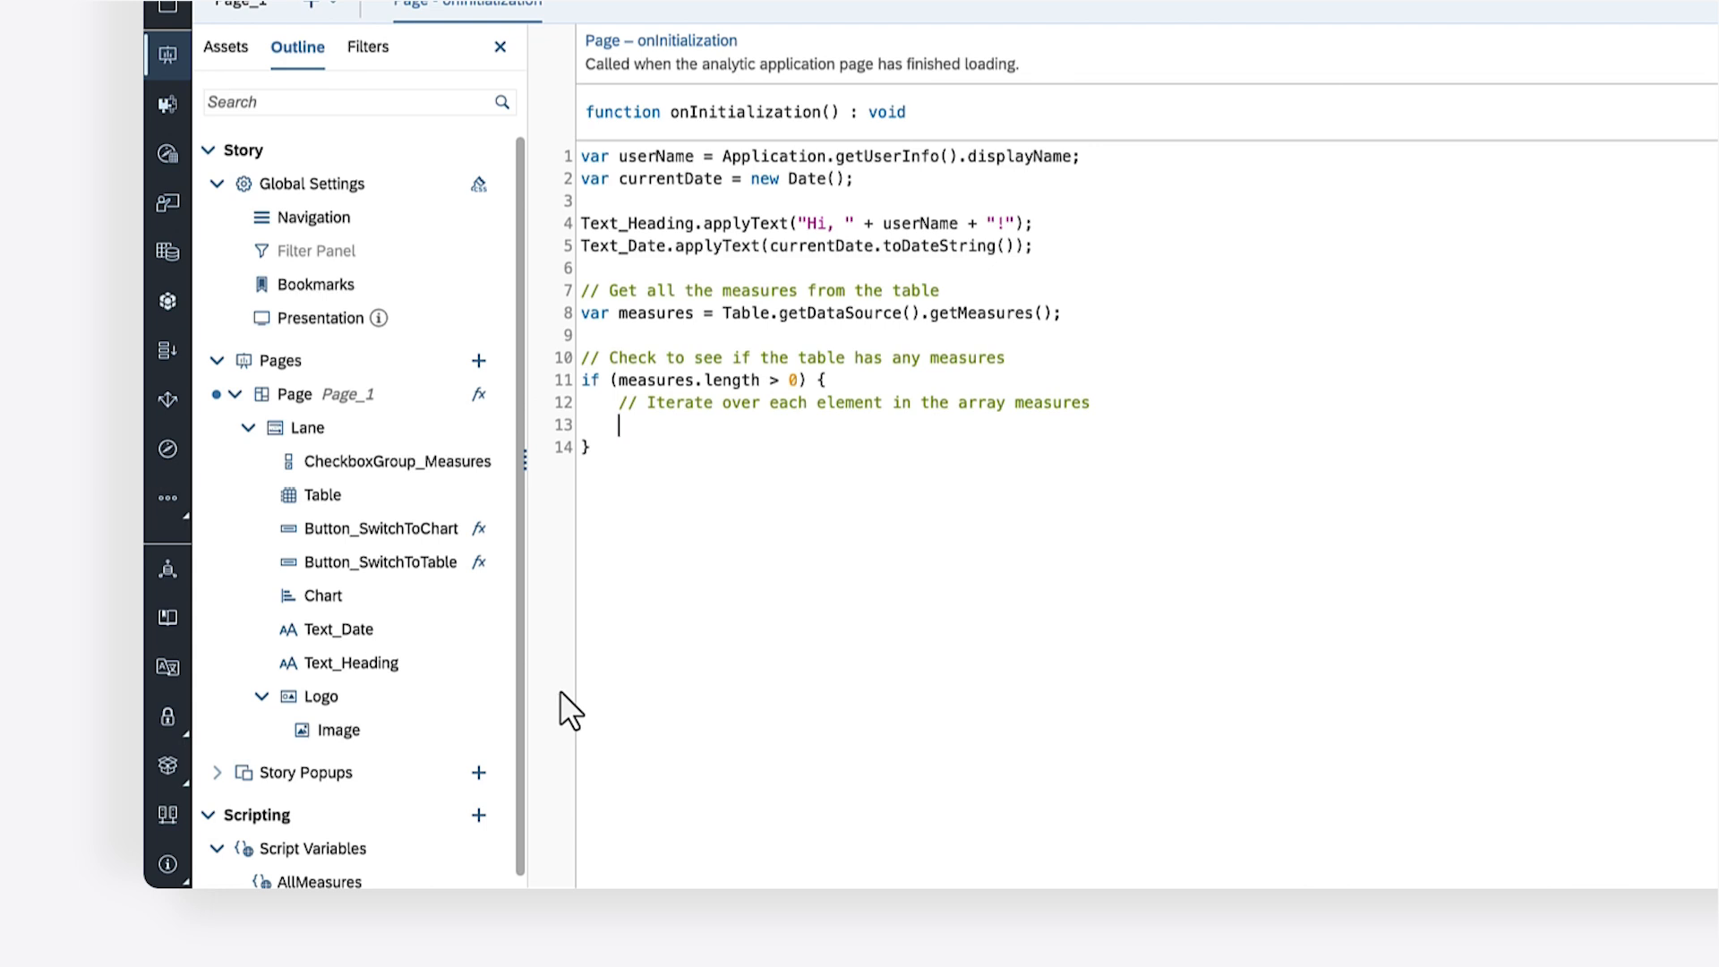
type("for (")
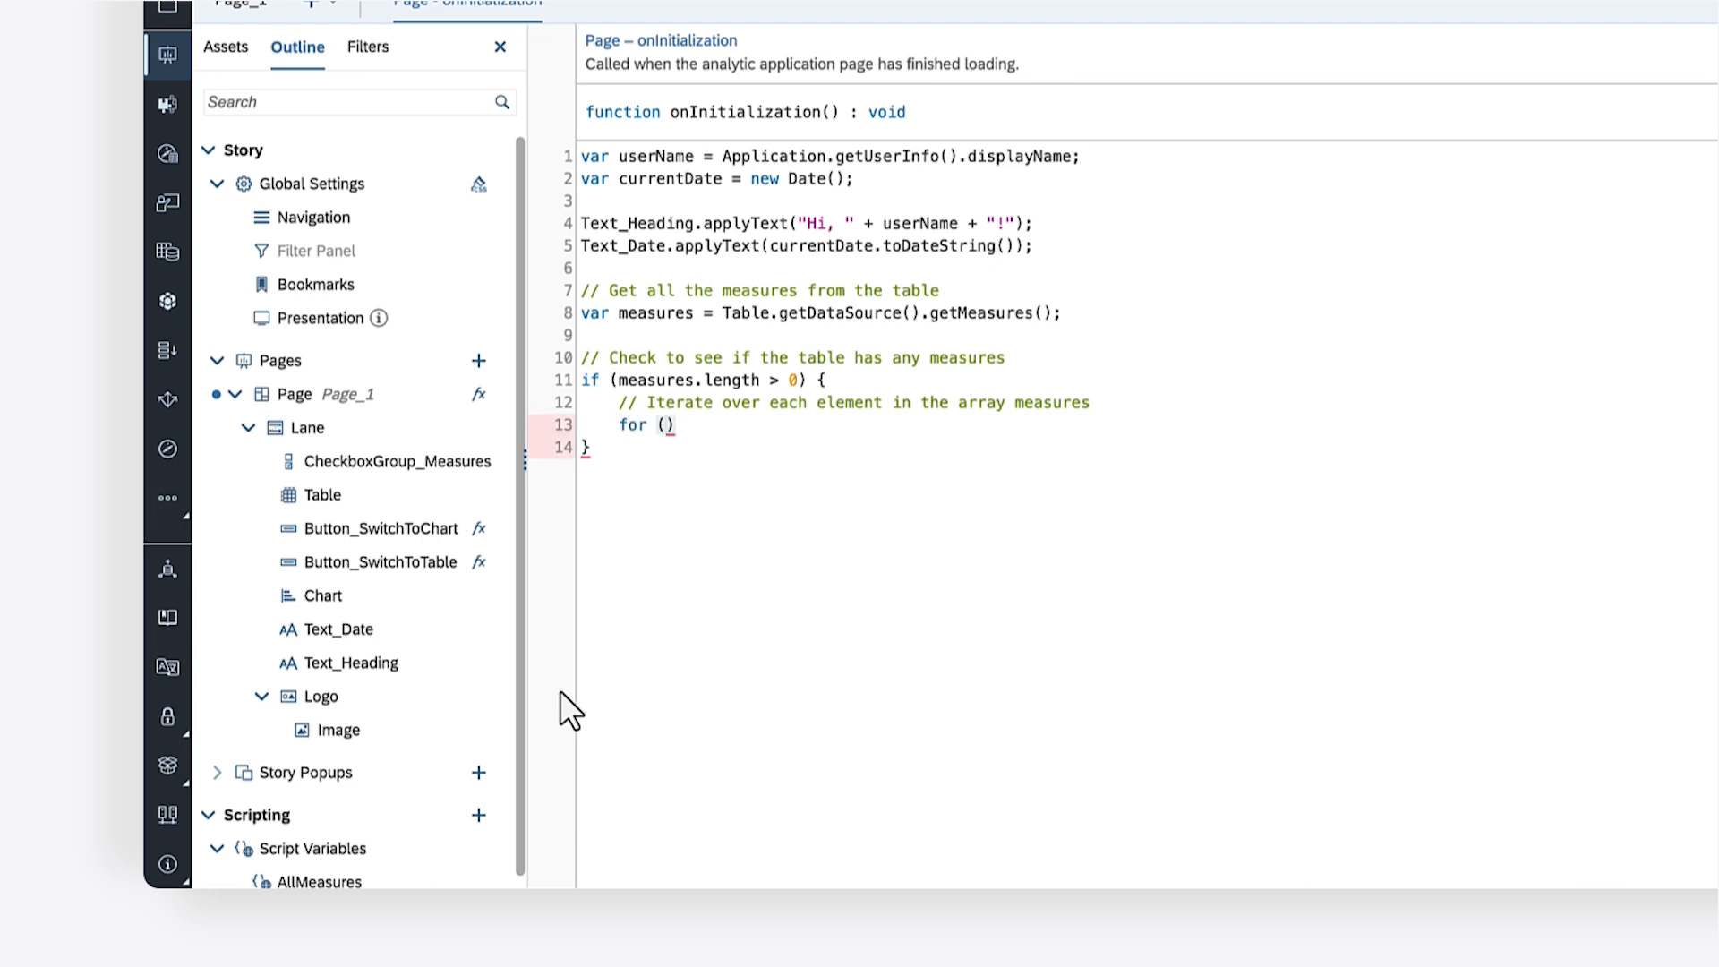
type("var i = 0")
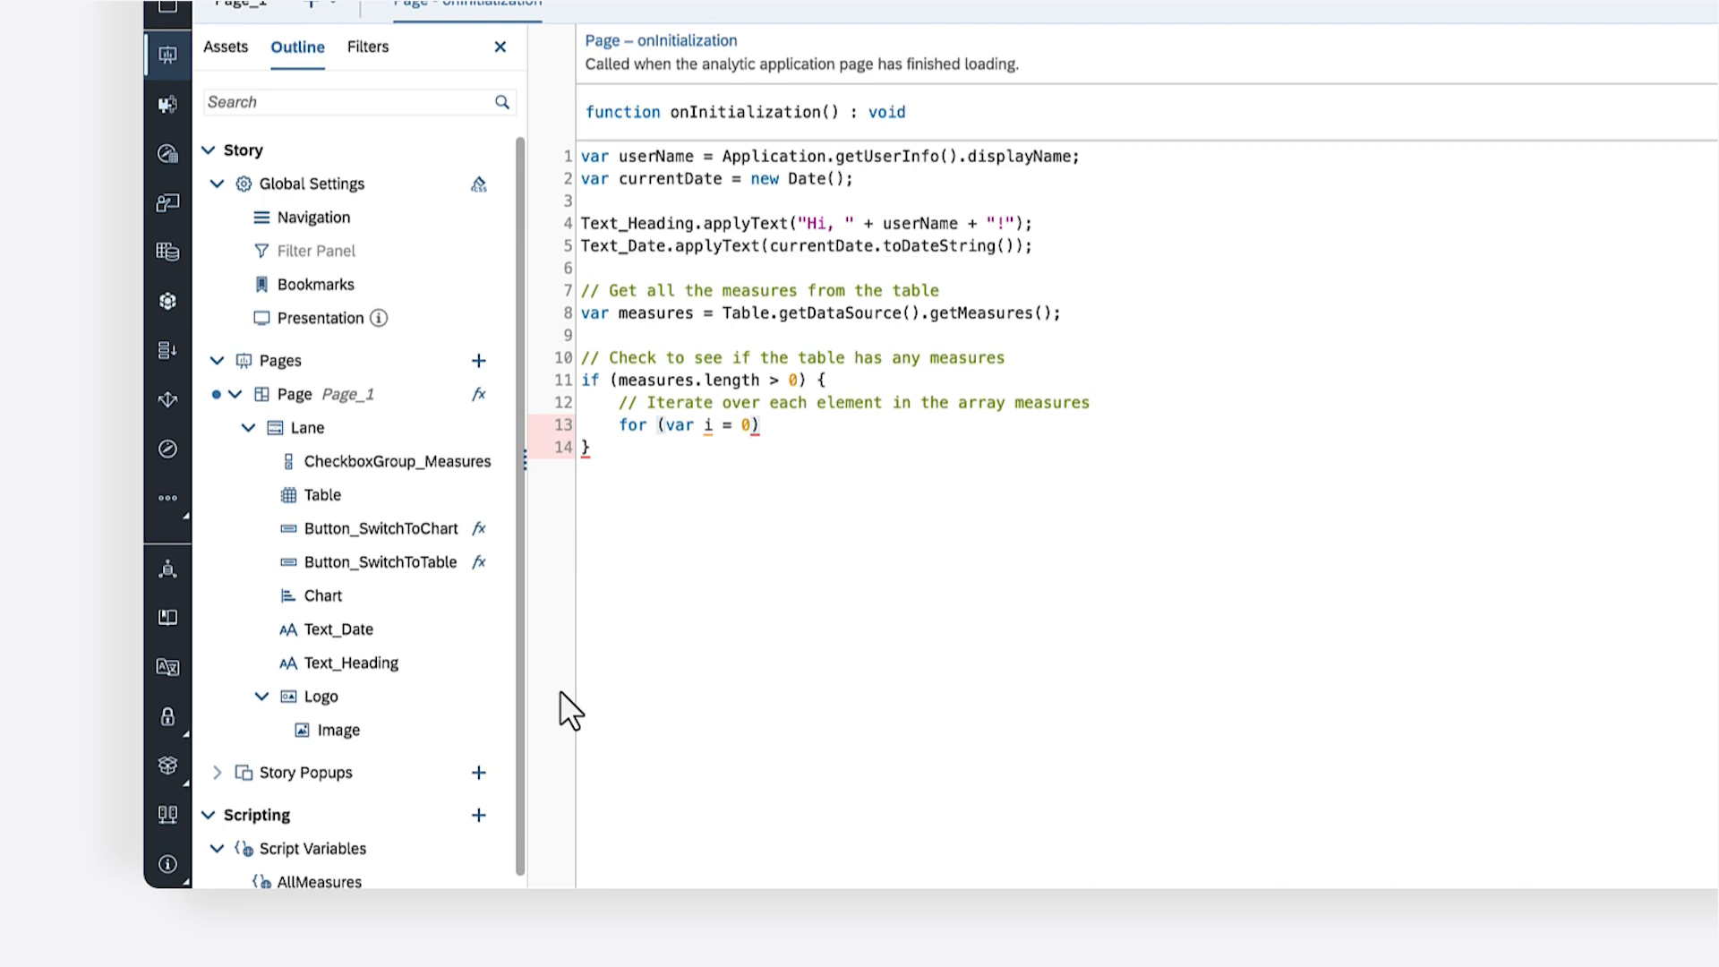
type("; i < measures.length; i")
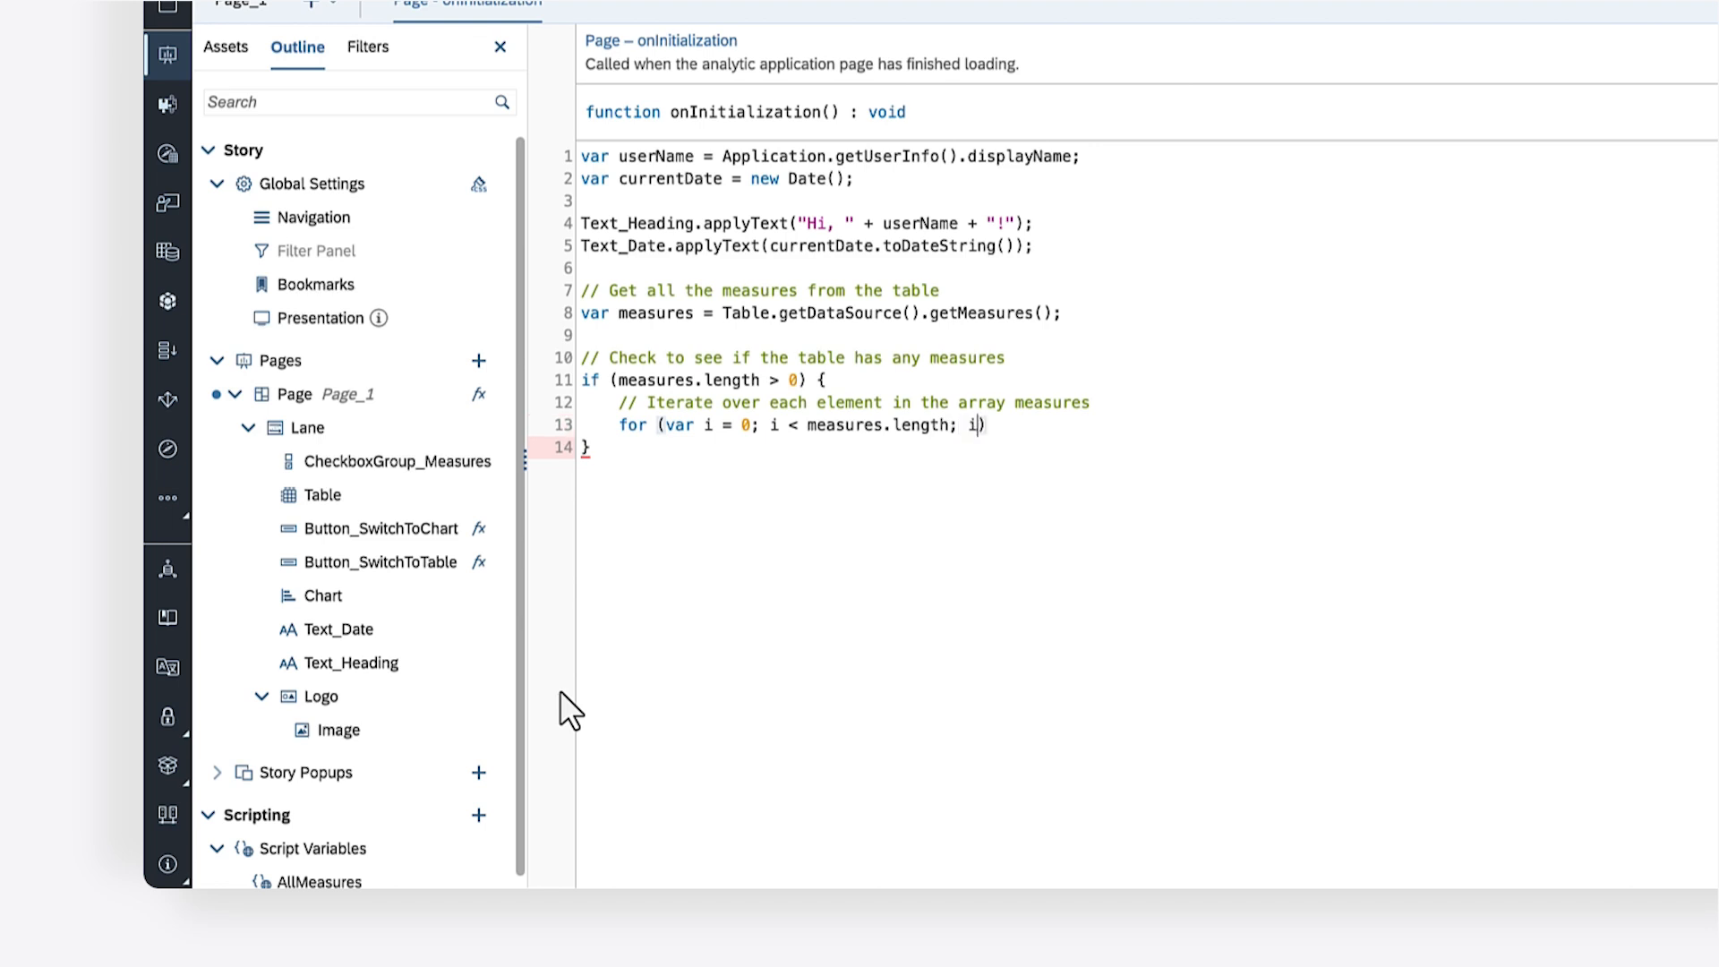
type("++) {")
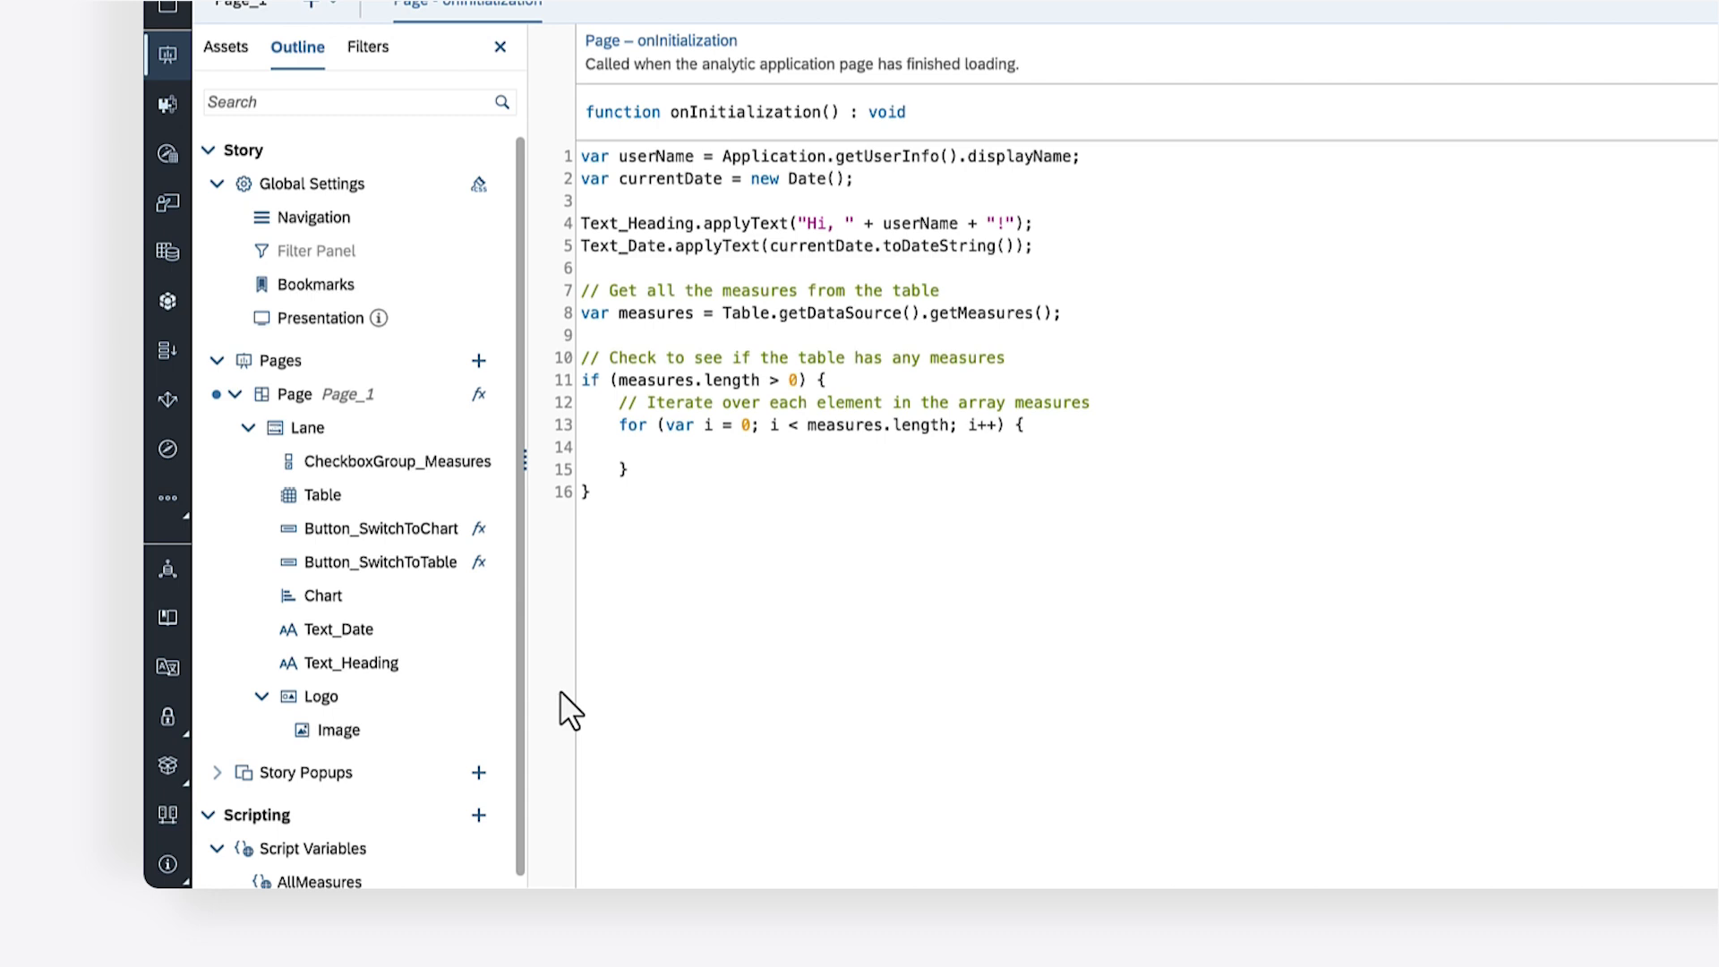
Inside the loop, add each measure's description to CheckboxGroup_Measures via addItem
type("// Add the m")
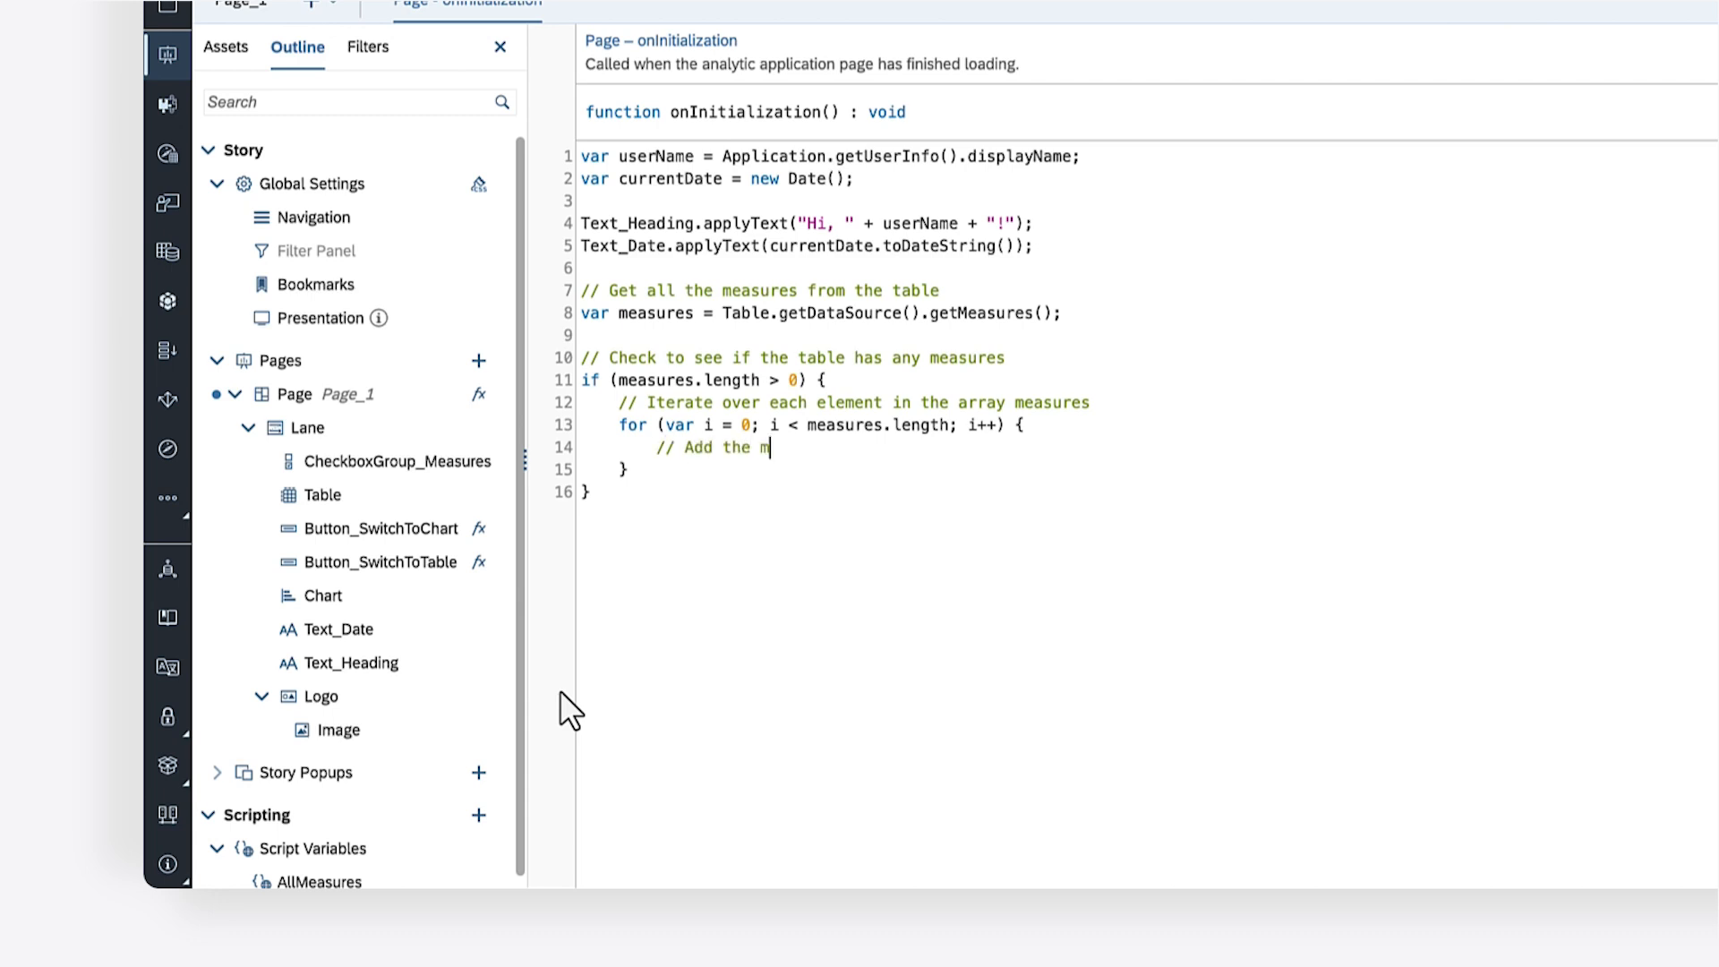
type("easure to the checkbox gr")
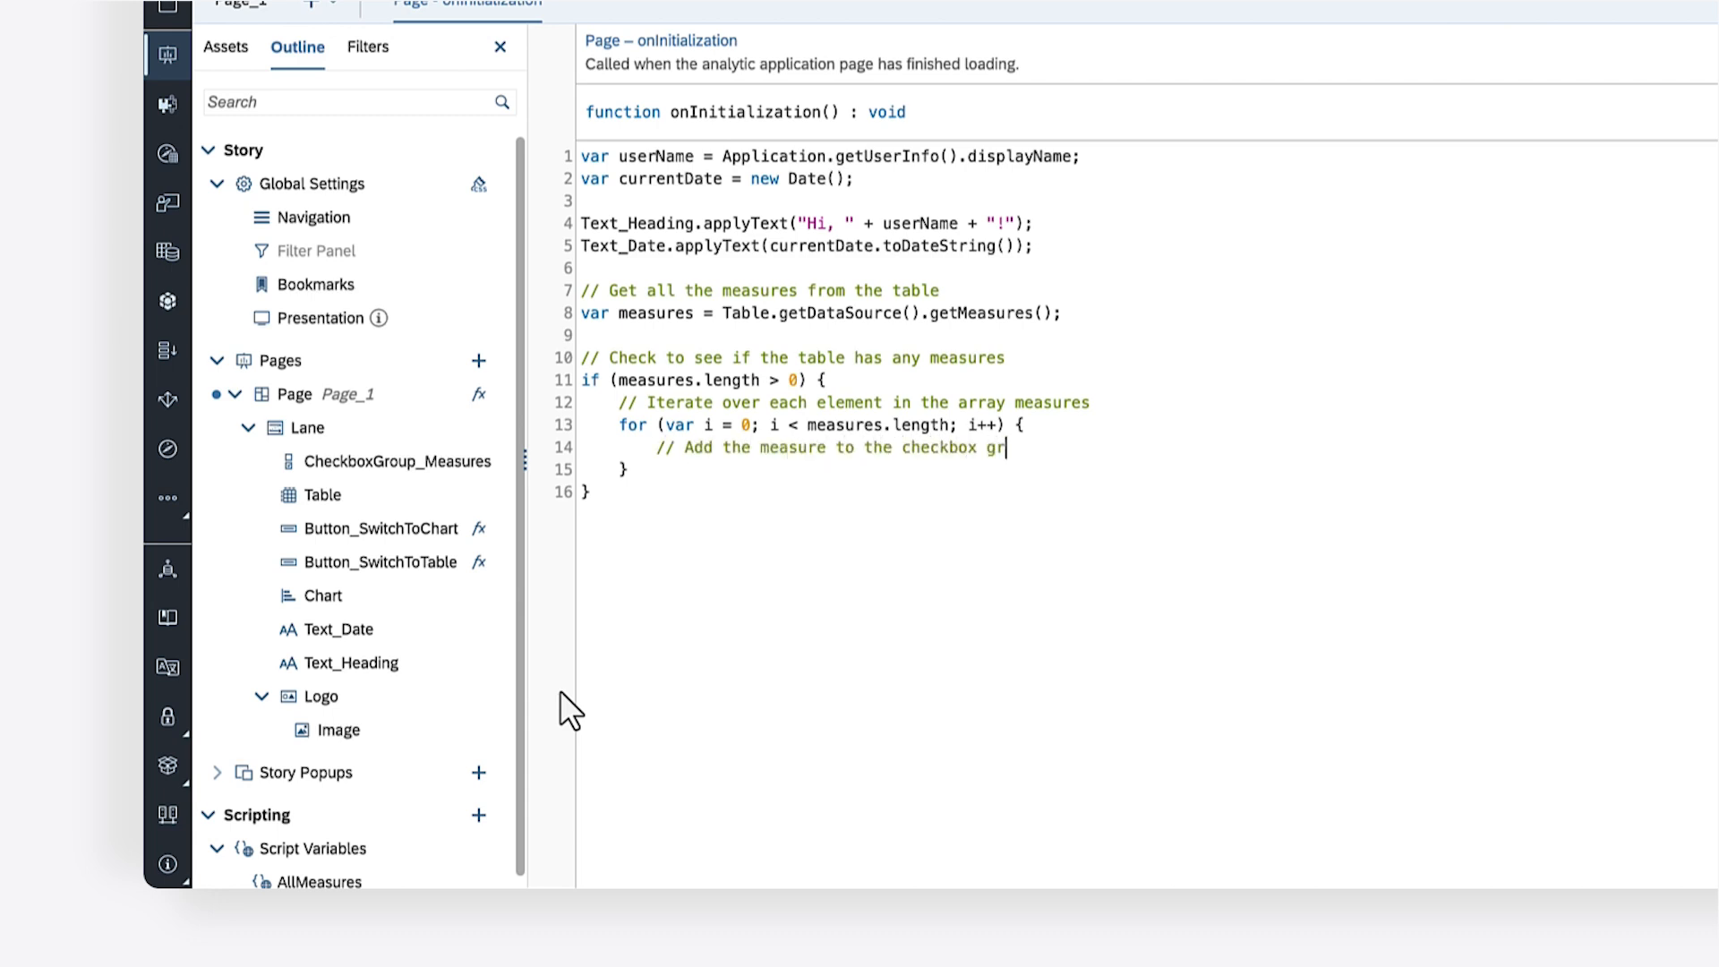
type("oup")
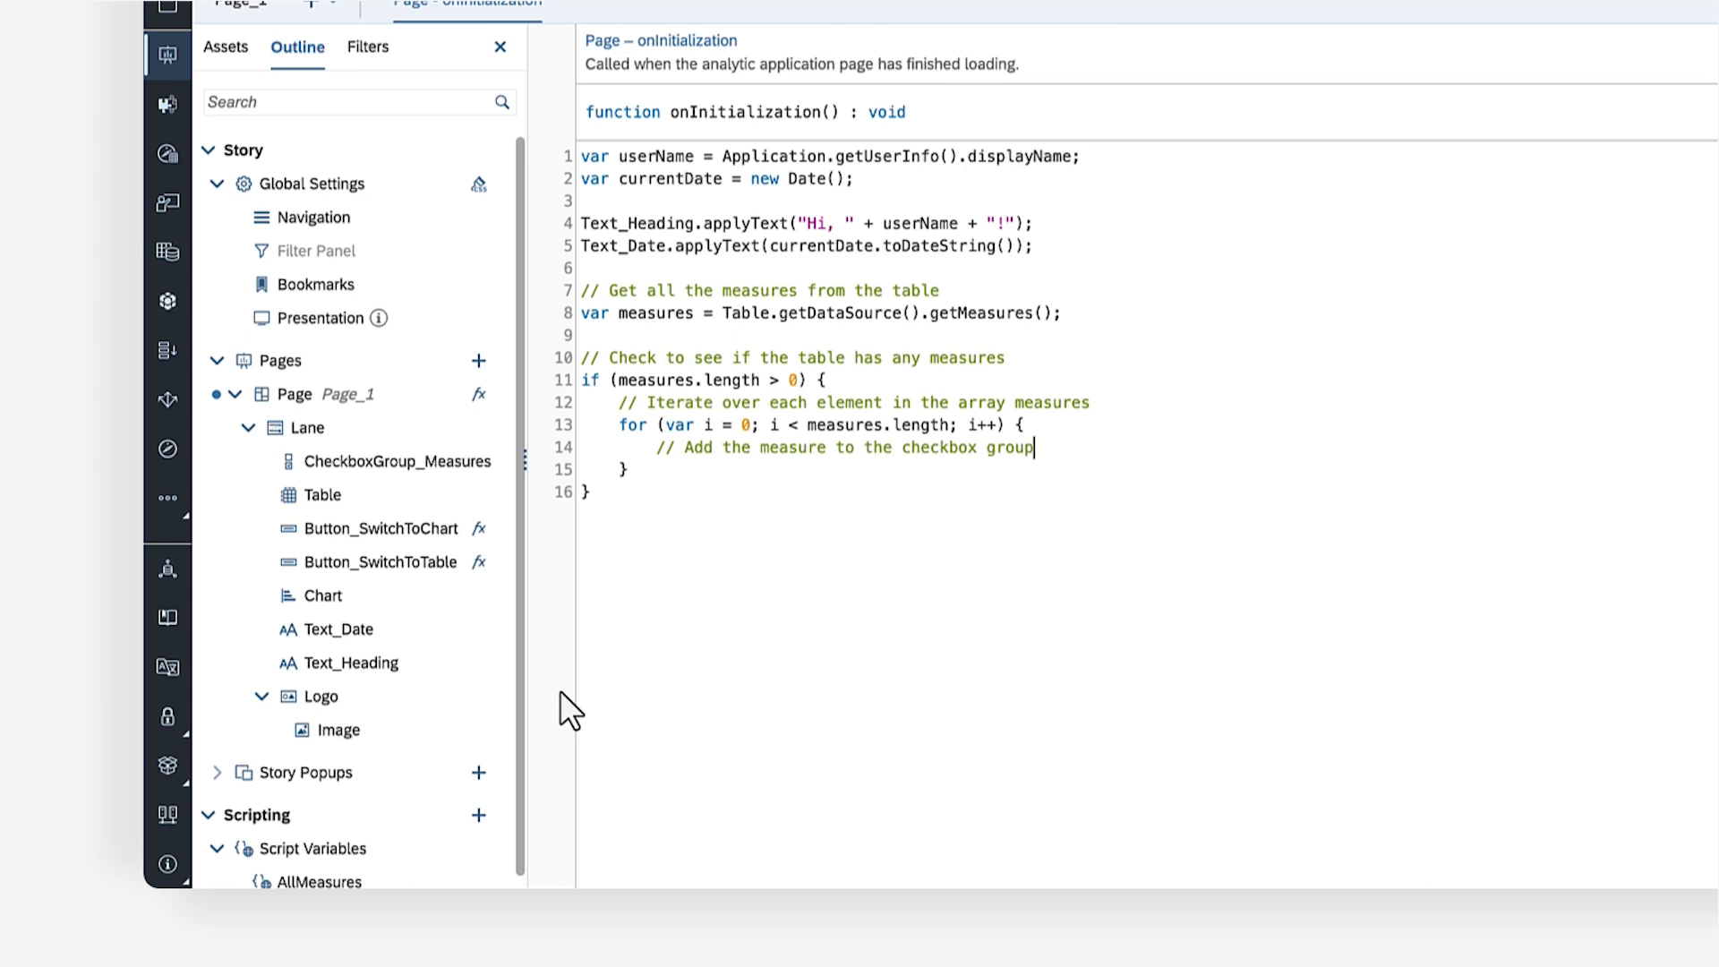
key("Enter")
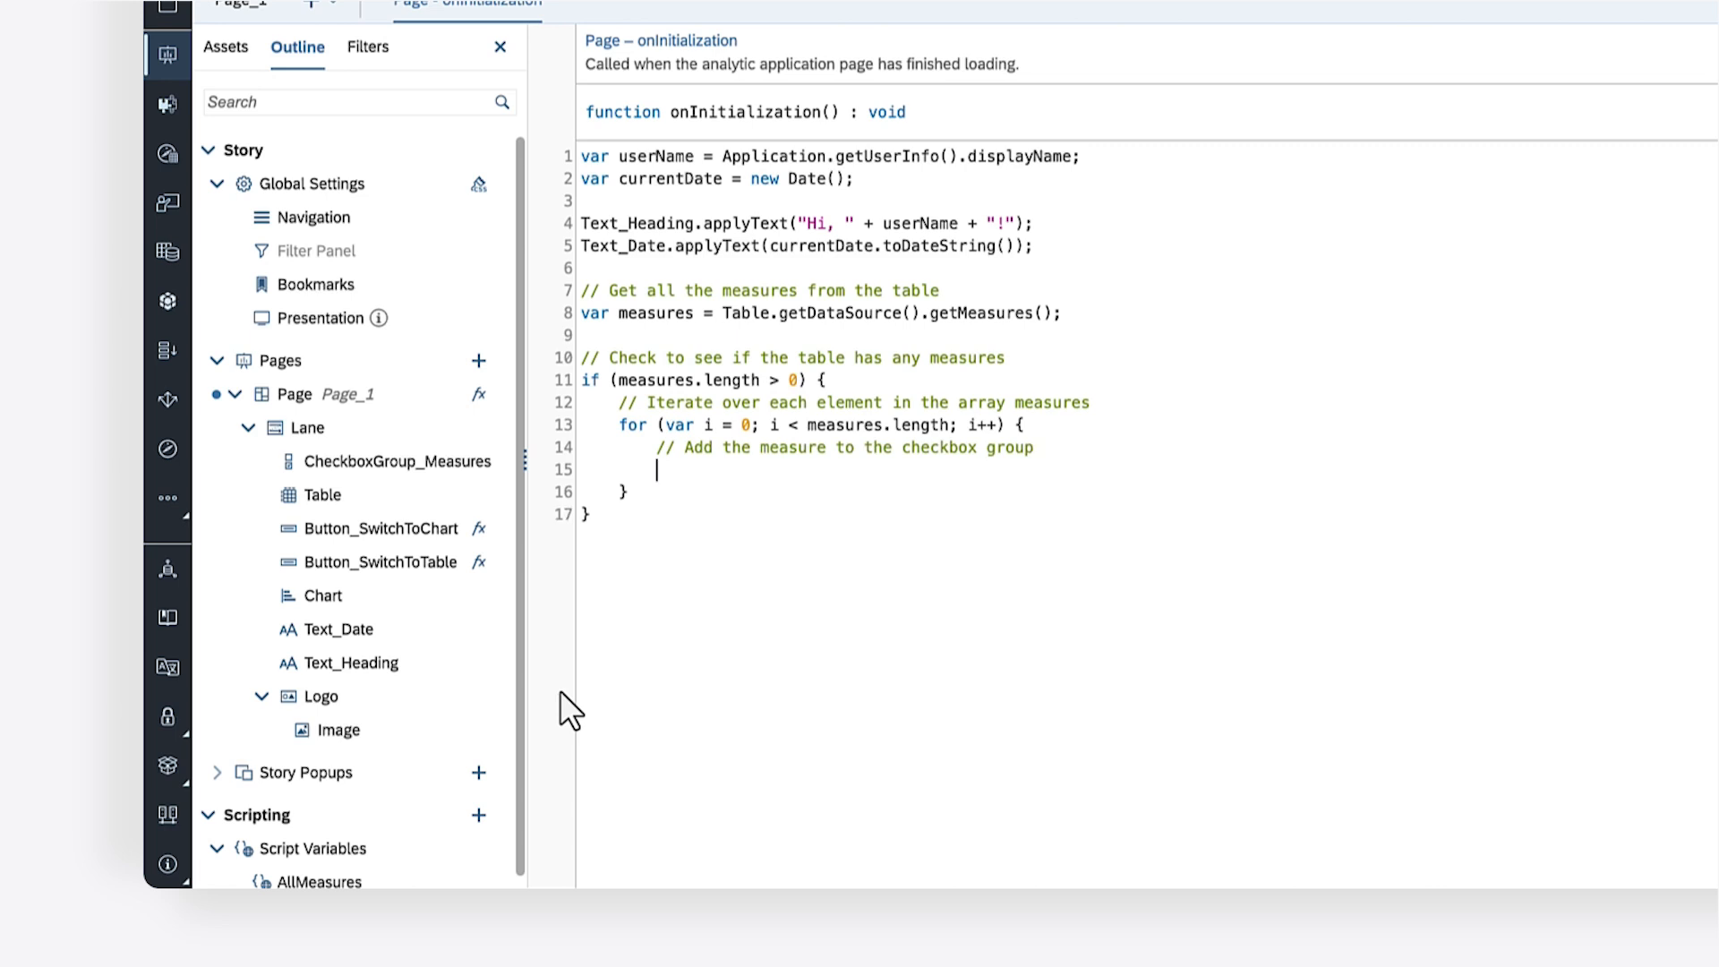
type("CheckboxGroup")
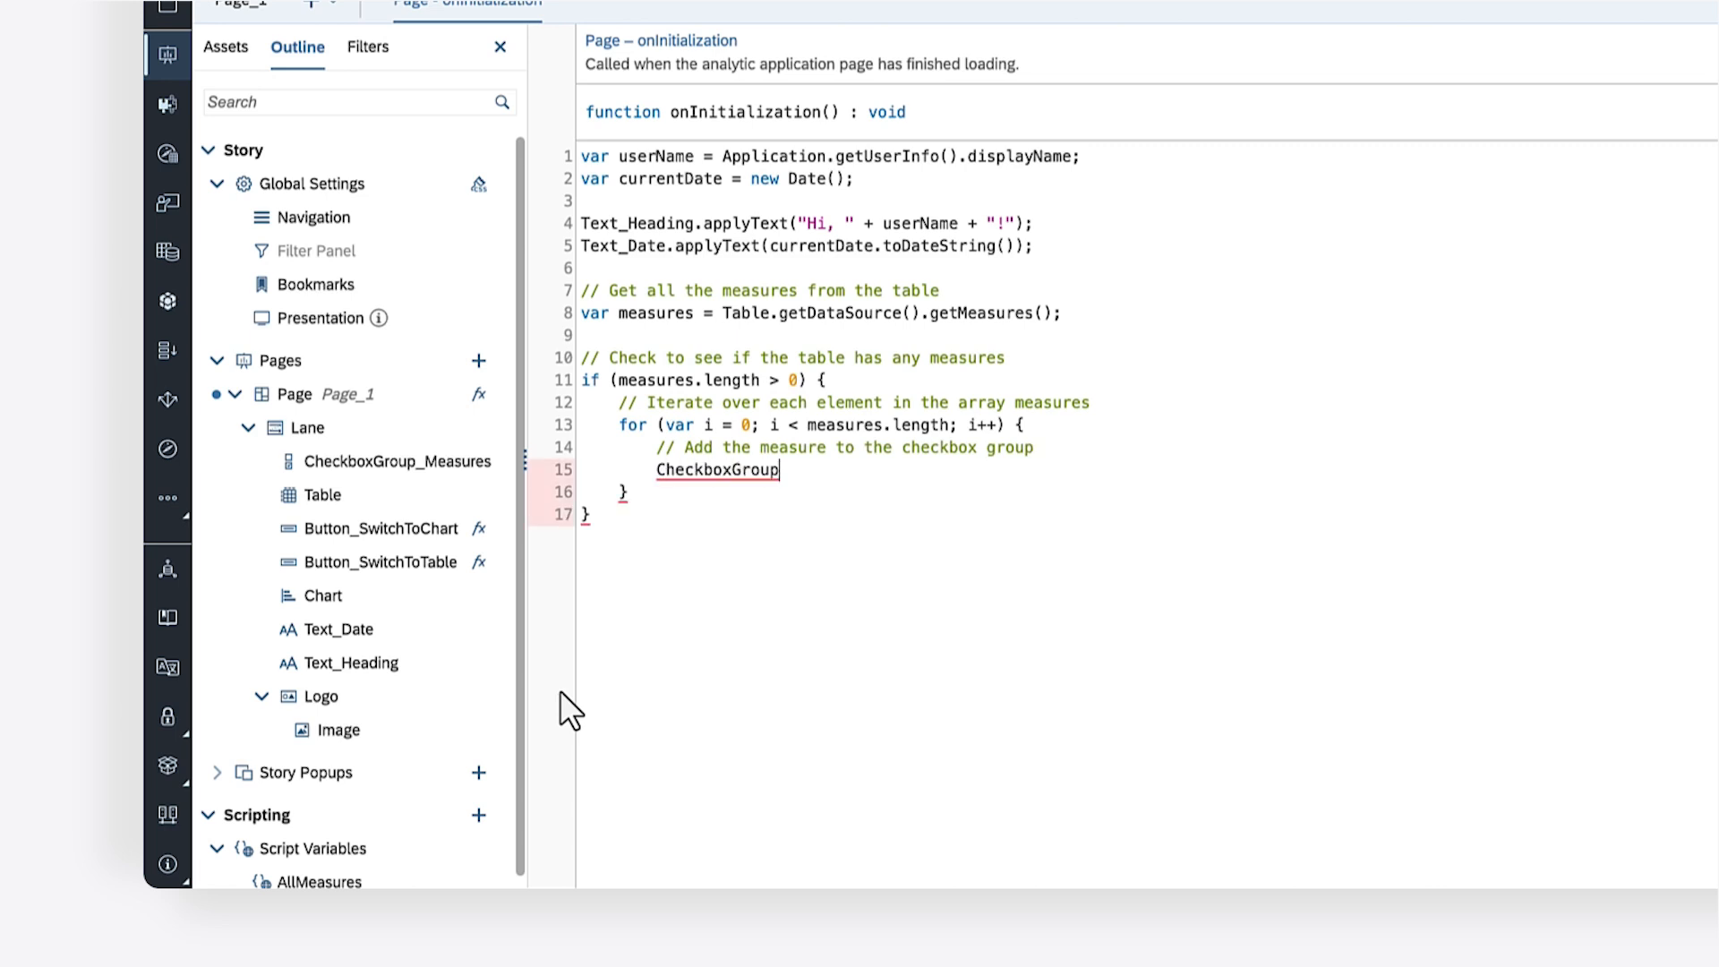
type("_Measures.a")
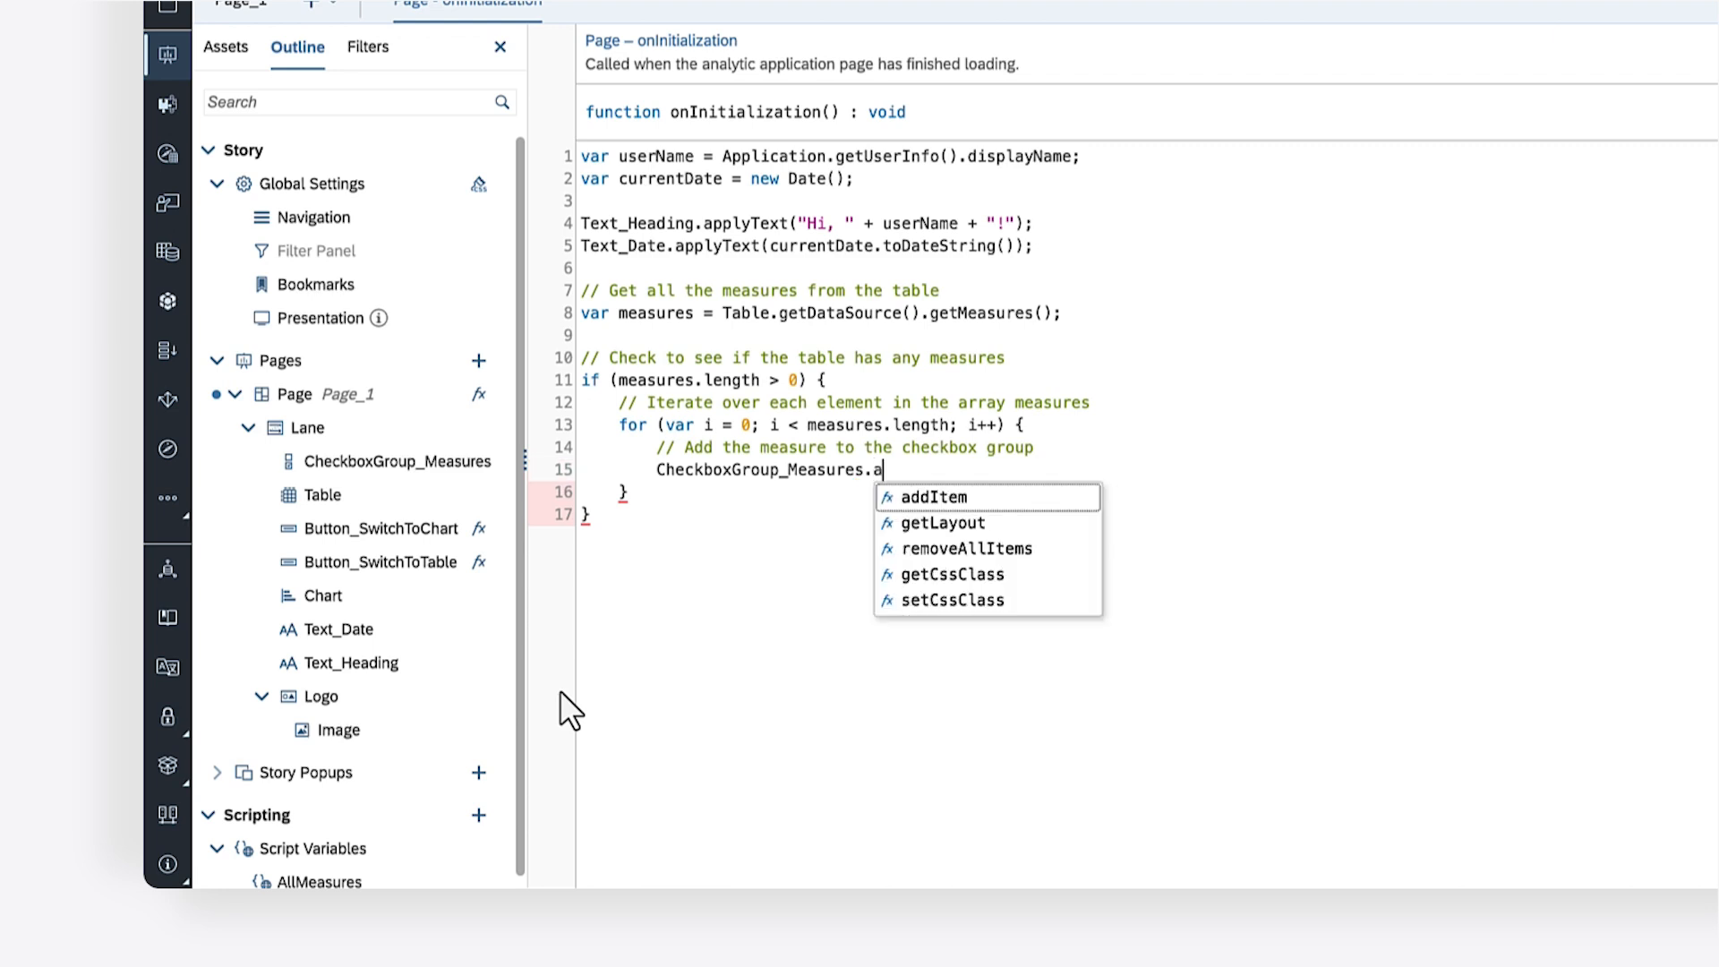
left_click(931, 498)
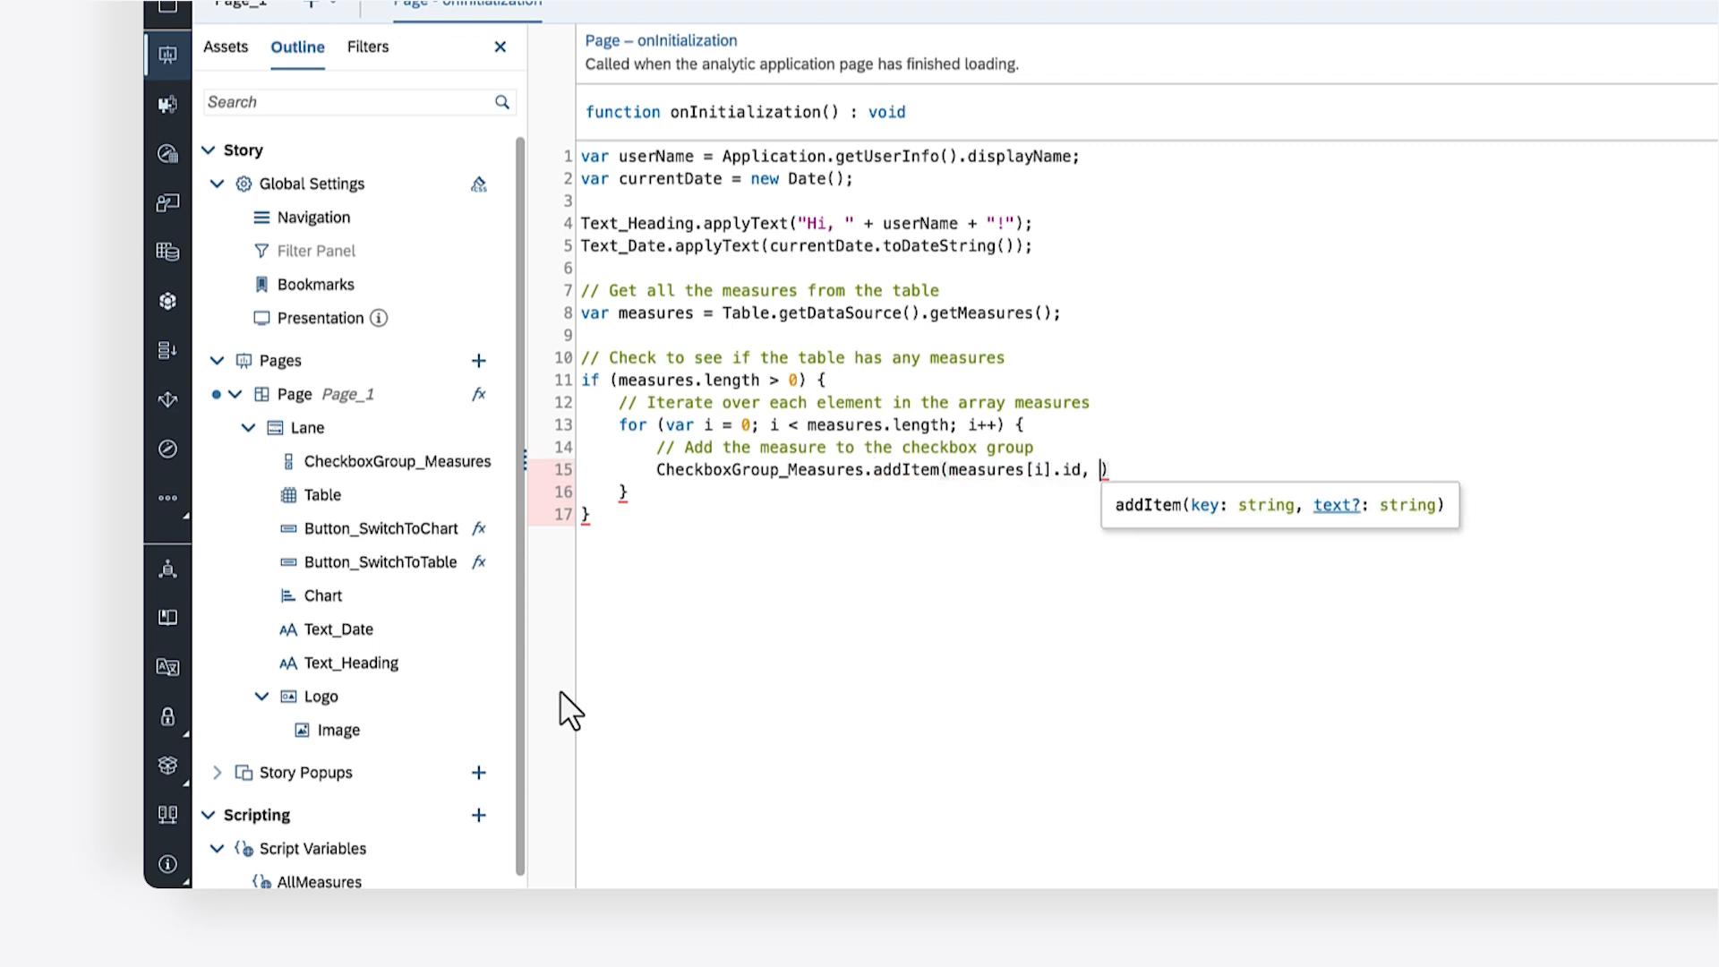
type("measures[i].desc")
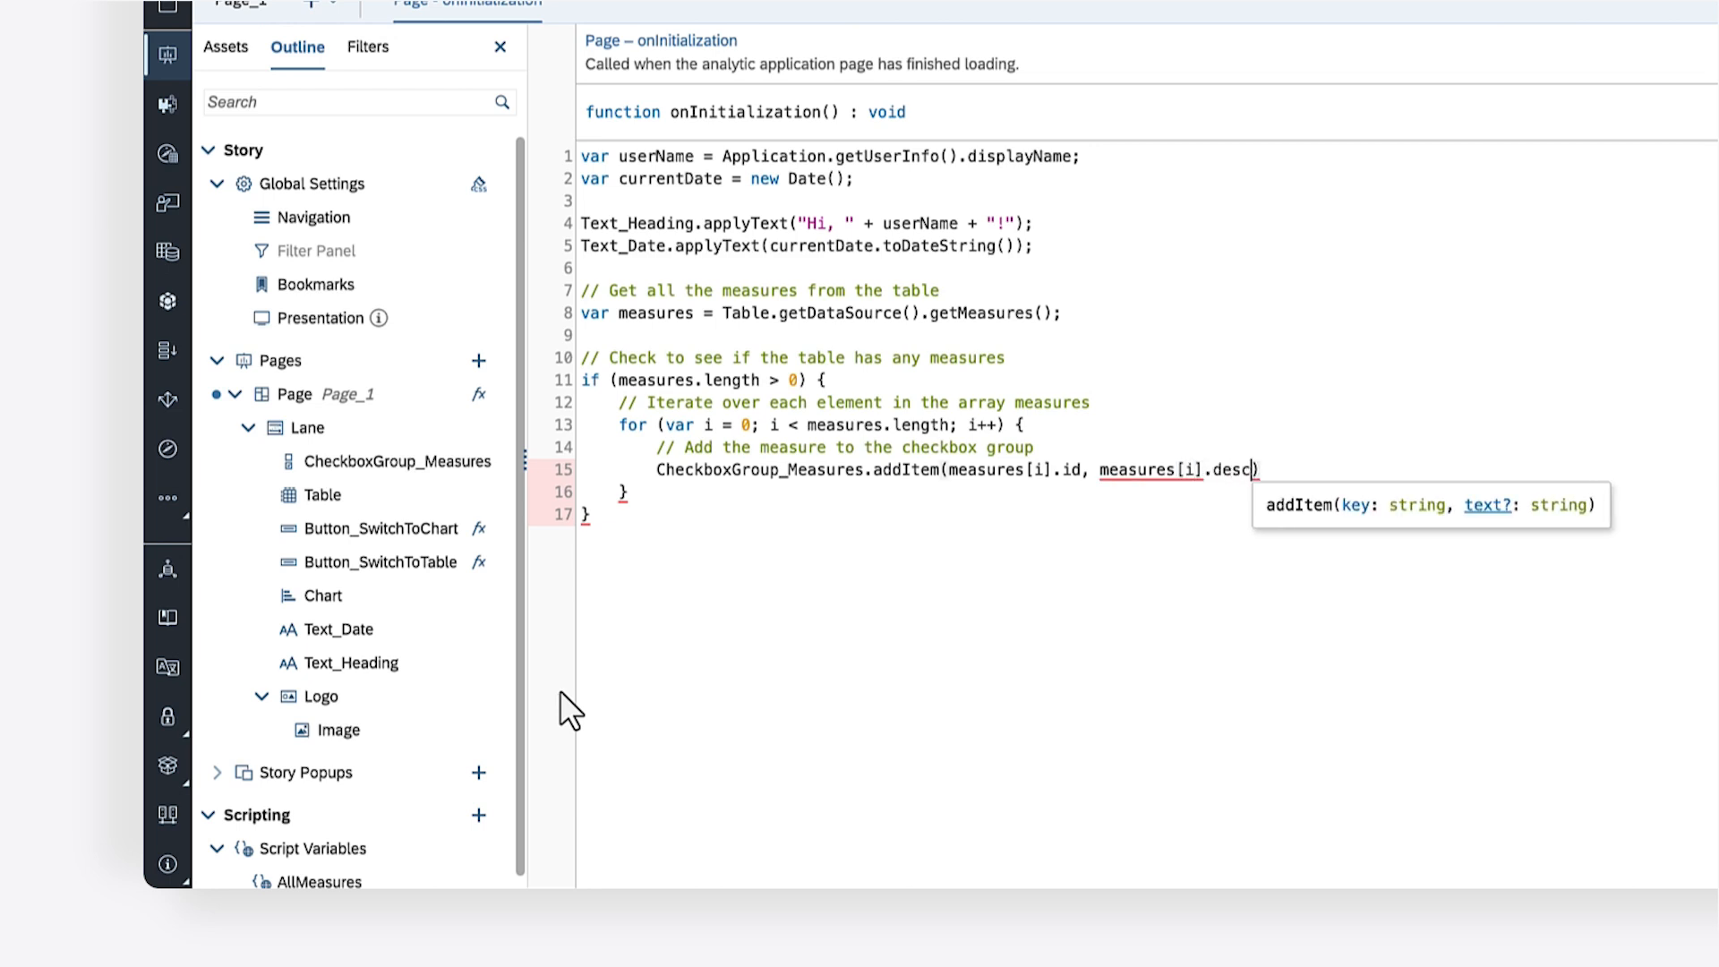
type("ription);")
type("// Add the measu")
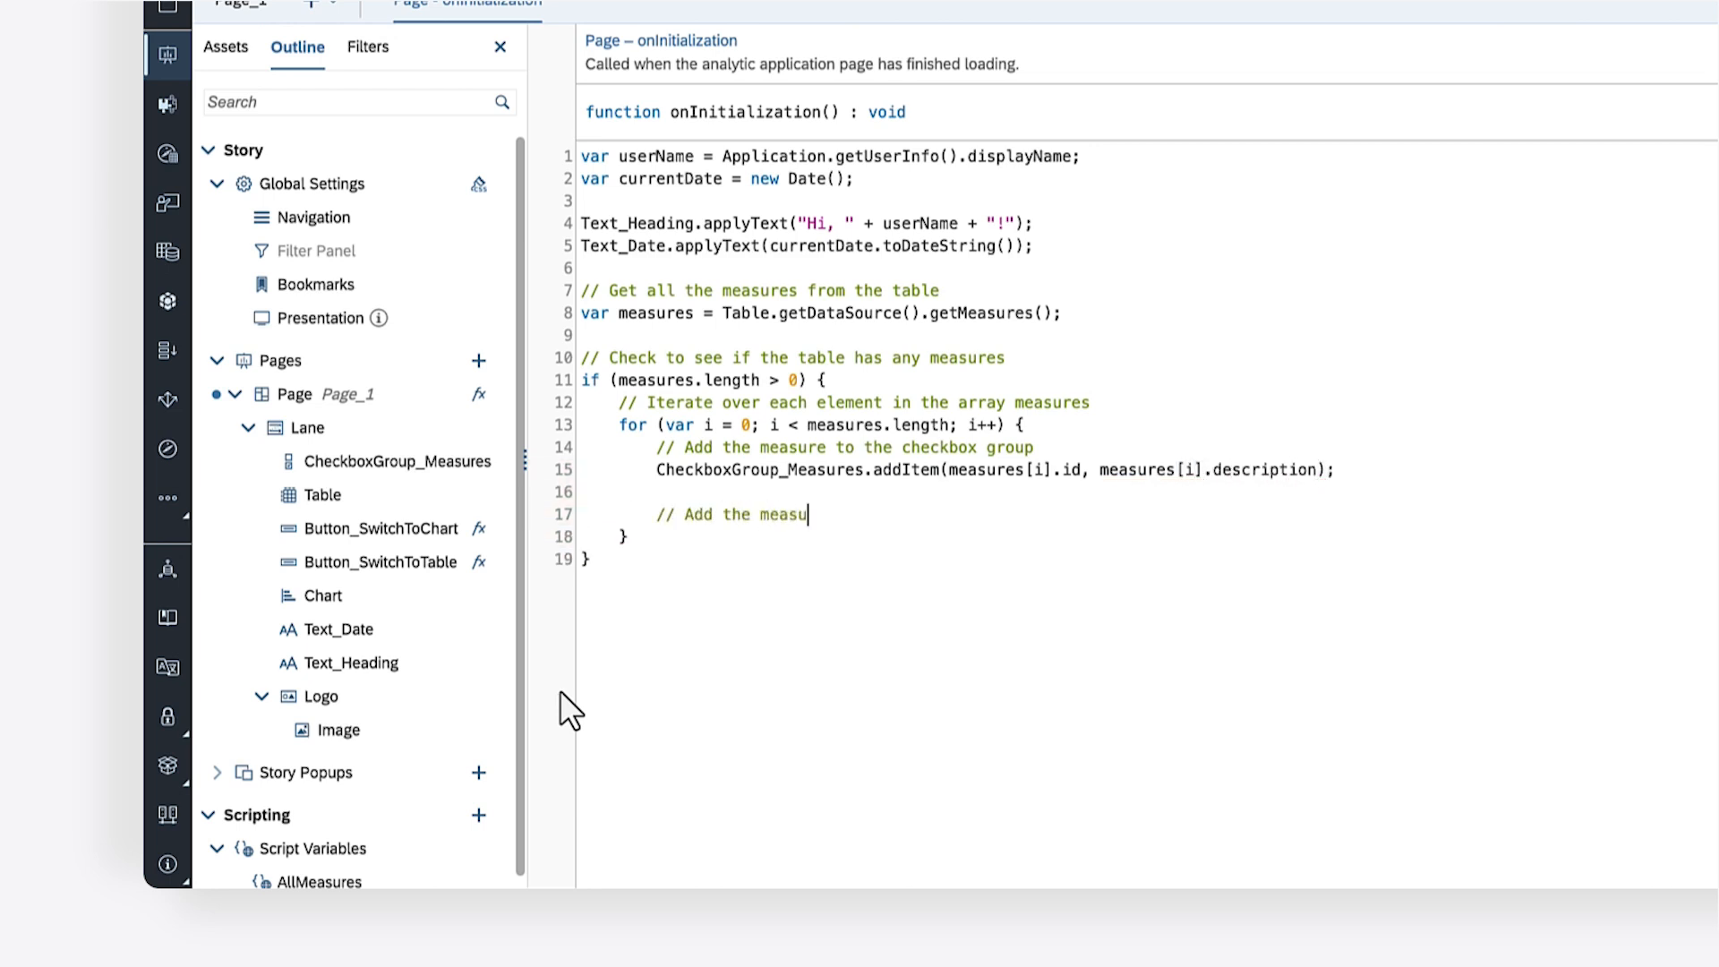
Push each measure id into AllMeasures and start setting the checkbox group's selected keys
type("re to the AllMeasures script variable")
type("AllMeasures.push(measures[i")
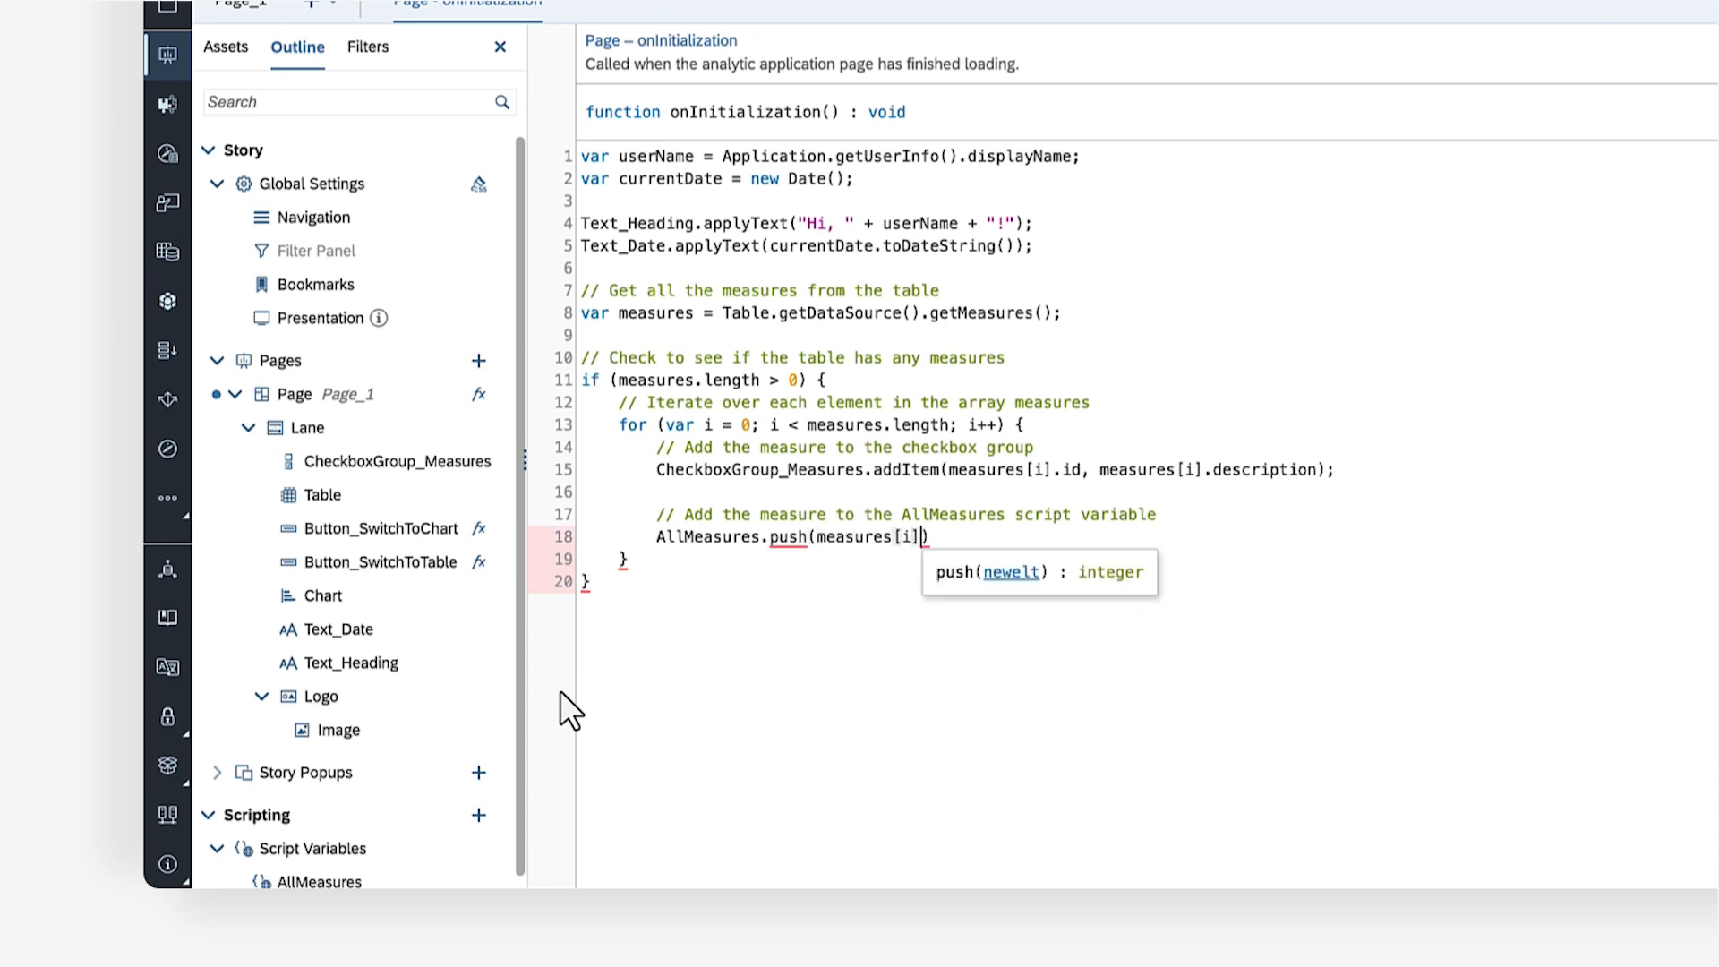
type(".id);")
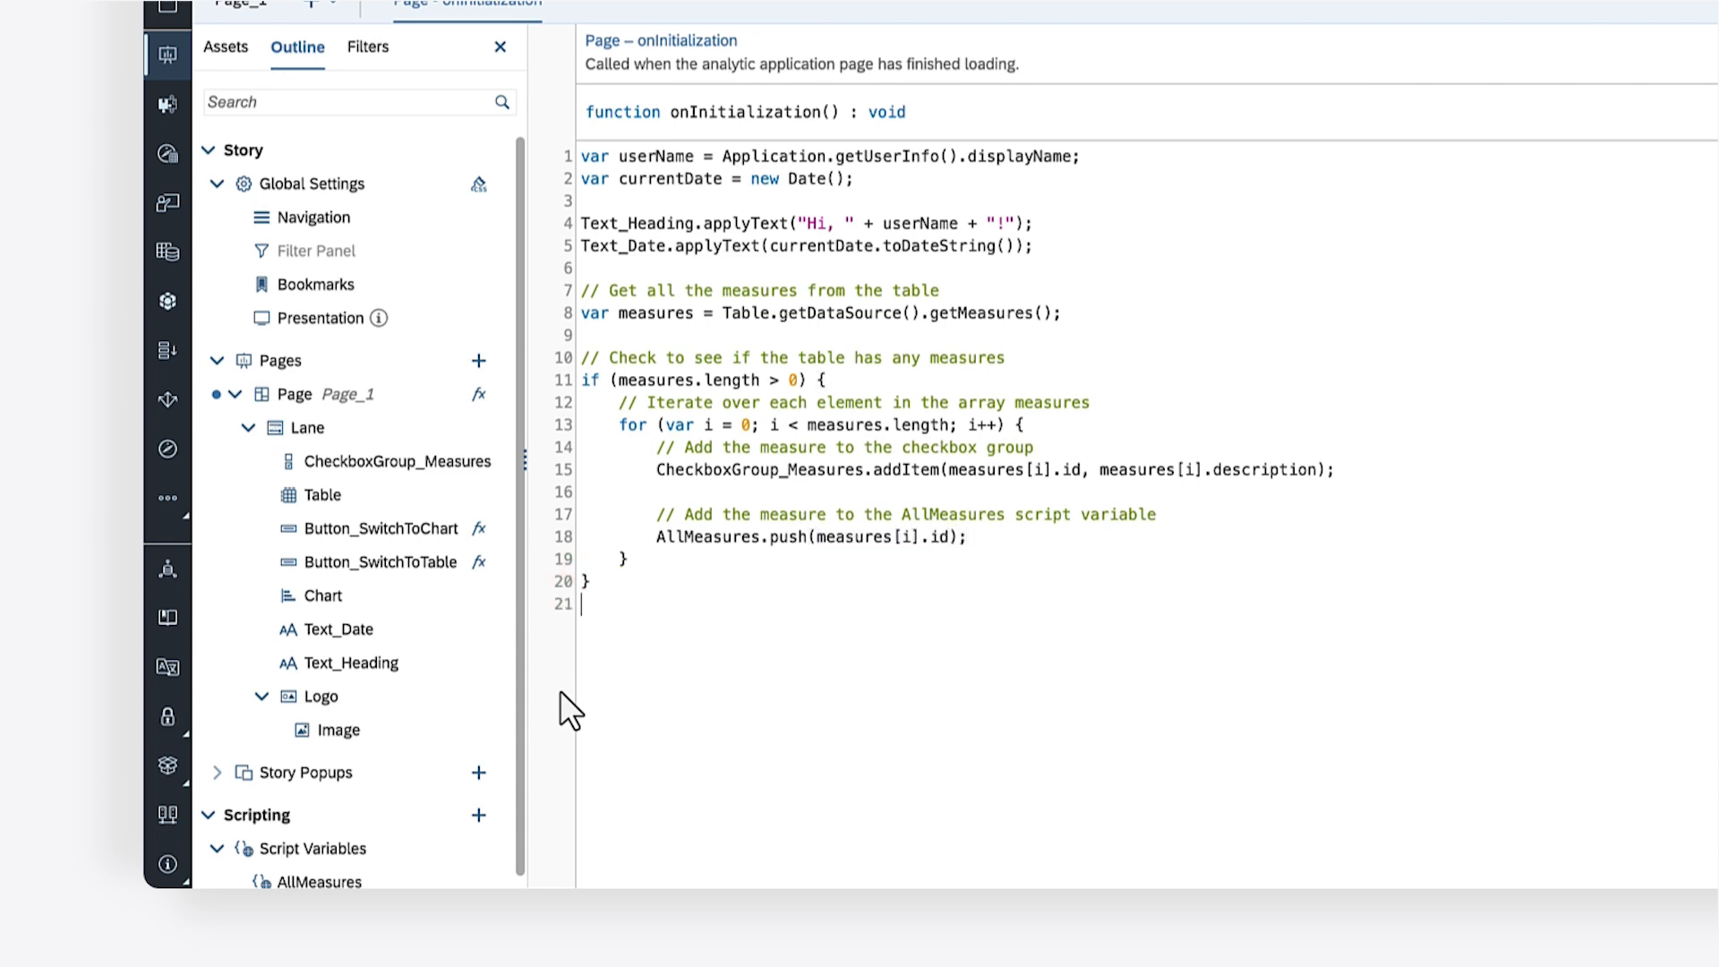
type("// Set selected checkbox keys to all keys")
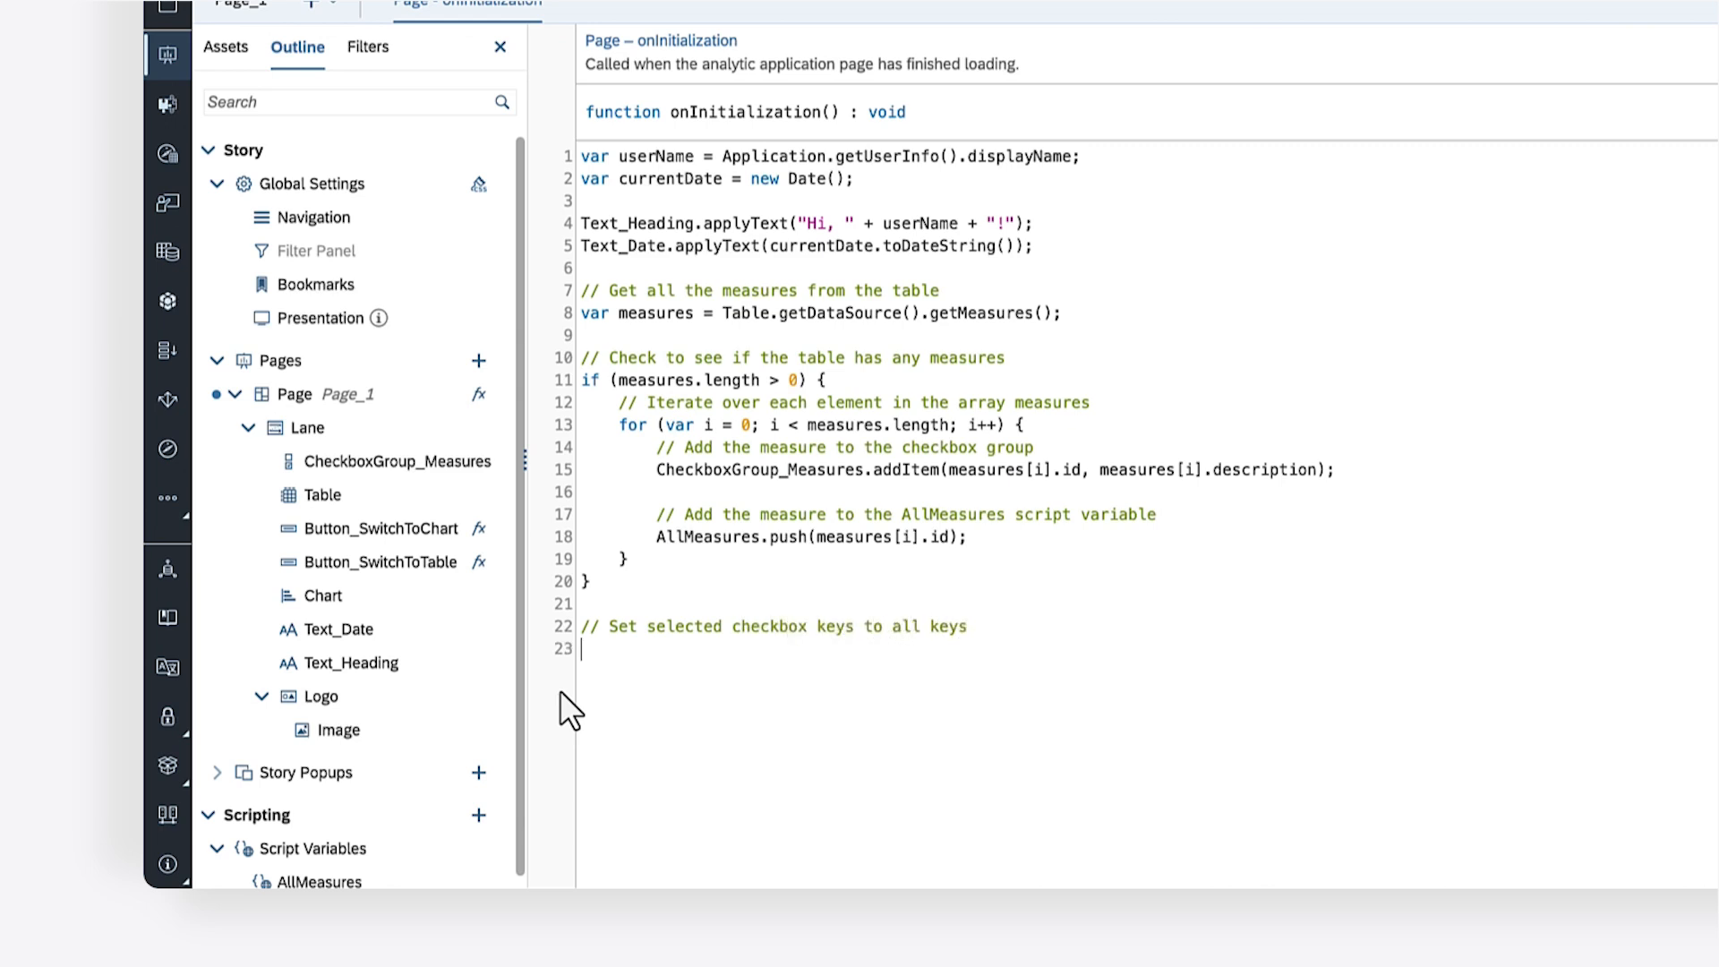
type("CheckboxGroup_M")
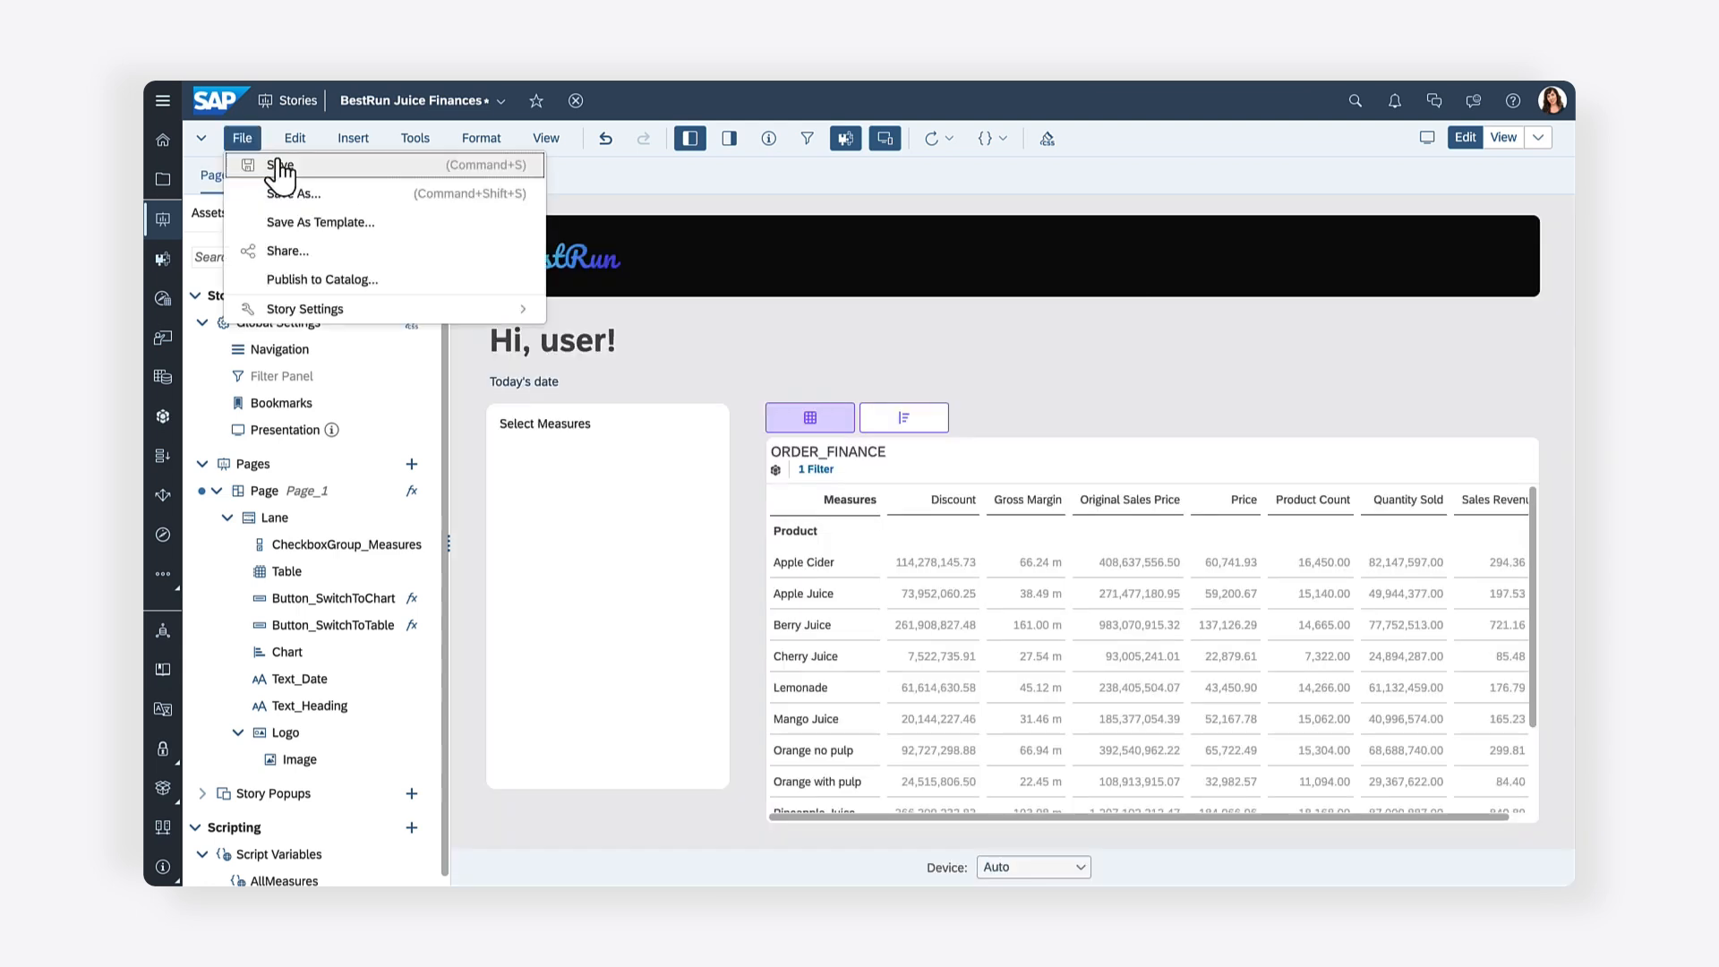
Save the story, preview it and toggle the Original Sales Price checkbox under Select Measures
left_click(279, 164)
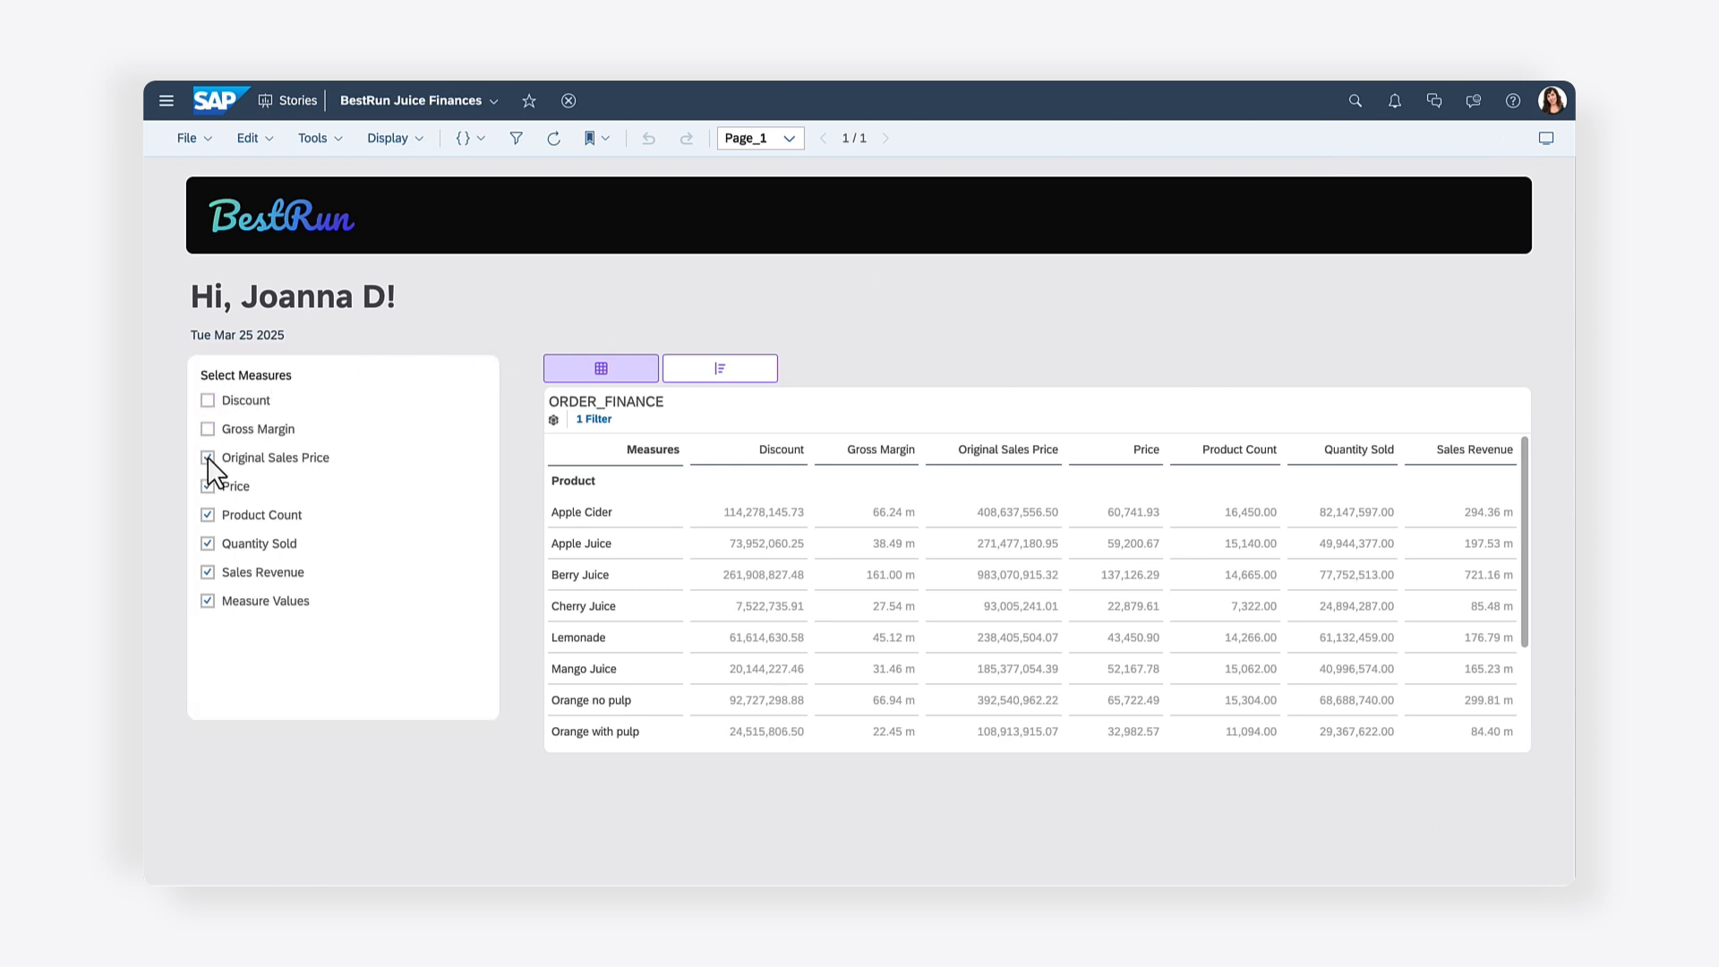
left_click(207, 459)
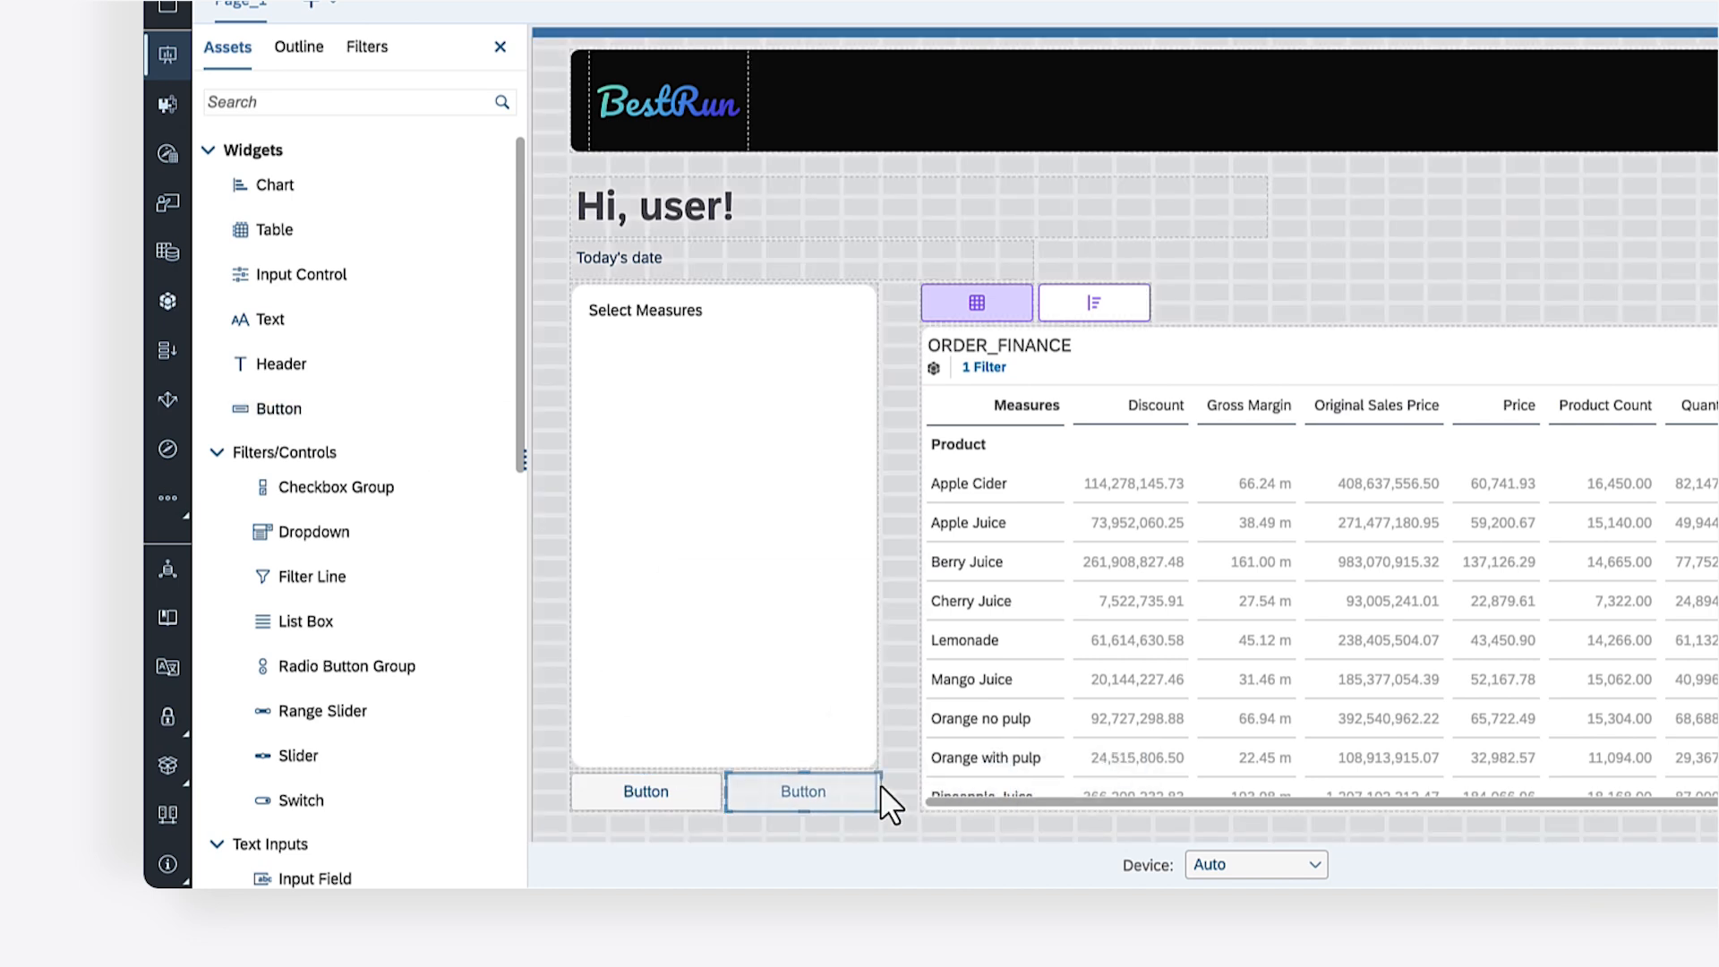
Name the first button Button_SelectAll with the text Select All
left_click(645, 791)
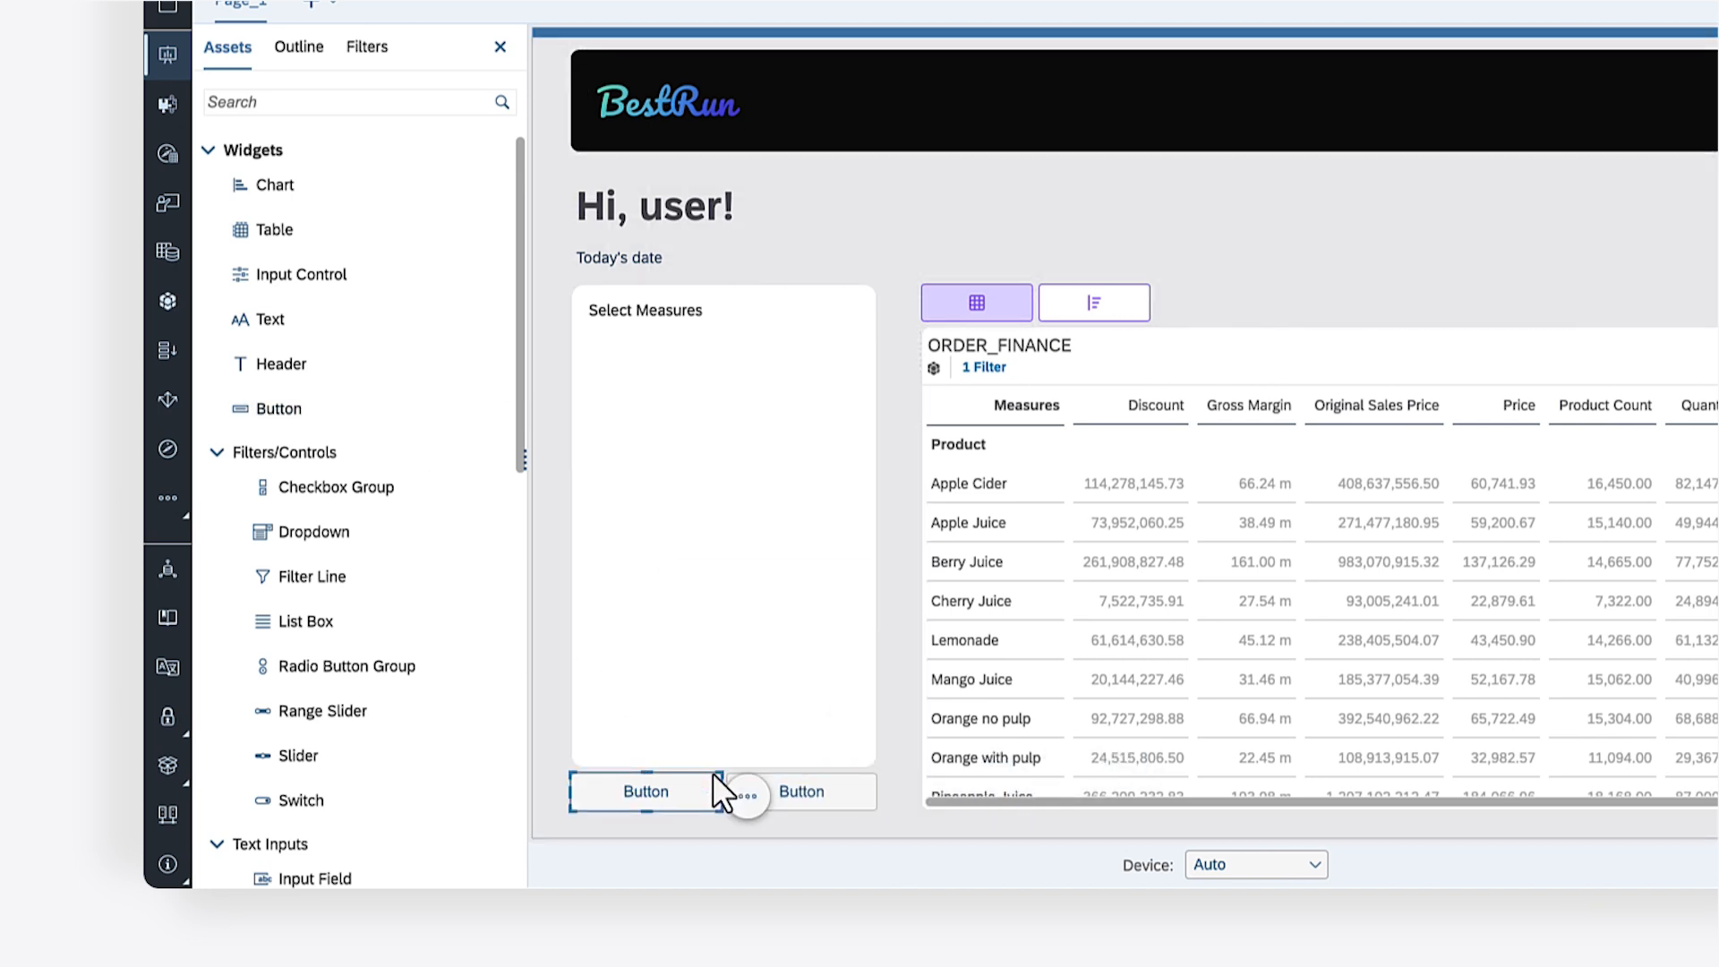
left_click(645, 791)
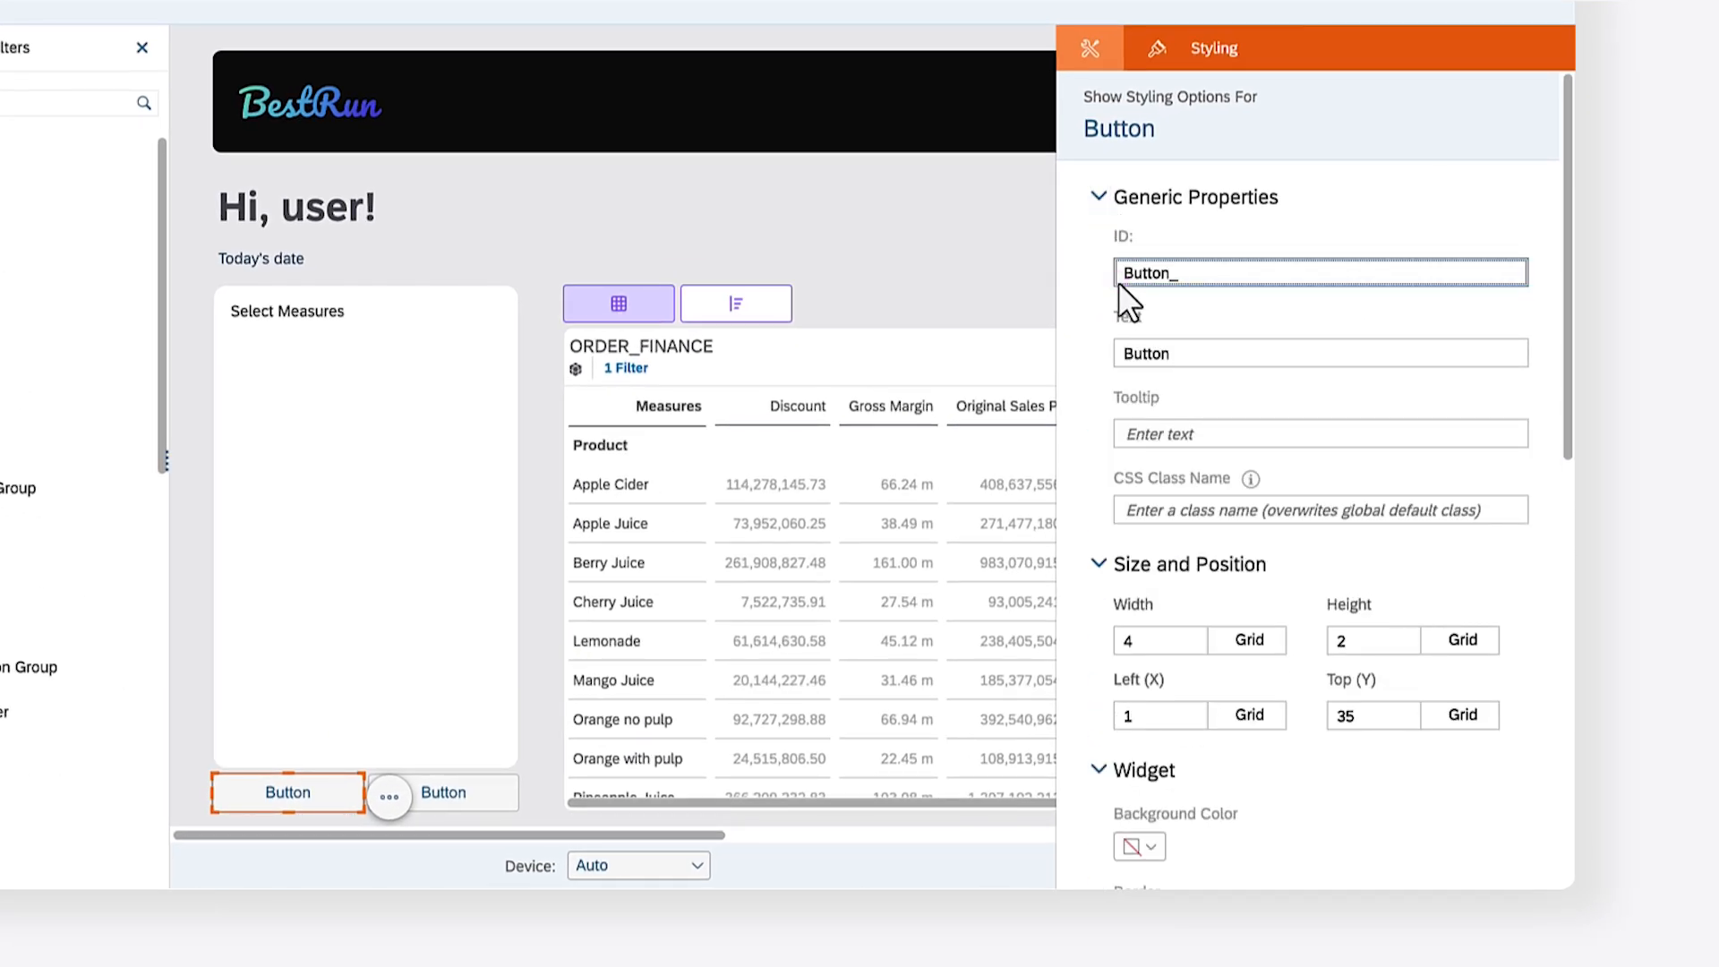
type("SelectAll")
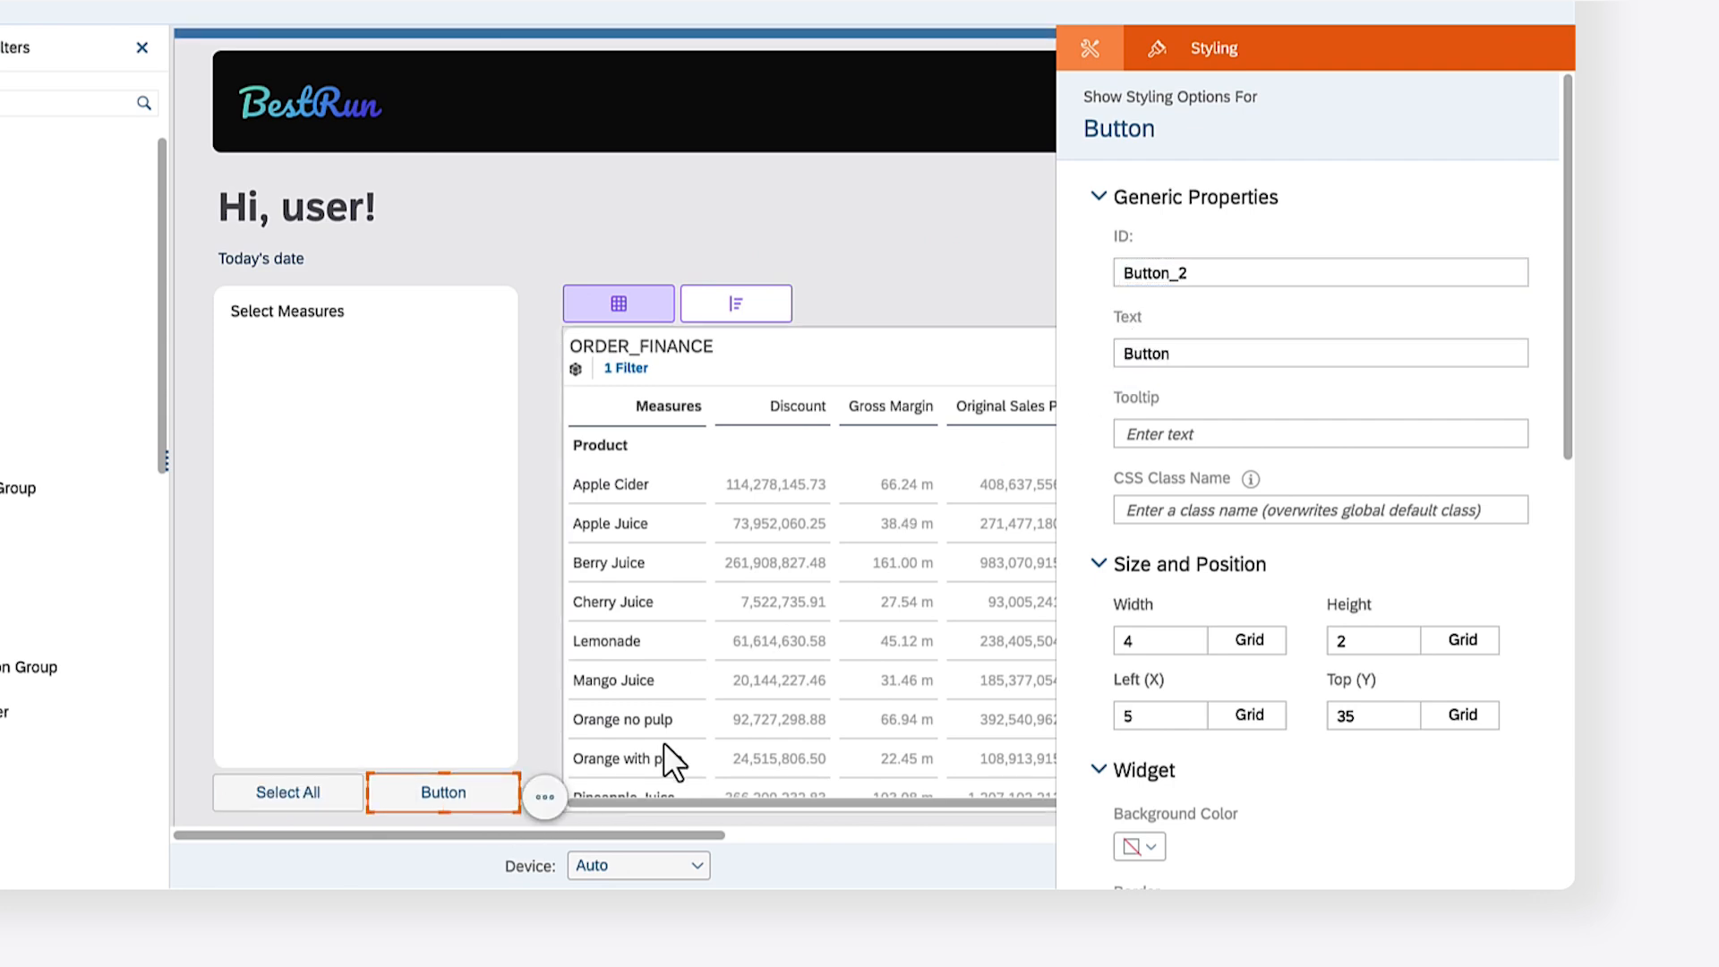
Name the second button Button_RemoveAll with text Remove All and CSS class button-default
type("Button_RemoveA")
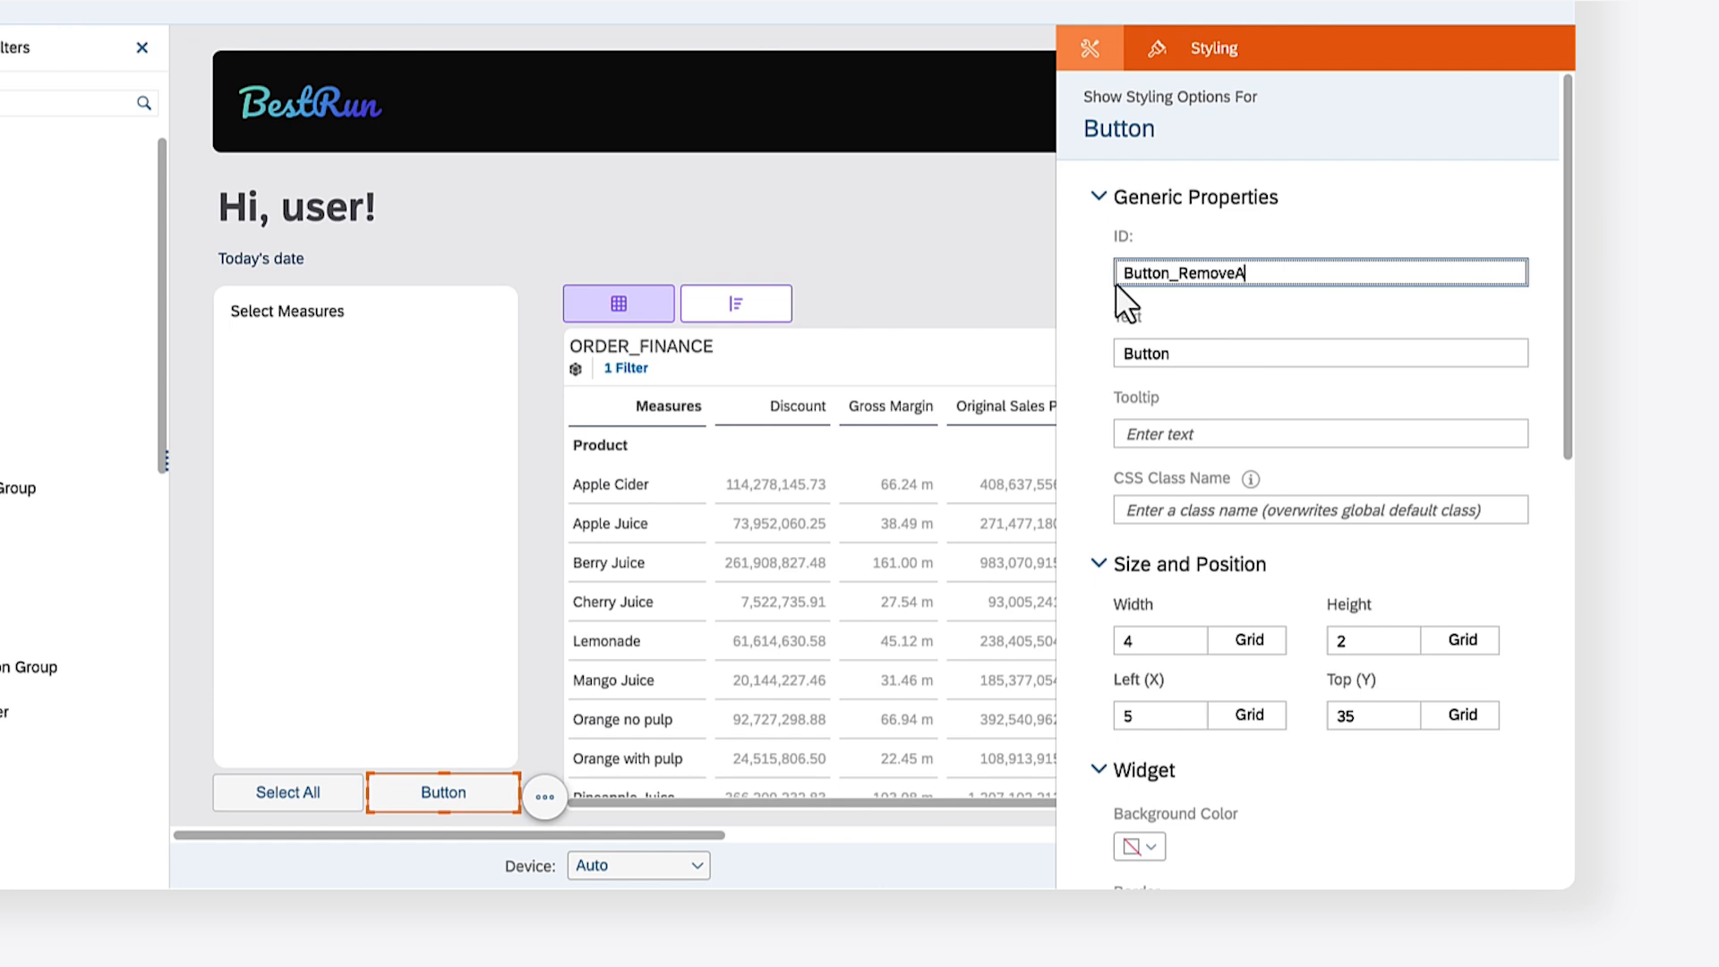
type("Remove All")
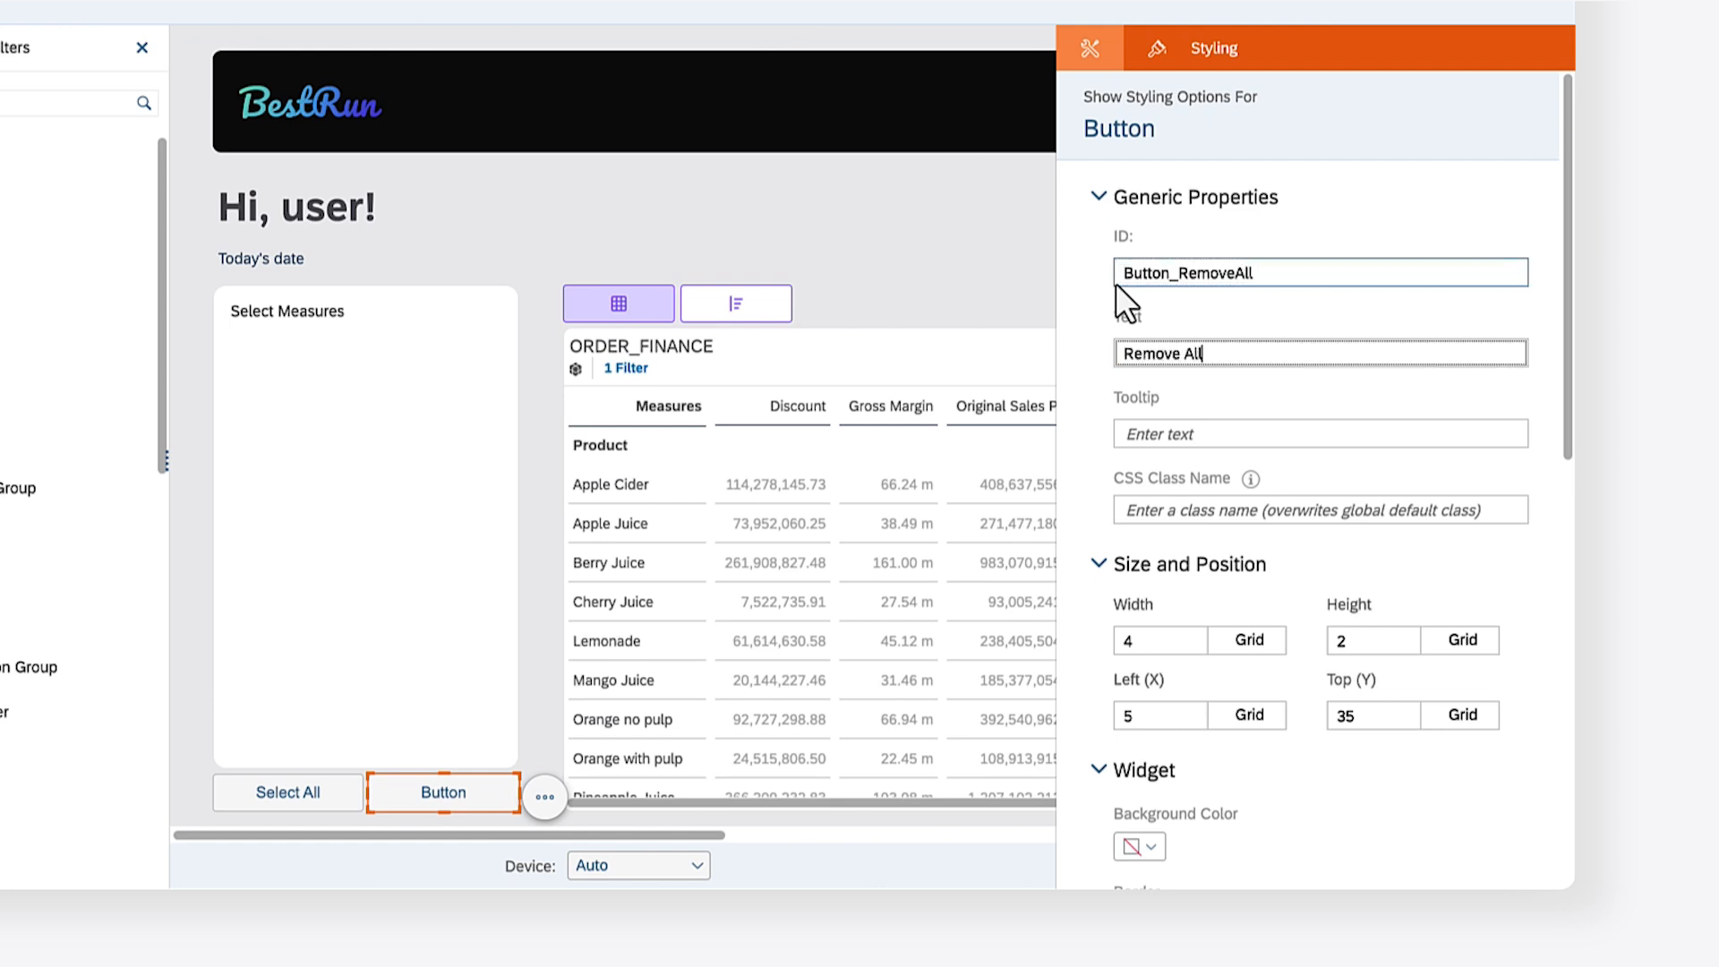
type("Remove All")
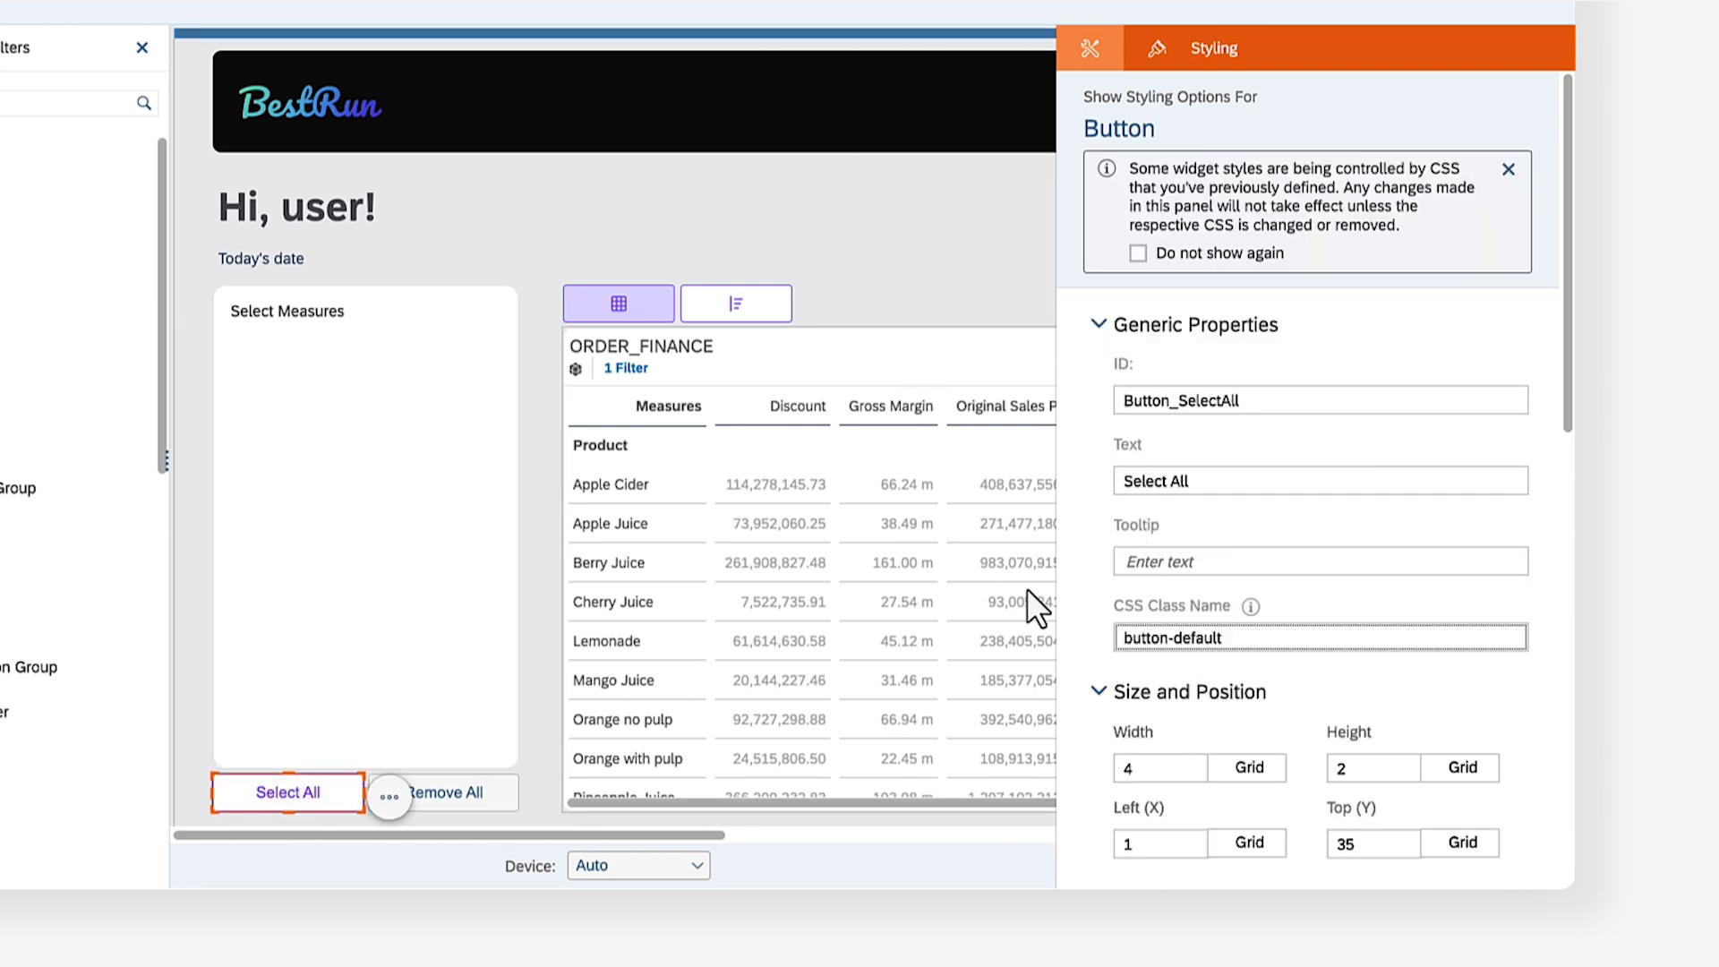
left_click(444, 791)
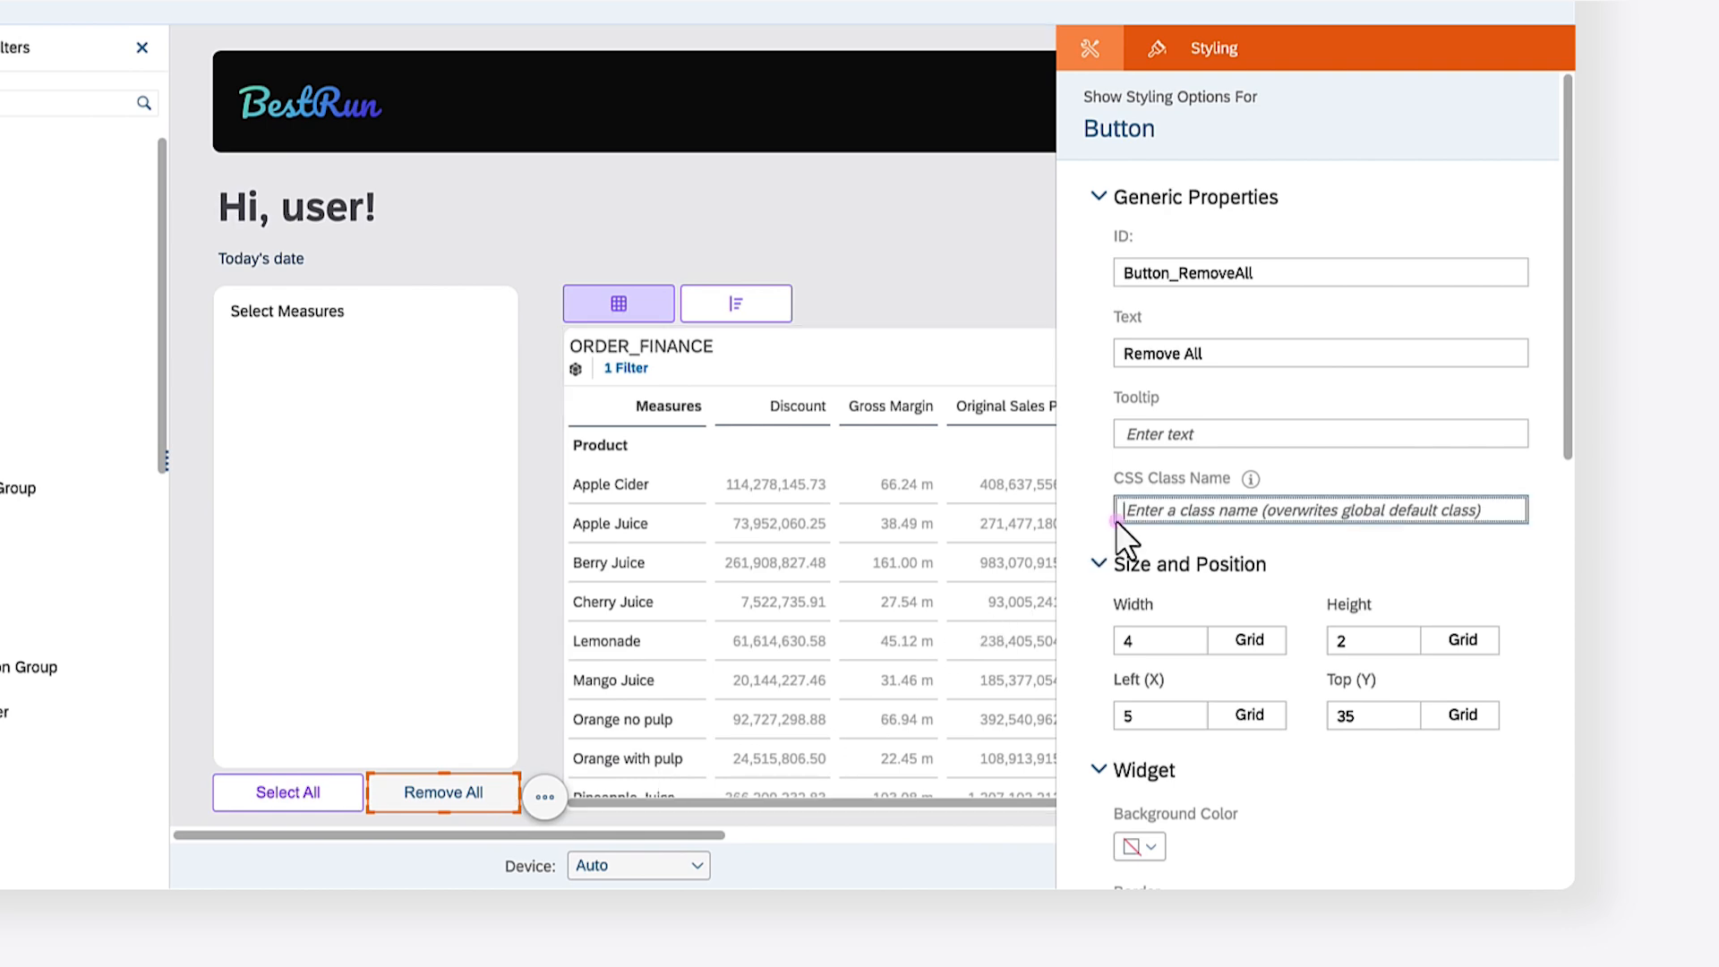
type("button-default")
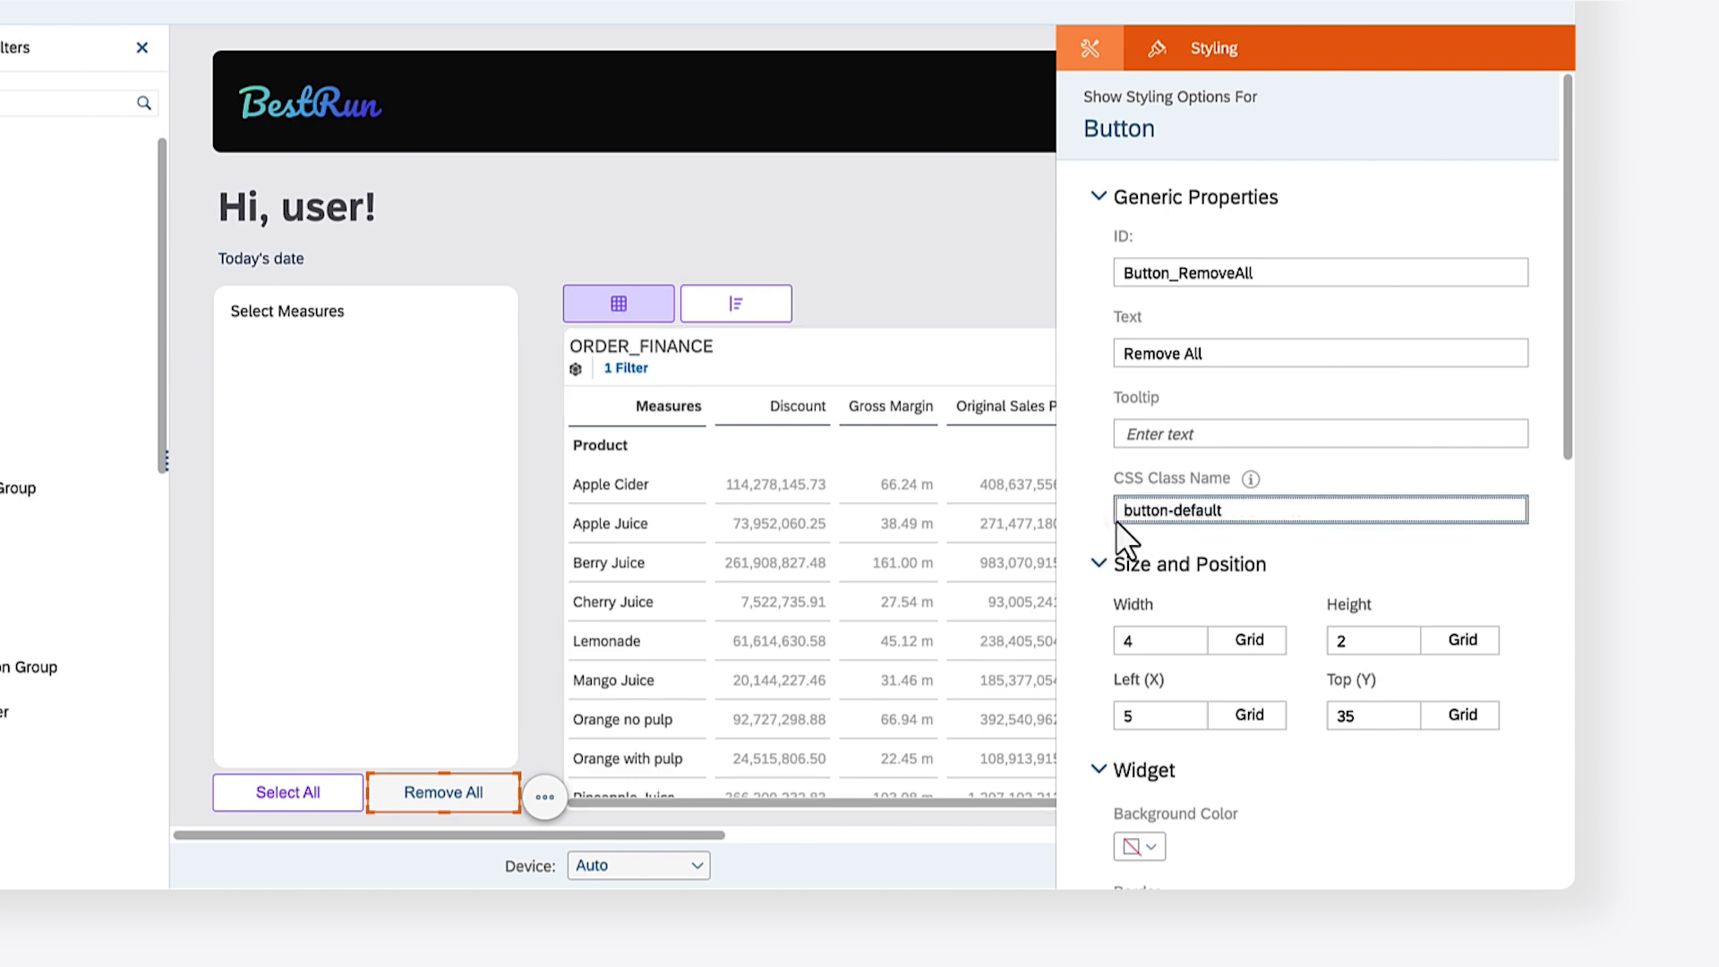
left_click(730, 138)
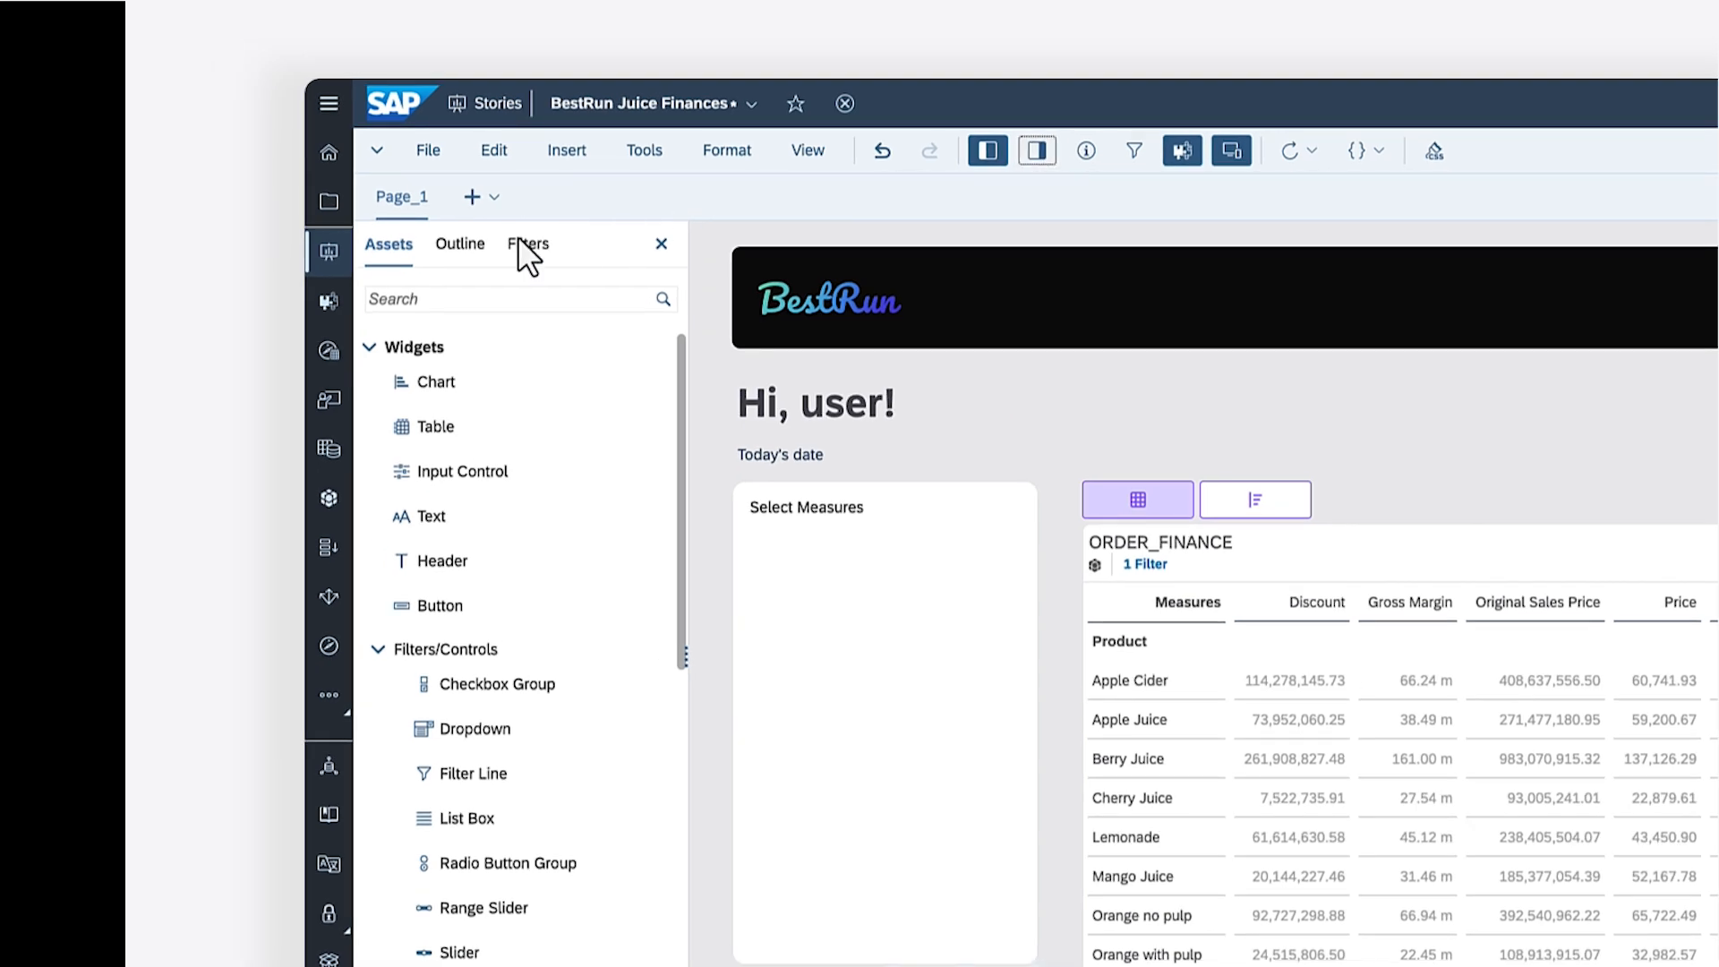
Script Select All's onClick as CheckboxGroup_Measures.setSelectedKeys(AllMeasures) with a comment
left_click(457, 243)
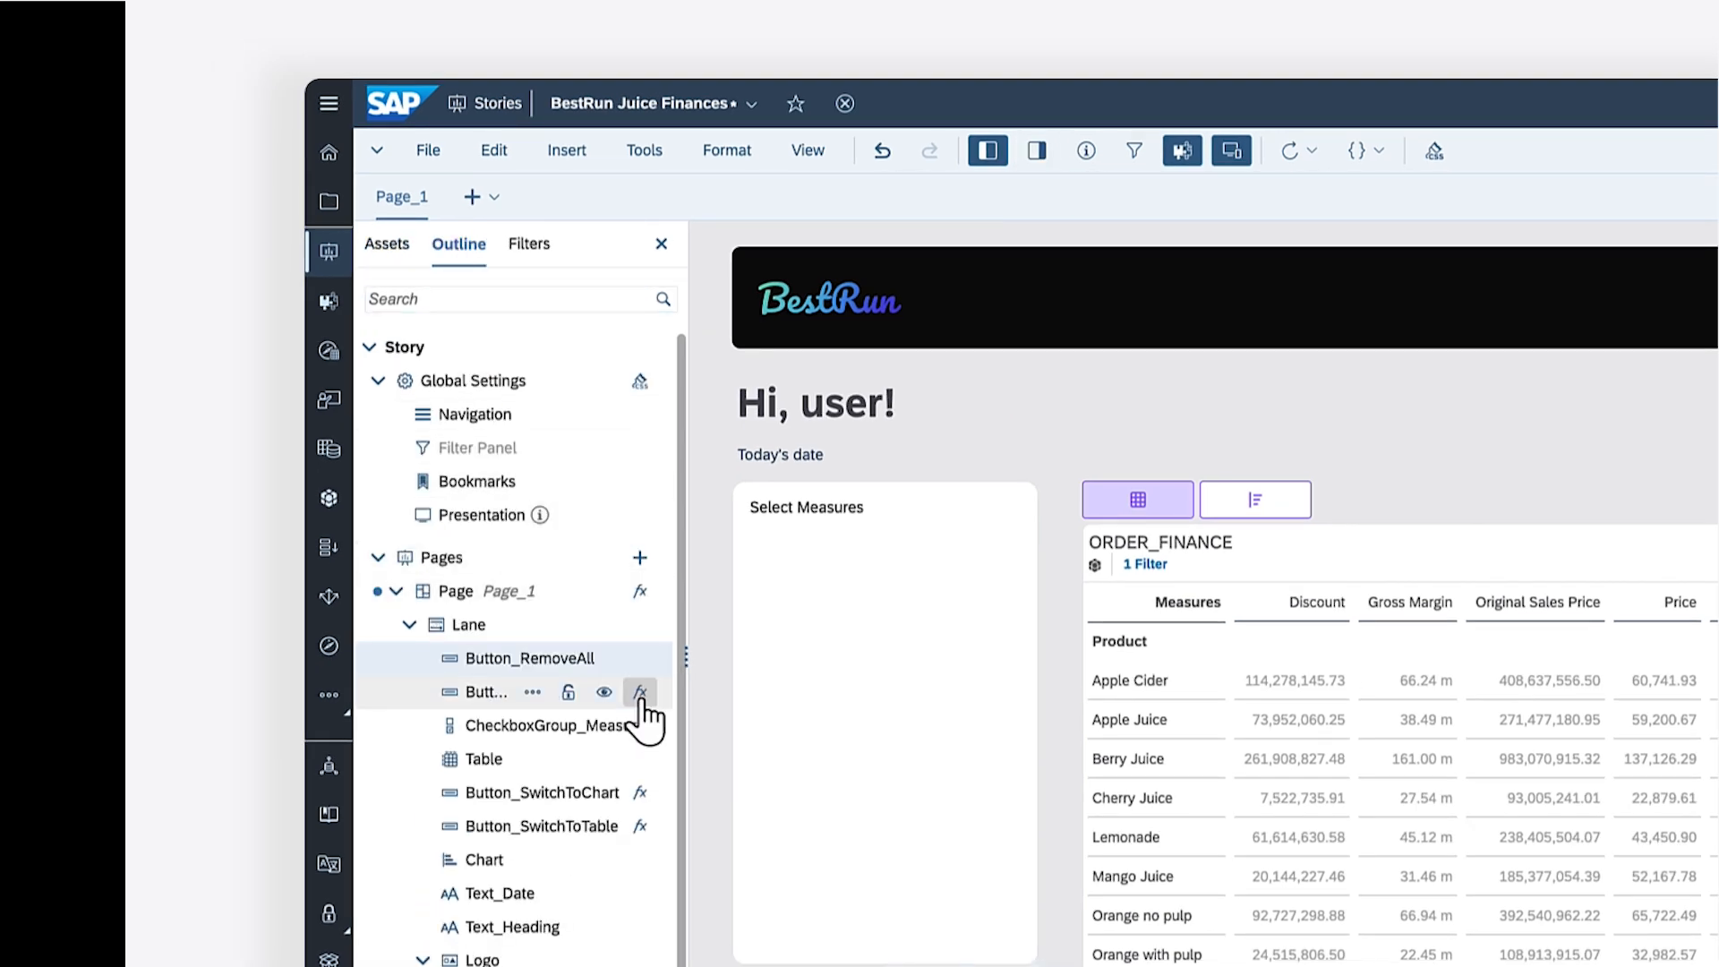
left_click(639, 691)
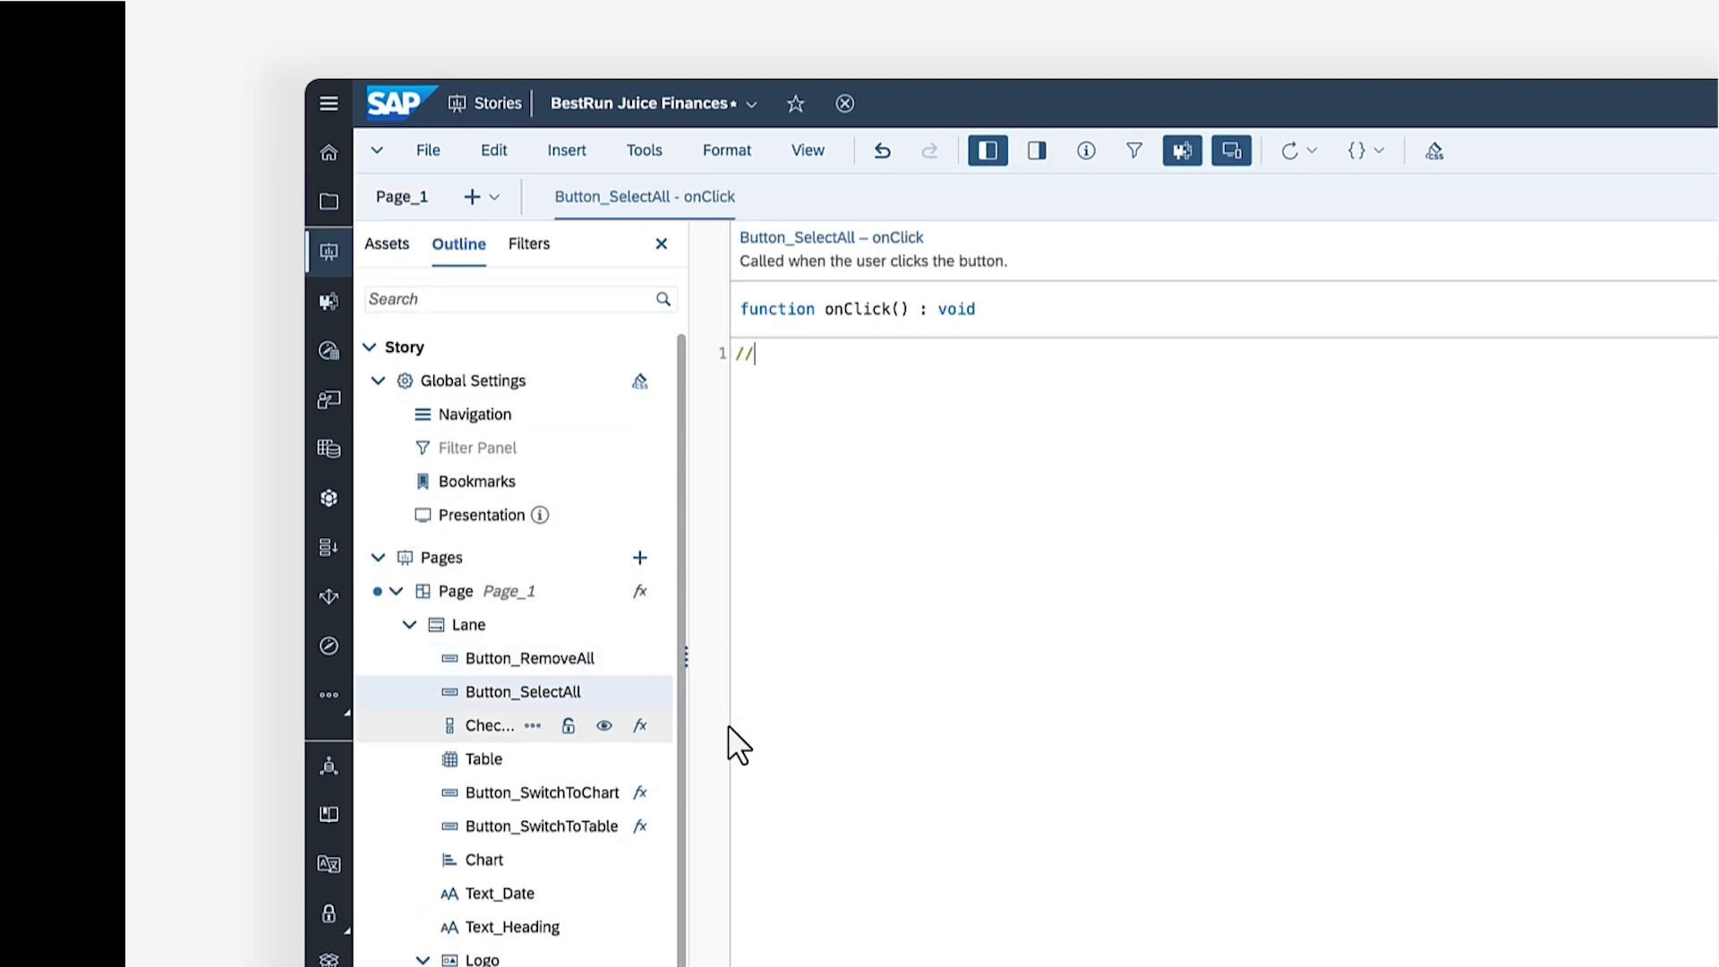
type("Select all the checkbox keys")
type("CheckboxGroup_Measures")
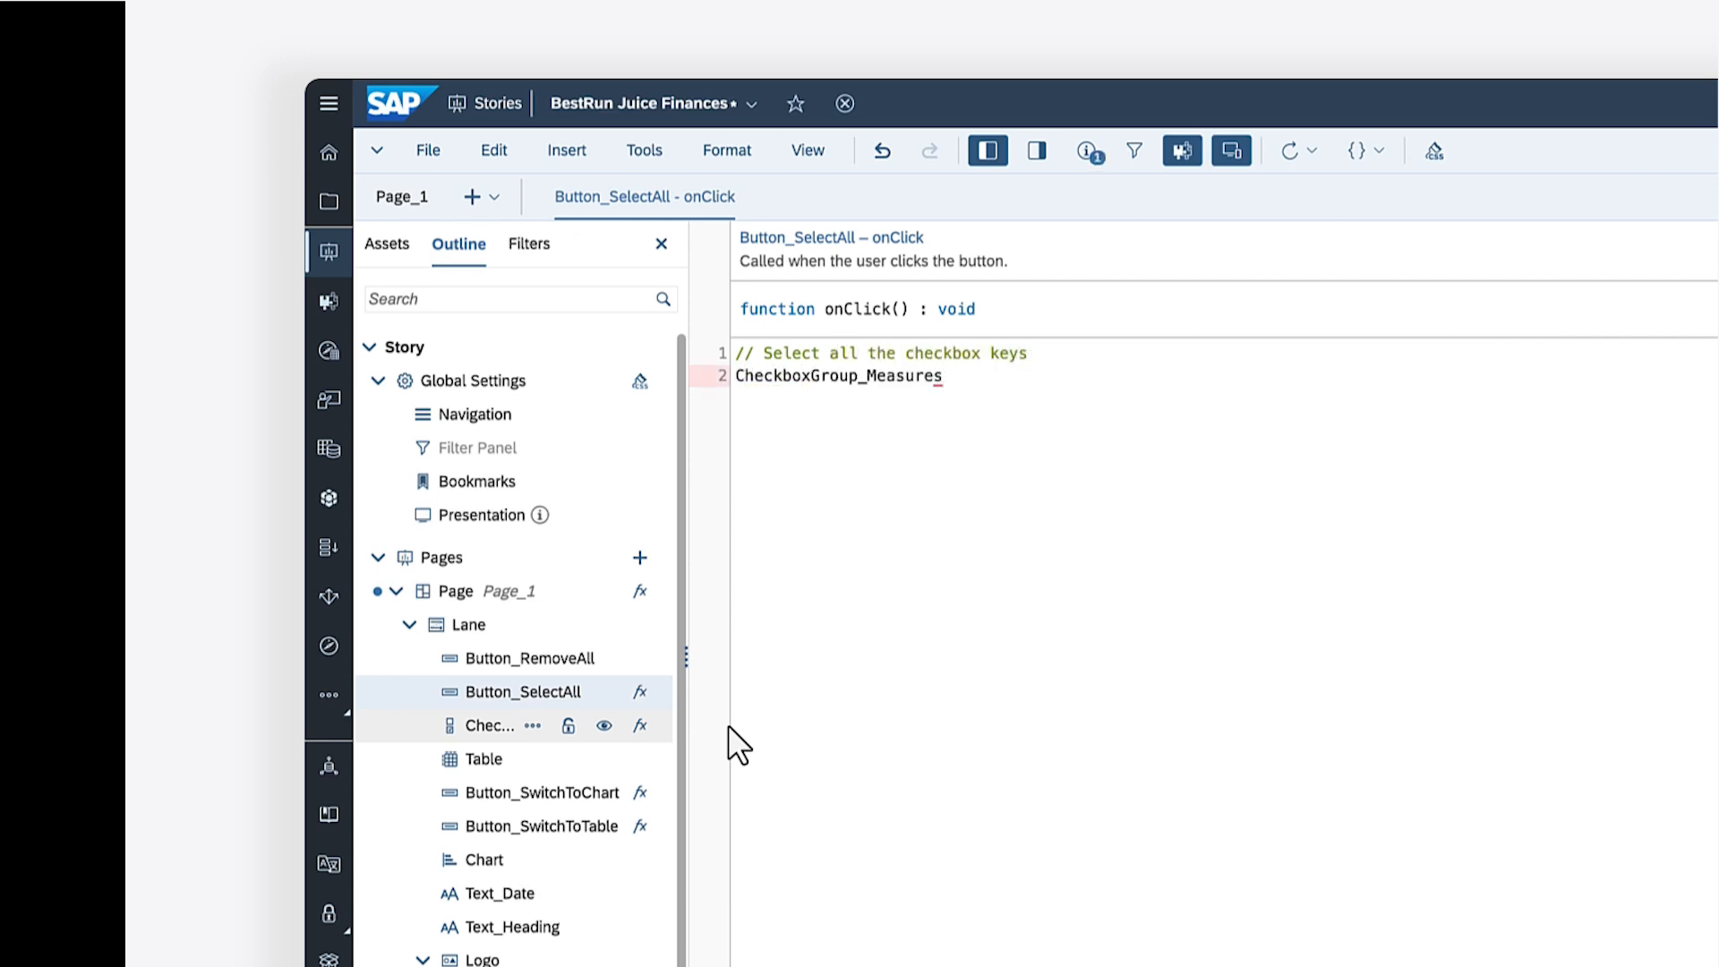
type(".setSelectedKeys(")
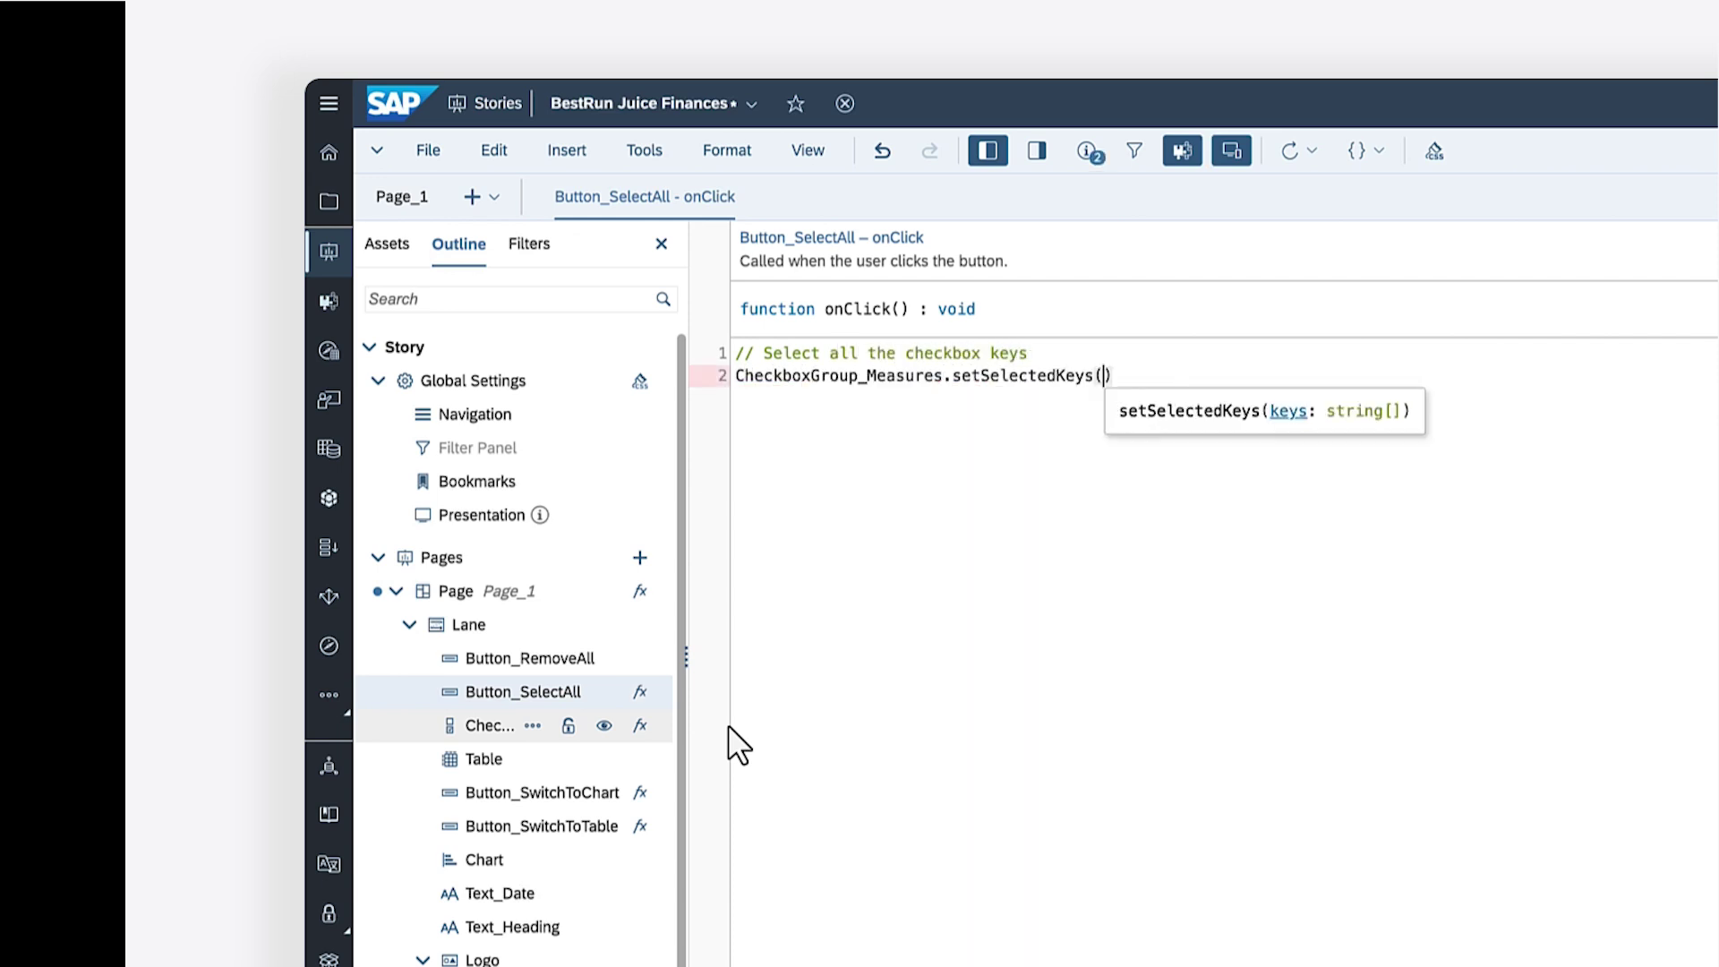
type("AllMeasures")
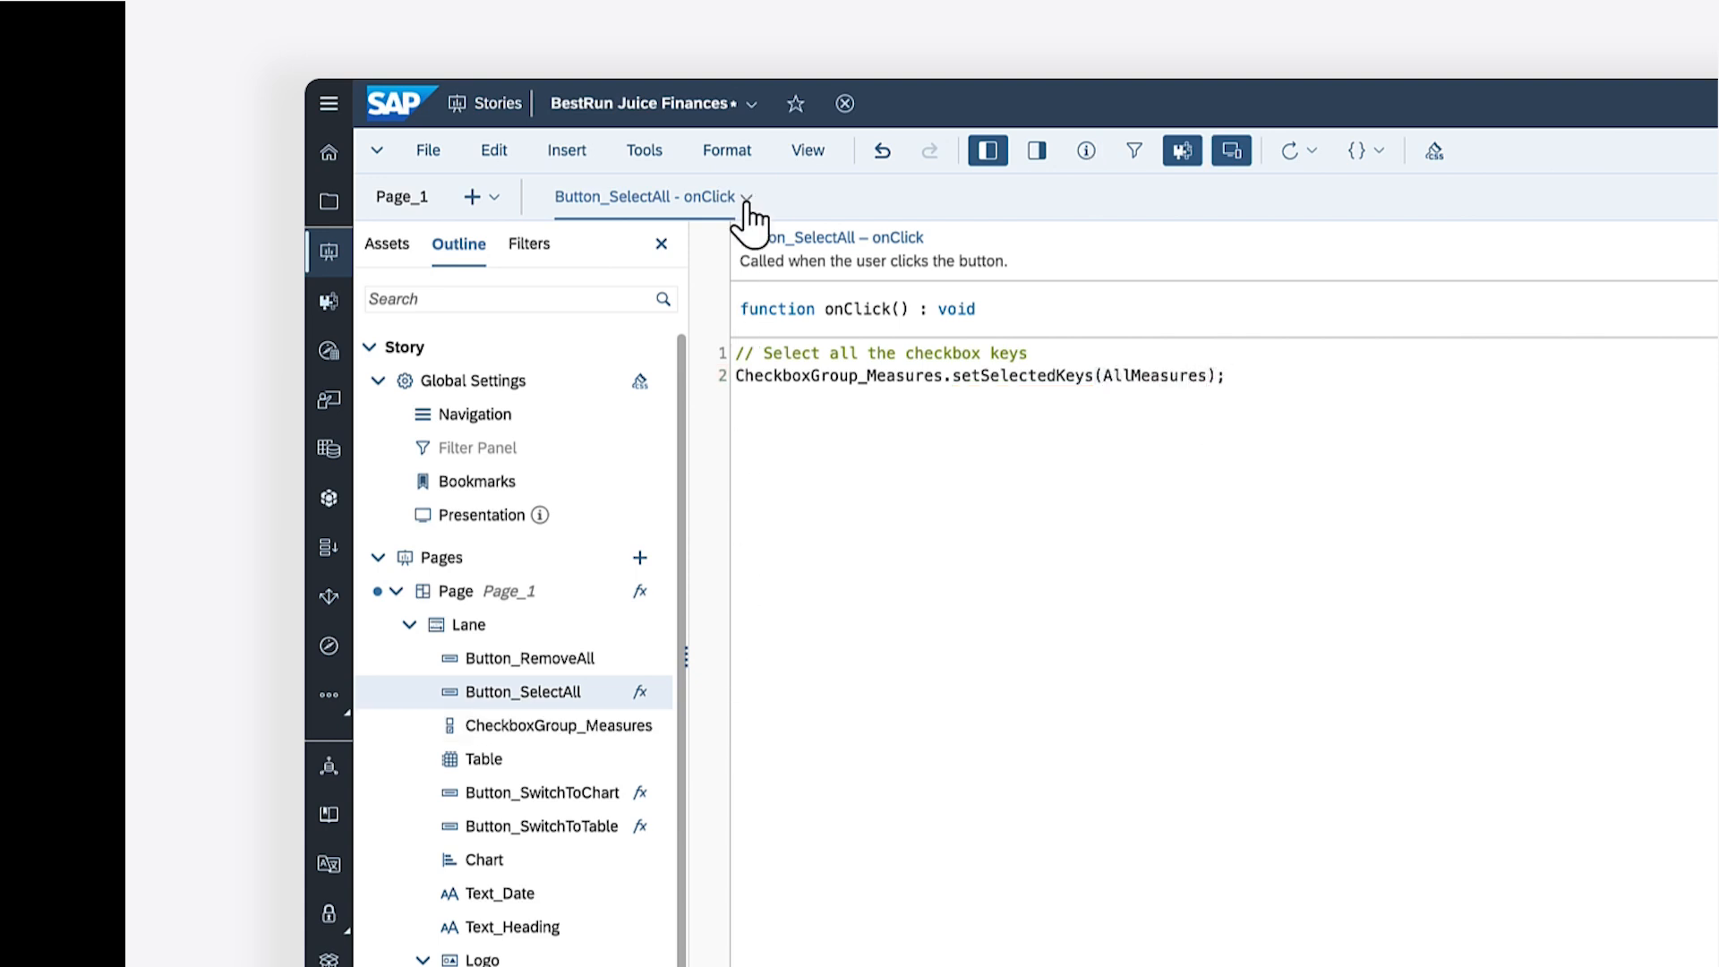
left_click(745, 197)
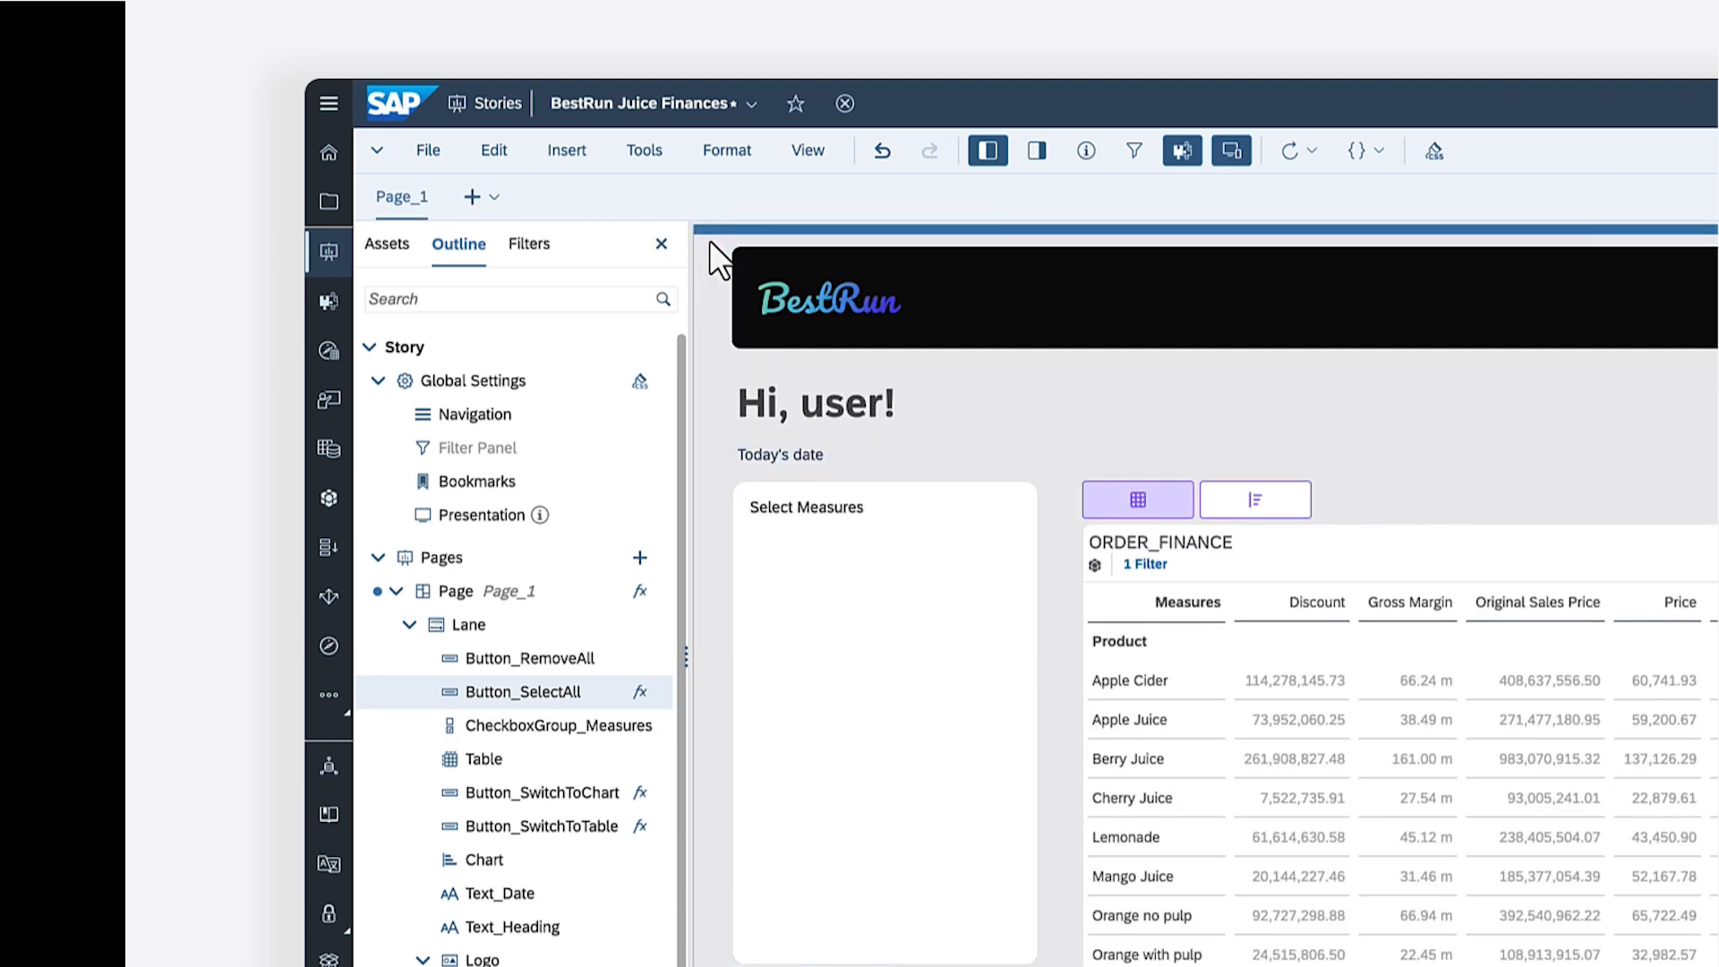
Script Remove All's onClick as setSelectedKeys([""]) and head to the File menu to save
left_click(641, 659)
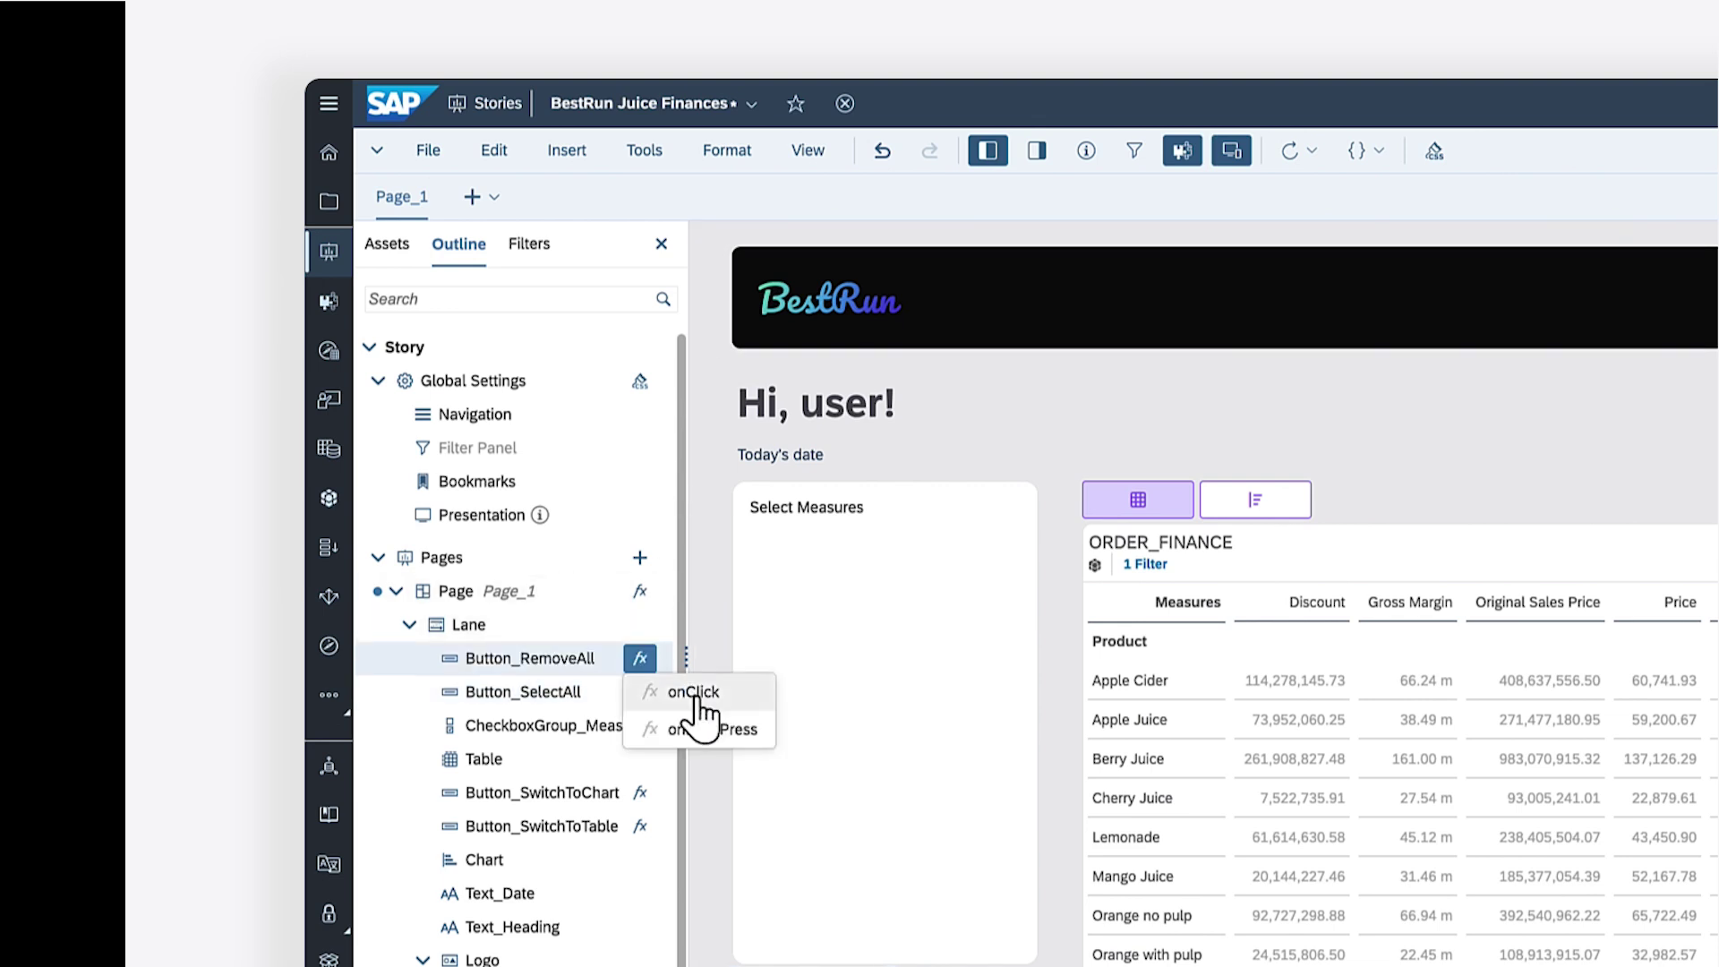
left_click(691, 691)
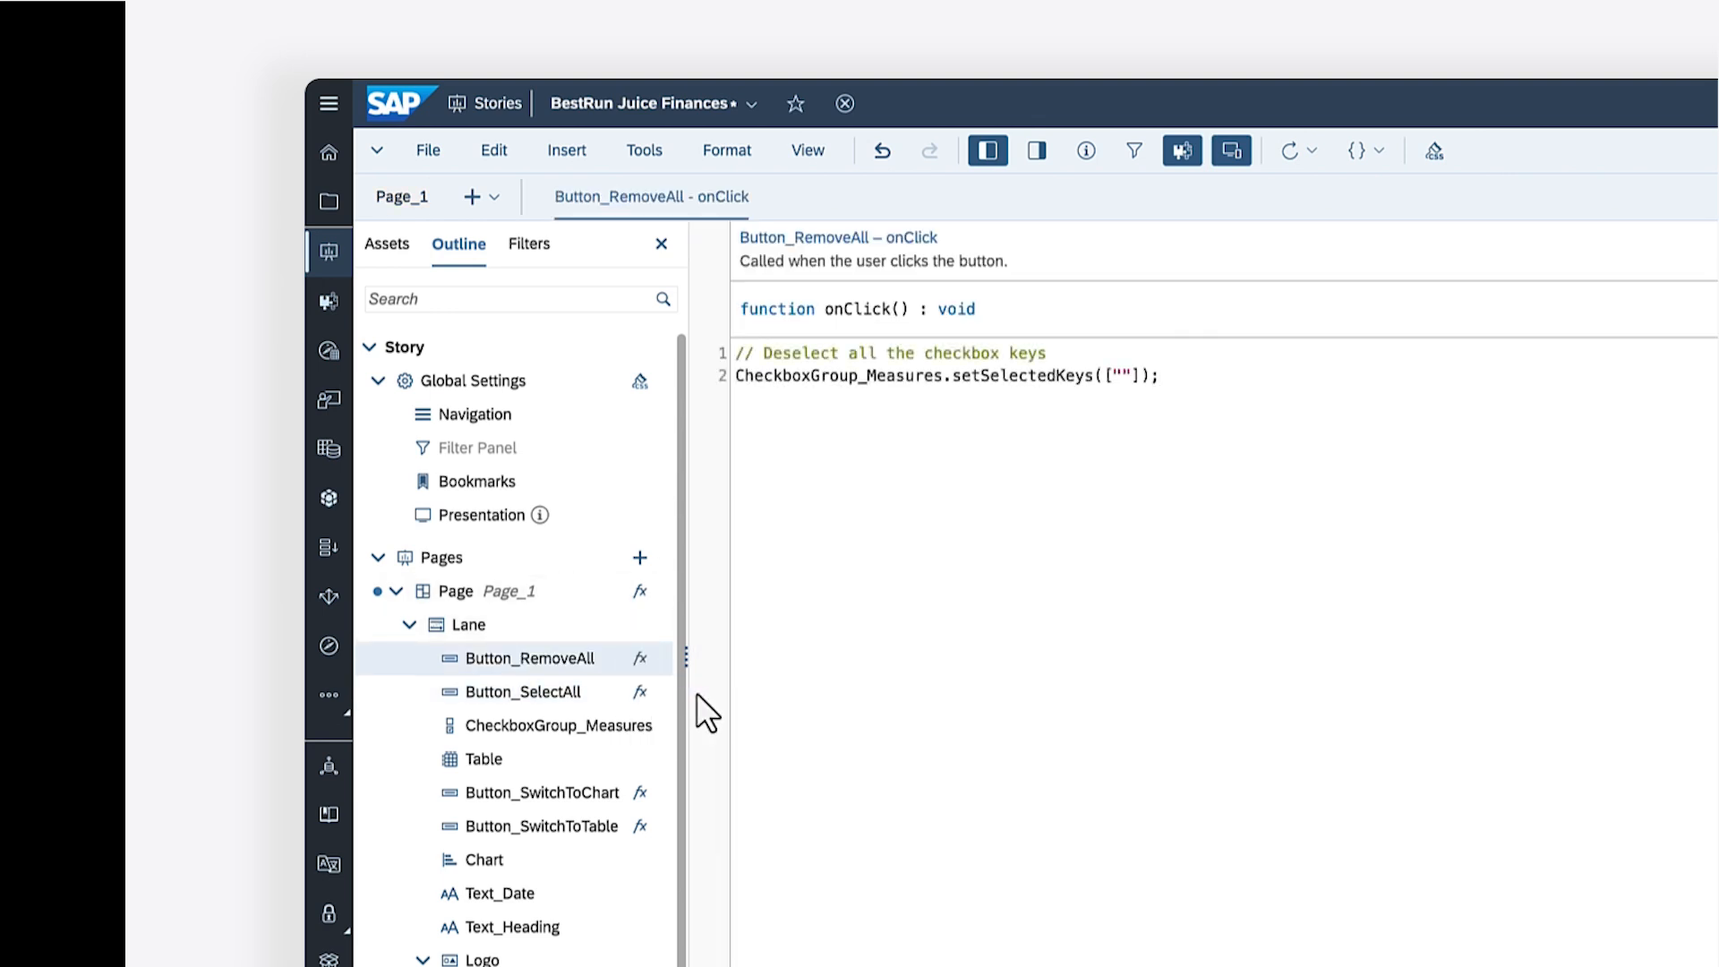
left_click(757, 197)
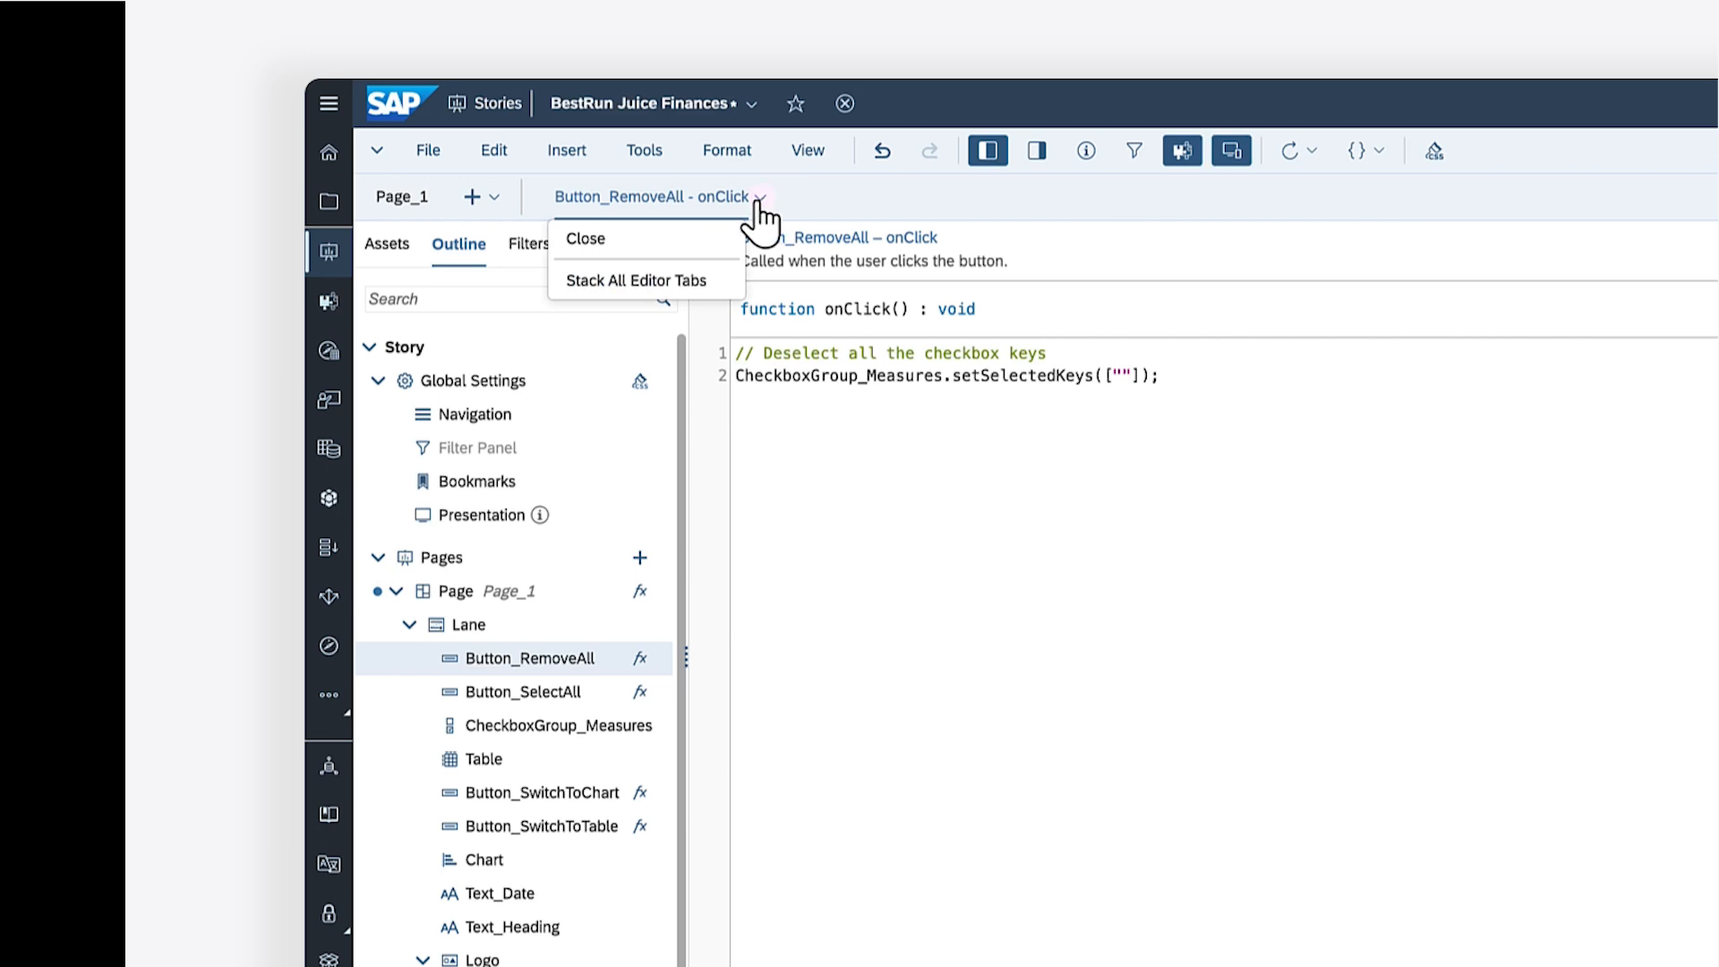
left_click(426, 151)
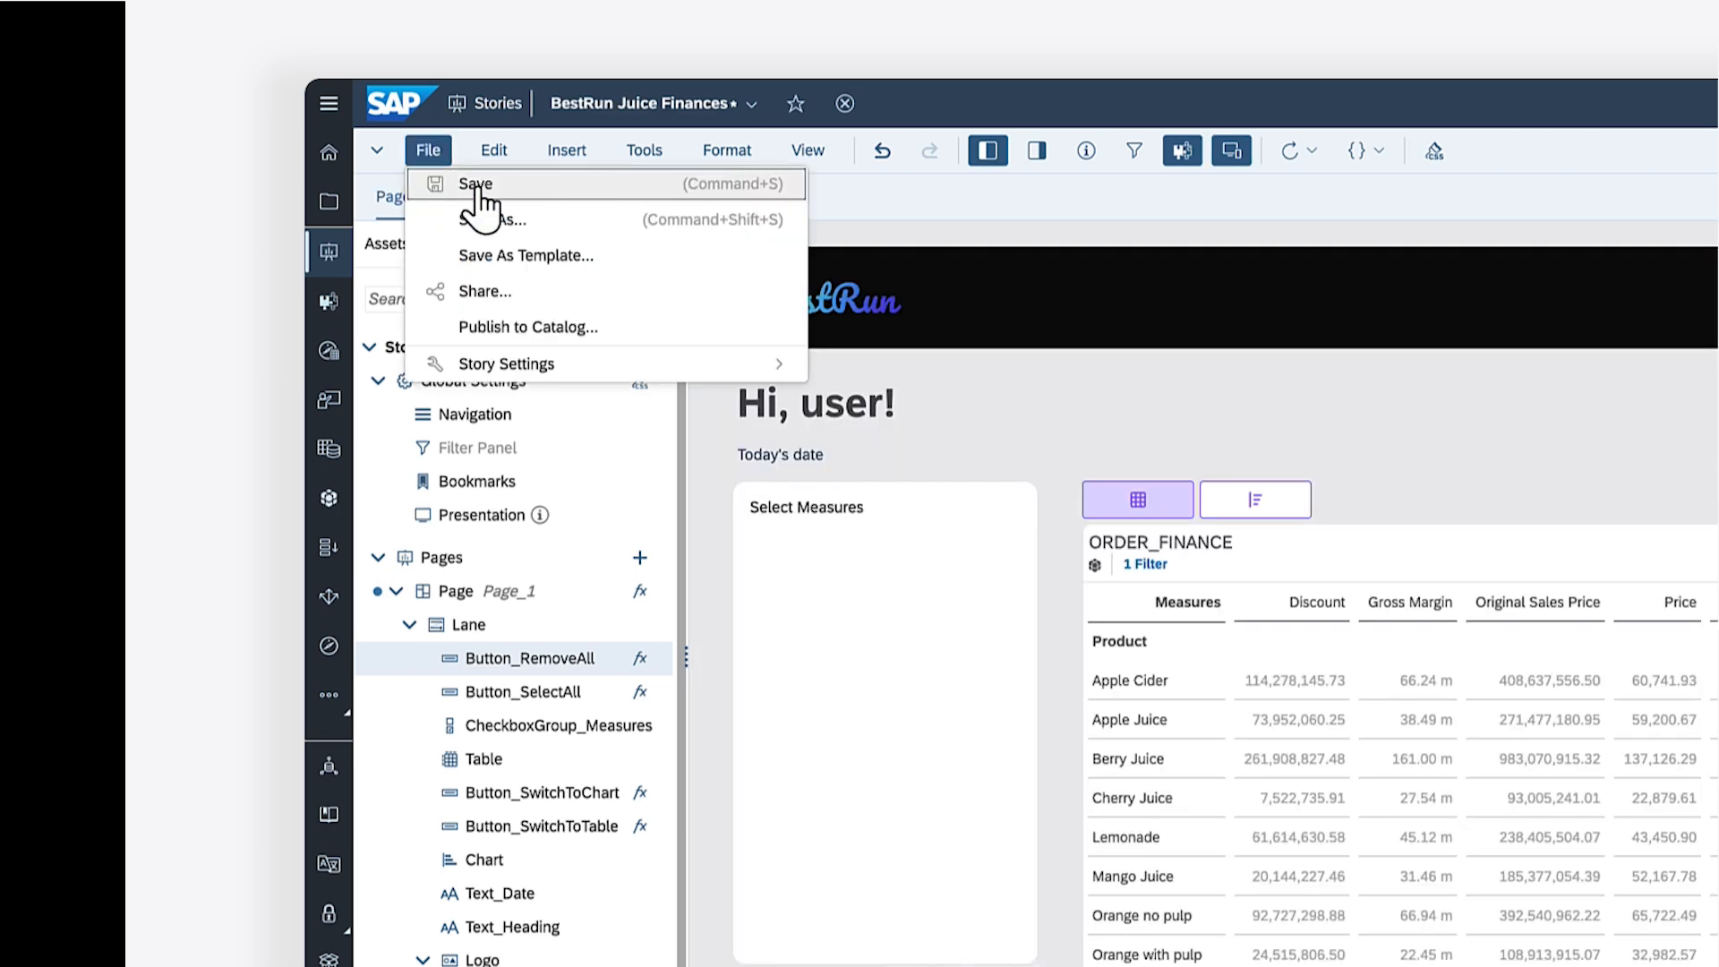
Save the story, view it live, and verify Remove All clears and Select All ticks every measure
left_click(473, 185)
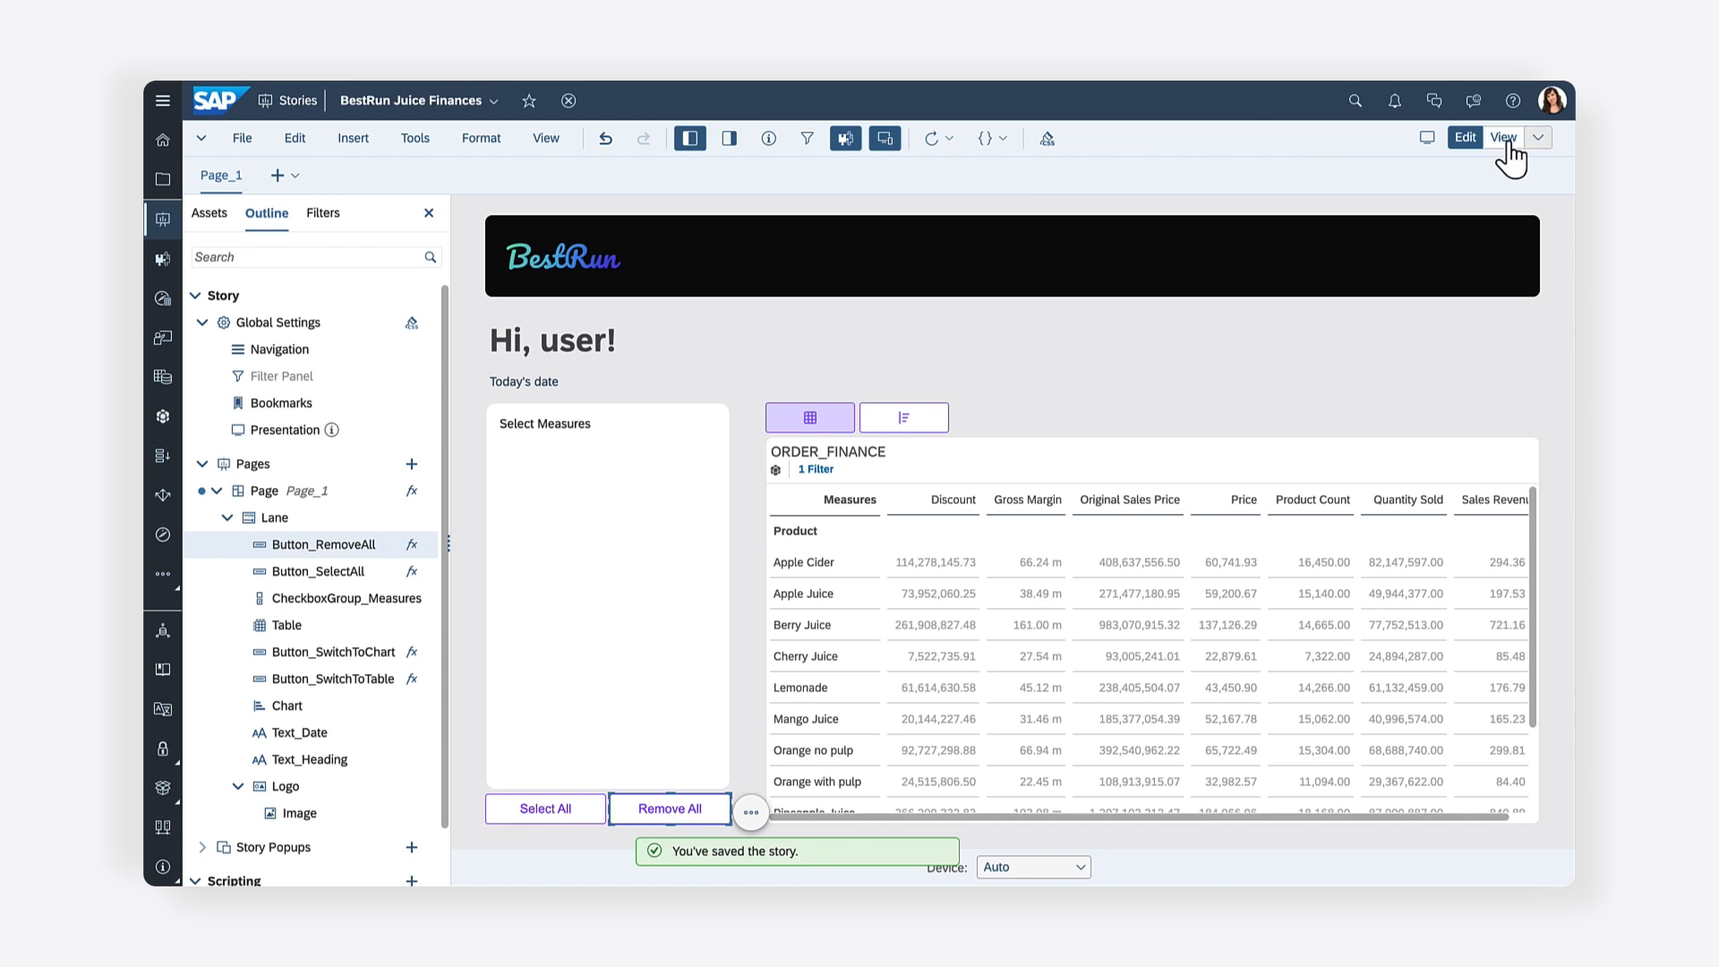
left_click(1504, 136)
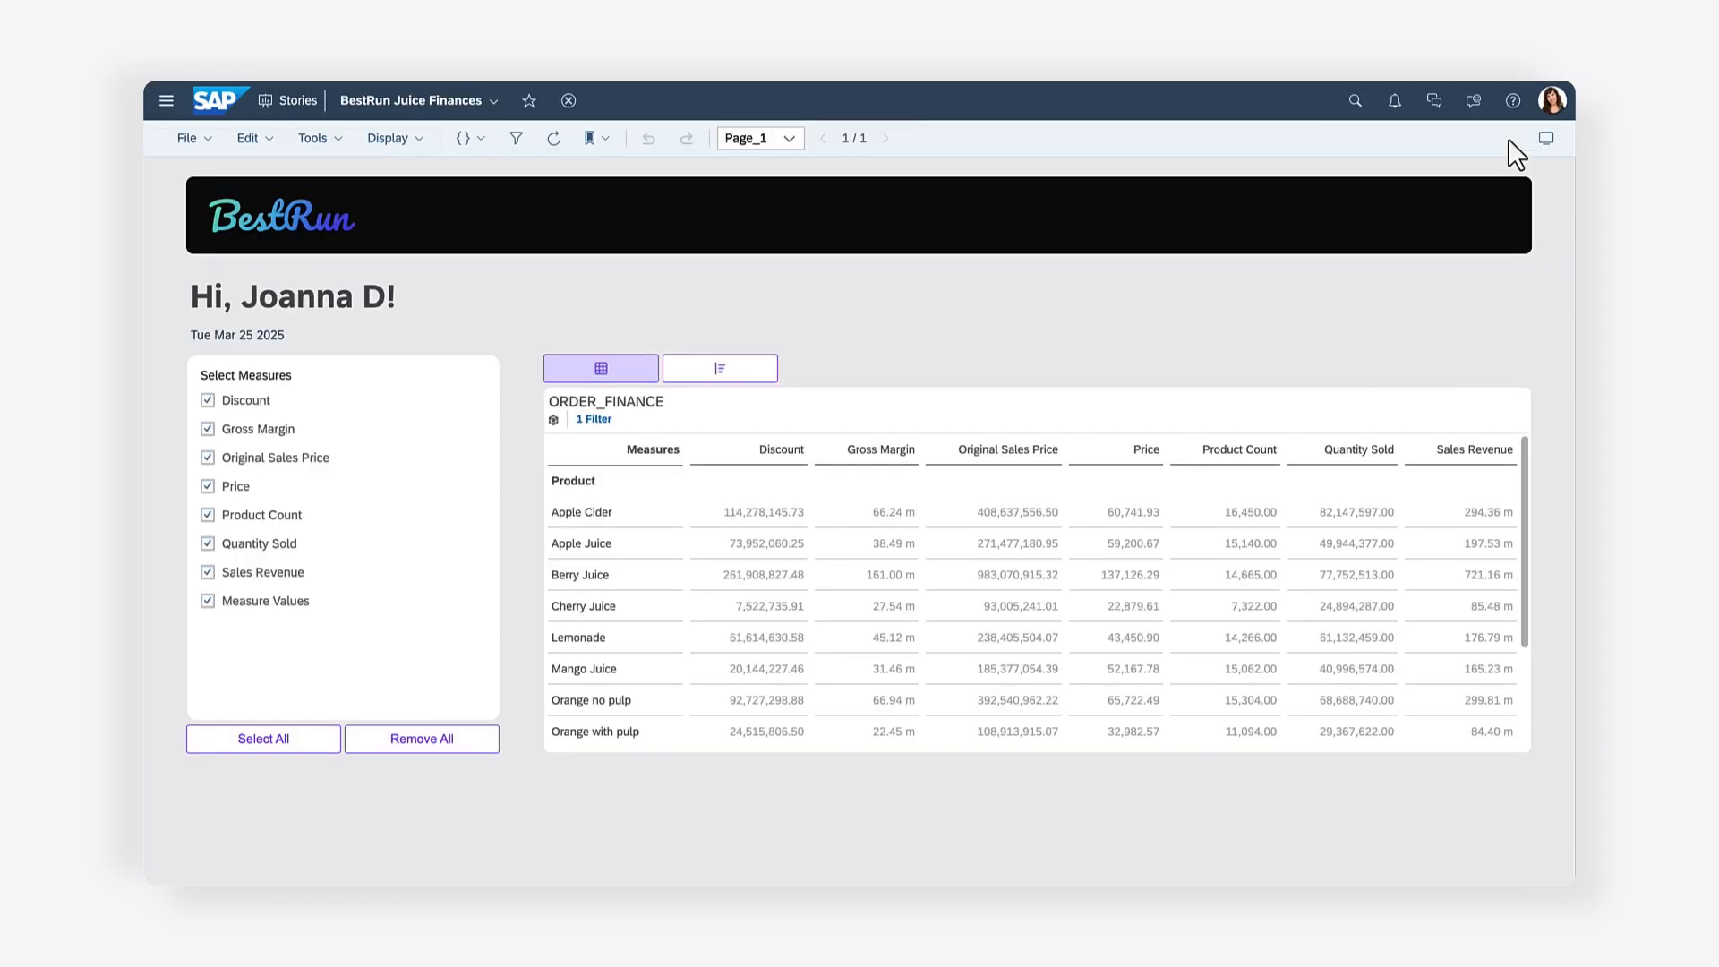
left_click(423, 738)
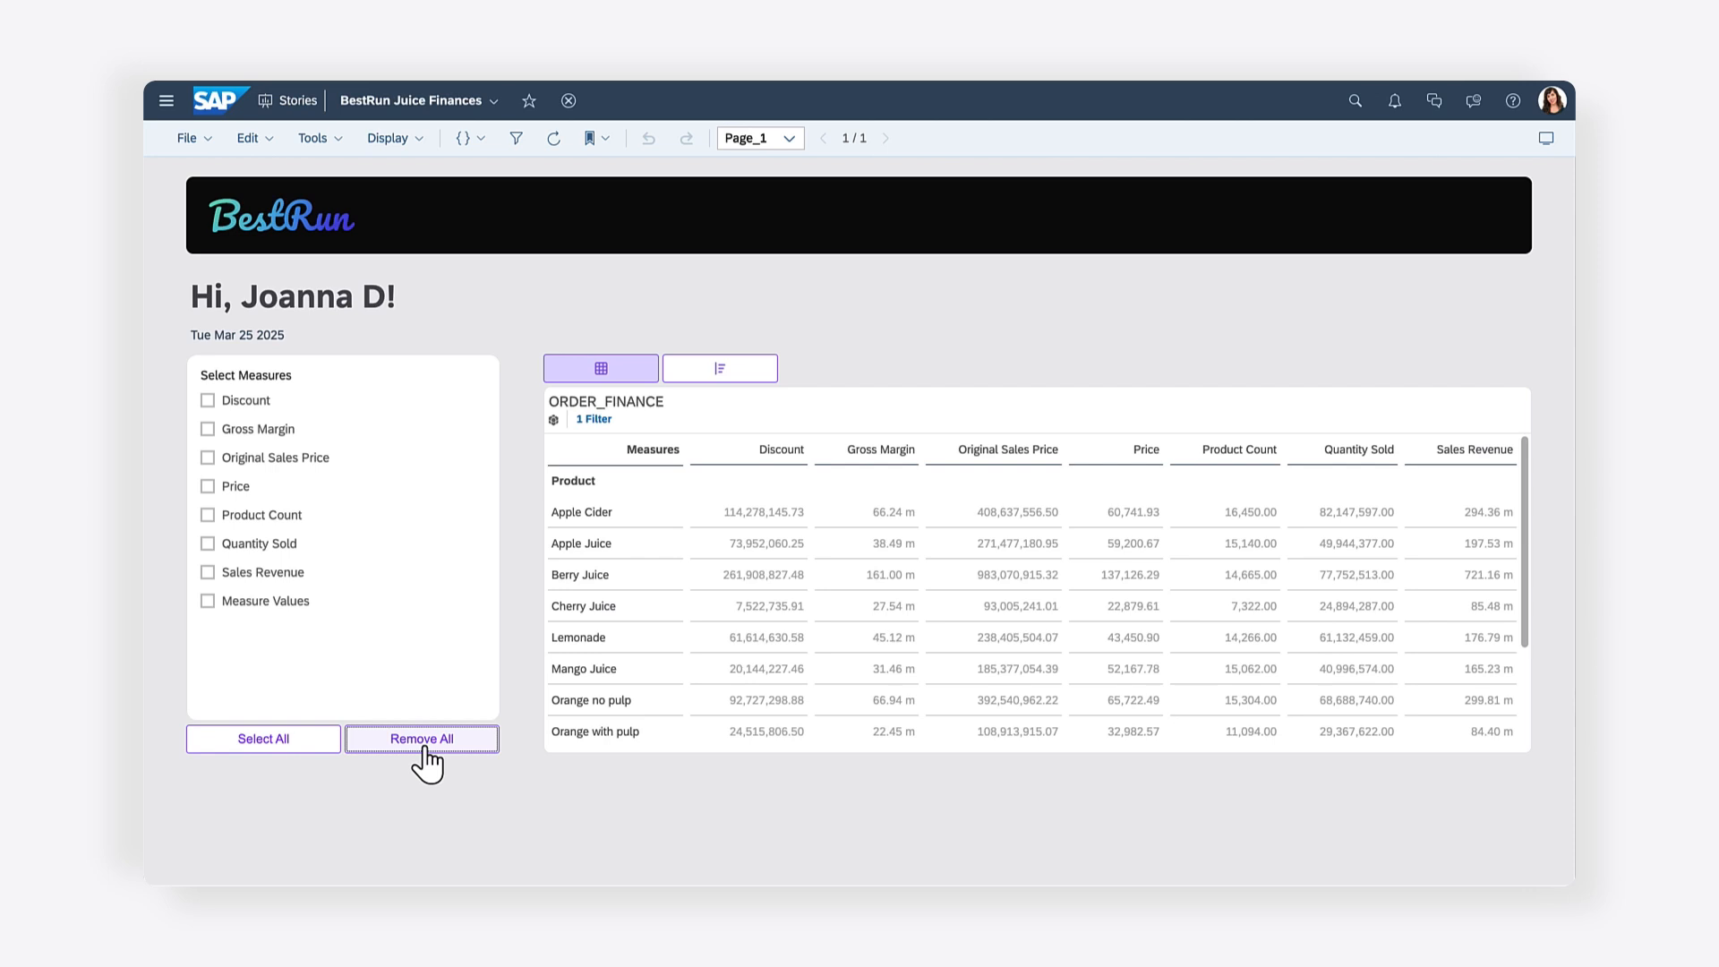
left_click(263, 738)
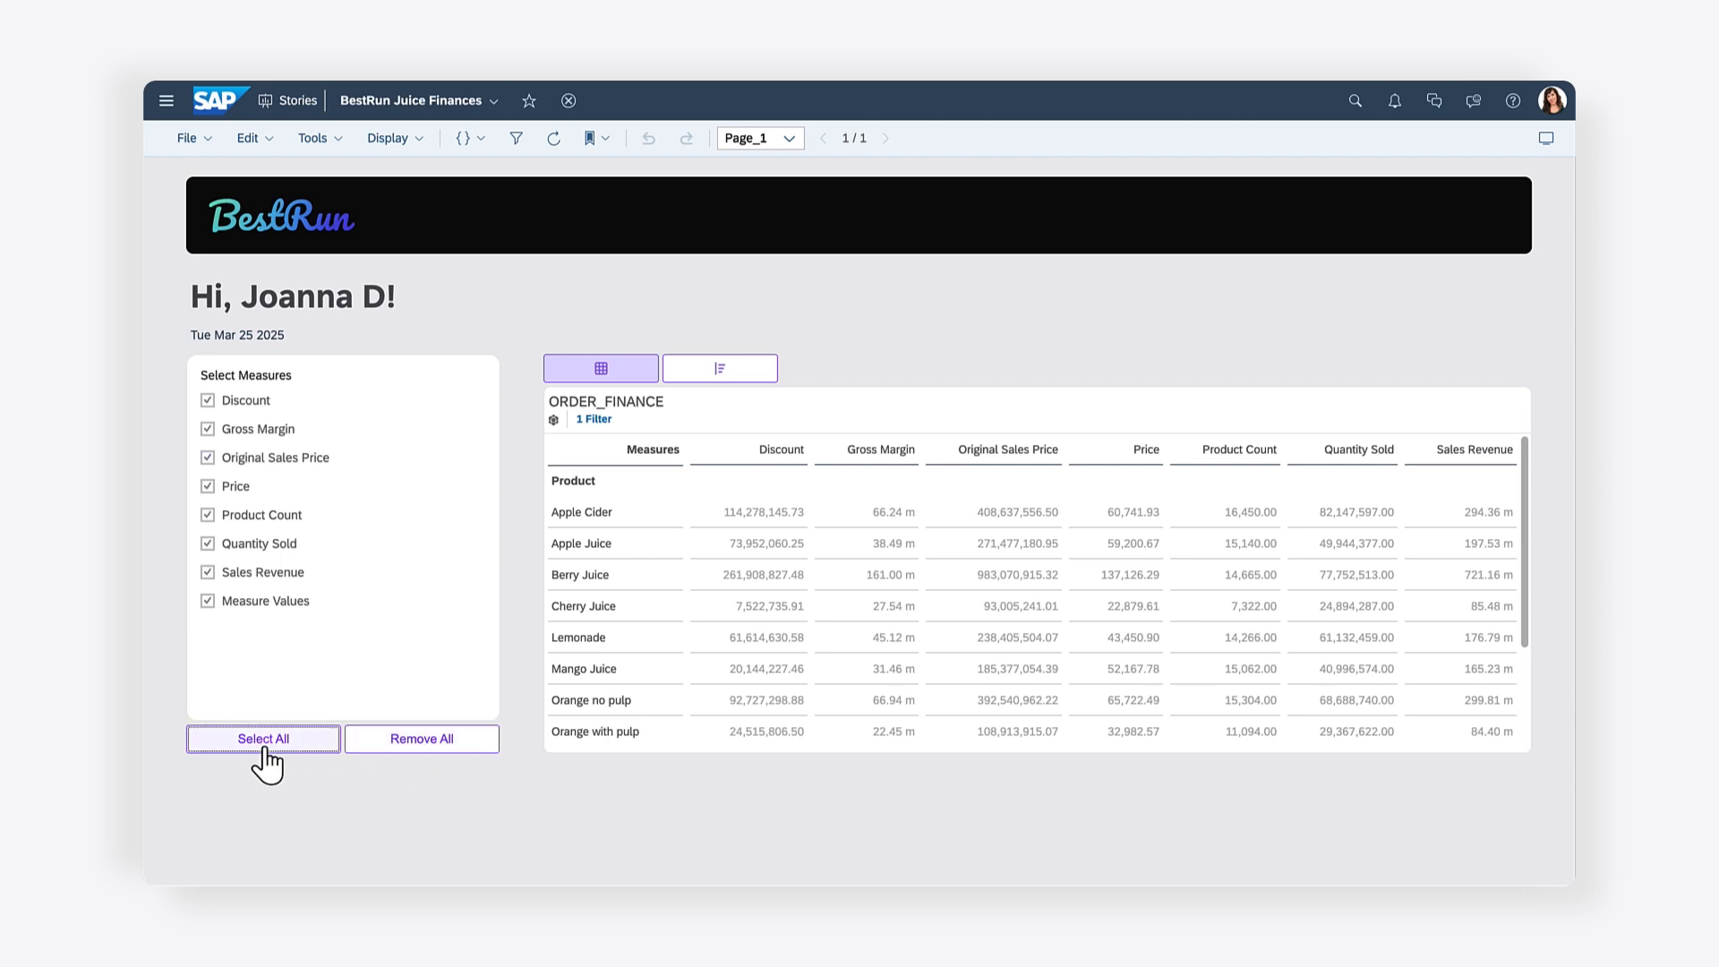
left_click(264, 737)
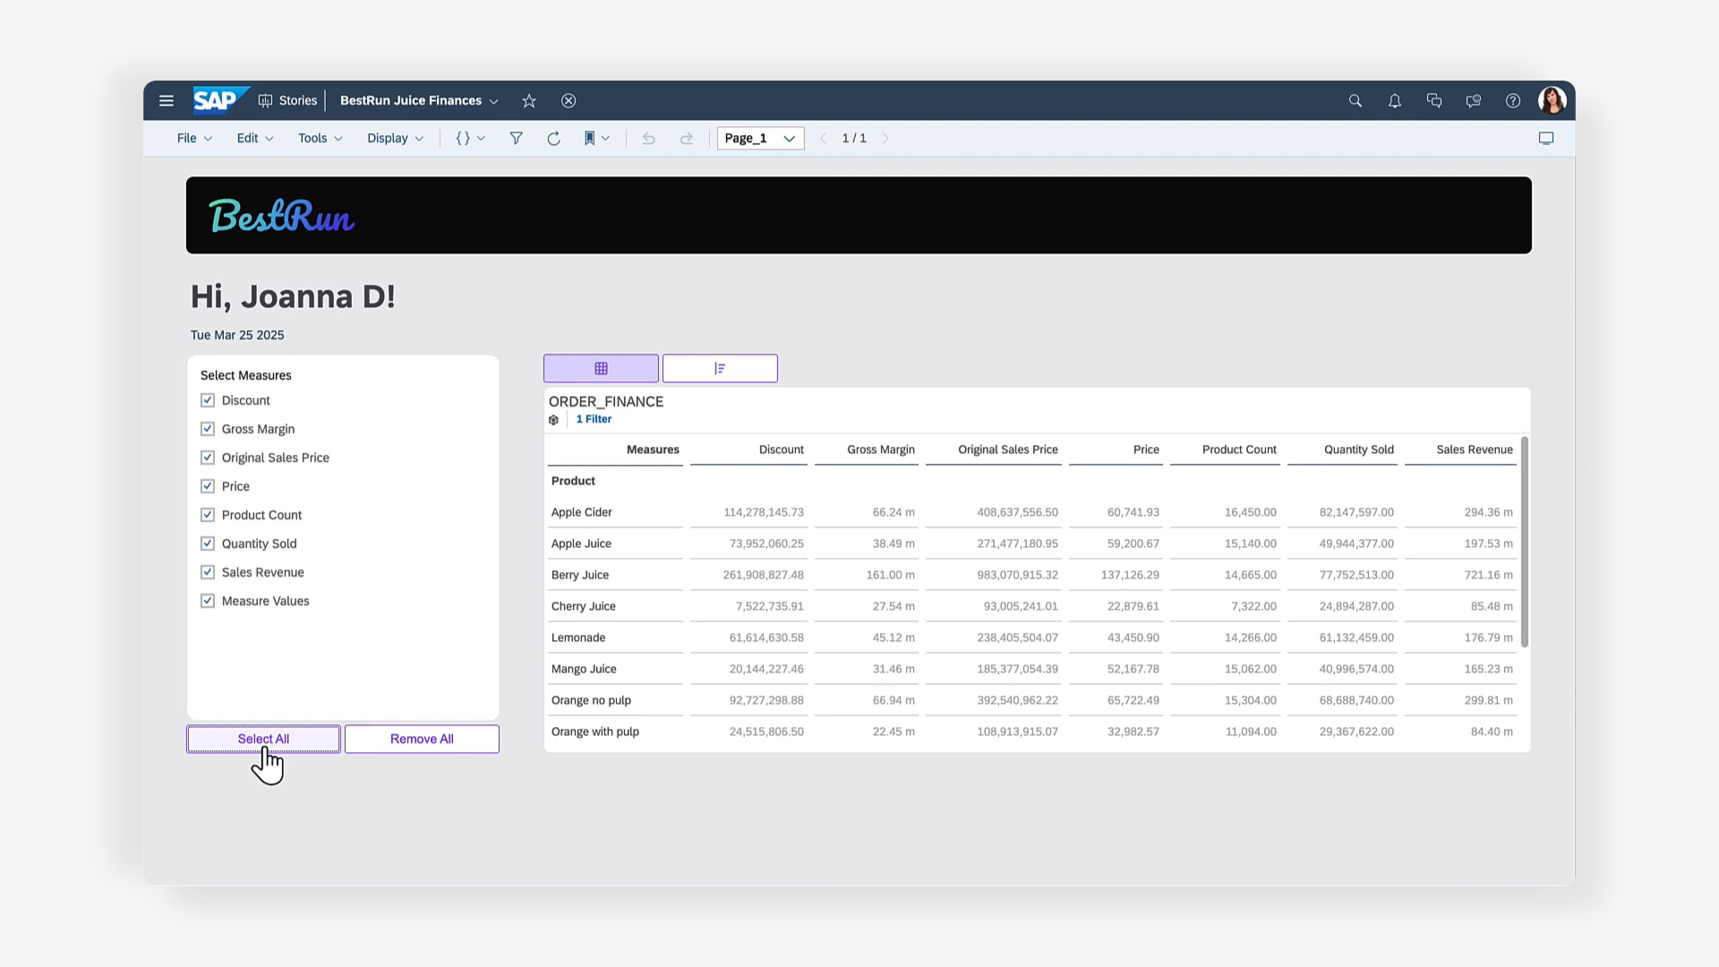